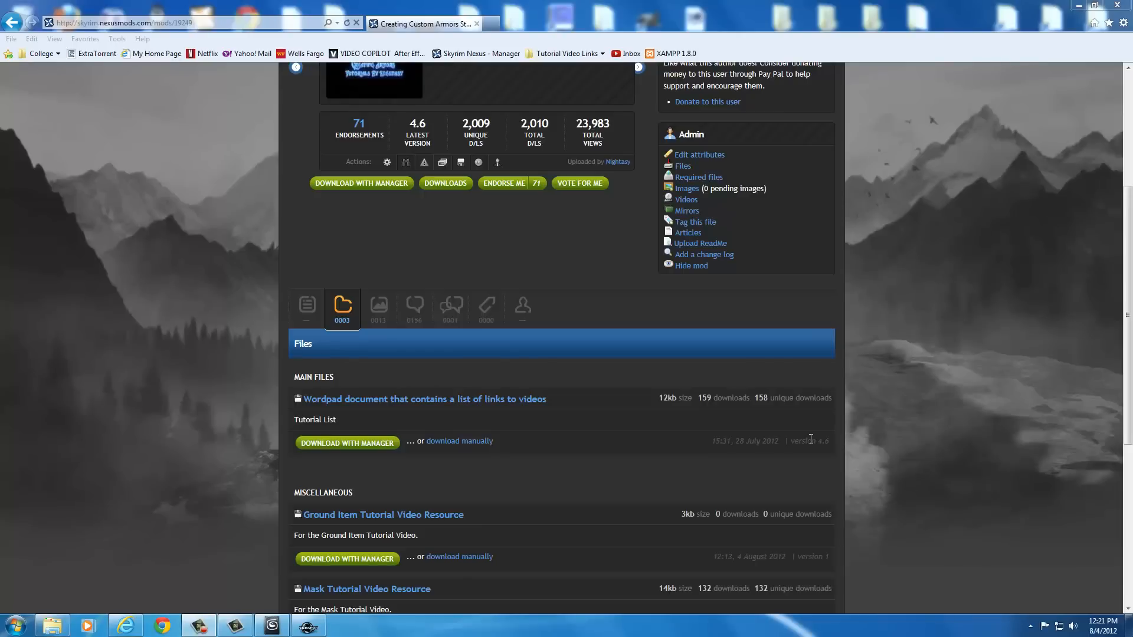
{"action": "mouse_move", "coordinate": [650, 444]}
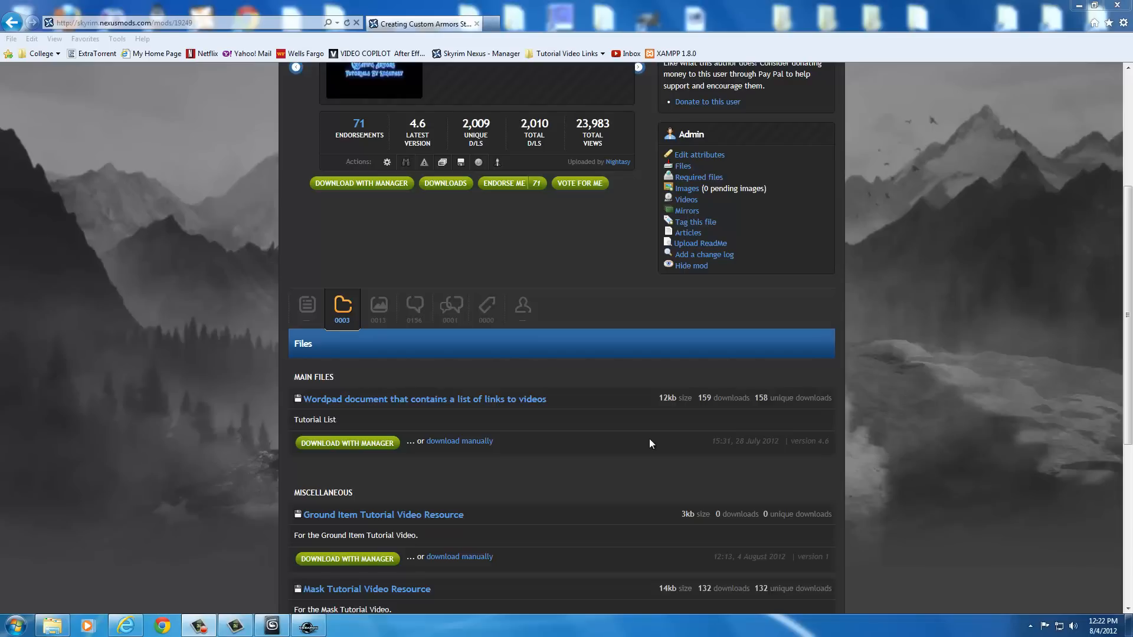
{"action": "mouse_move", "coordinate": [608, 444]}
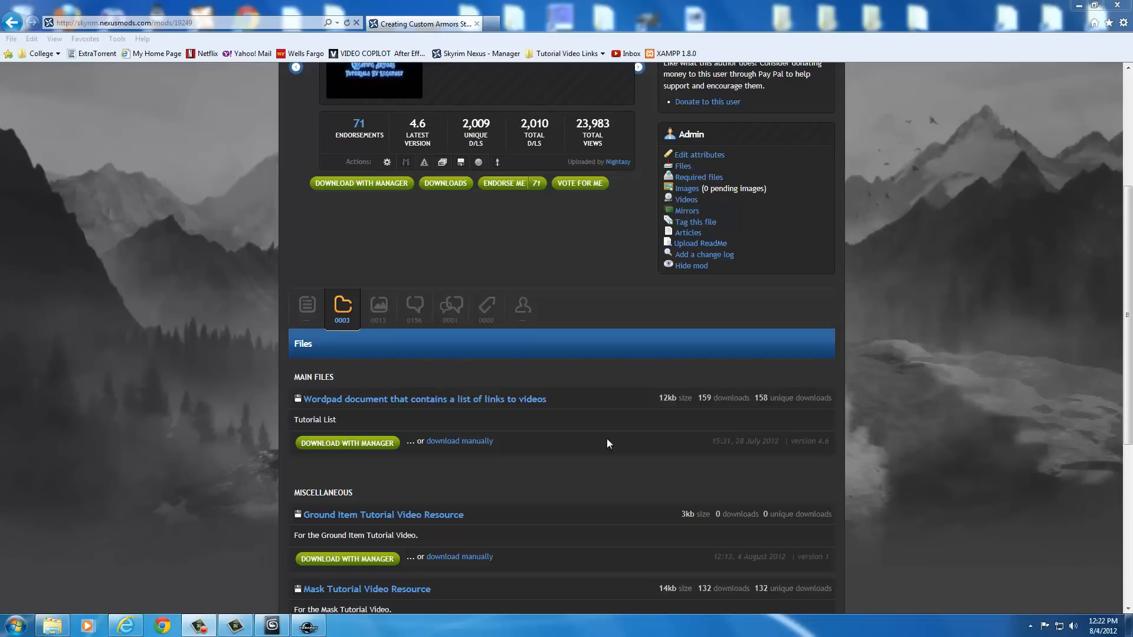
{"action": "mouse_move", "coordinate": [583, 444]}
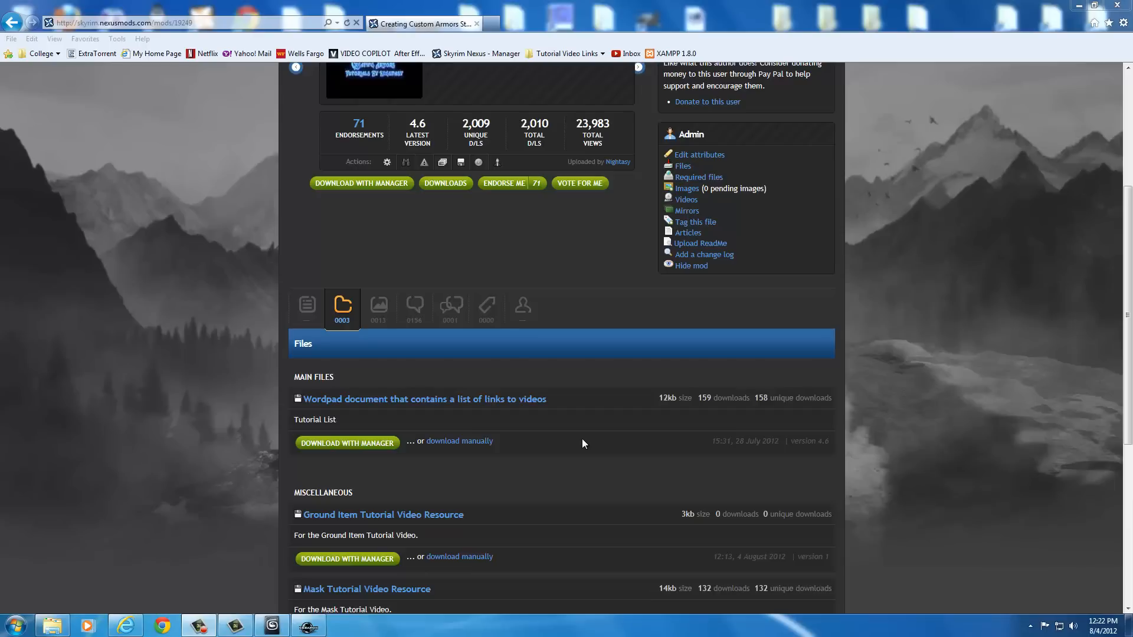
{"action": "mouse_move", "coordinate": [206, 160]}
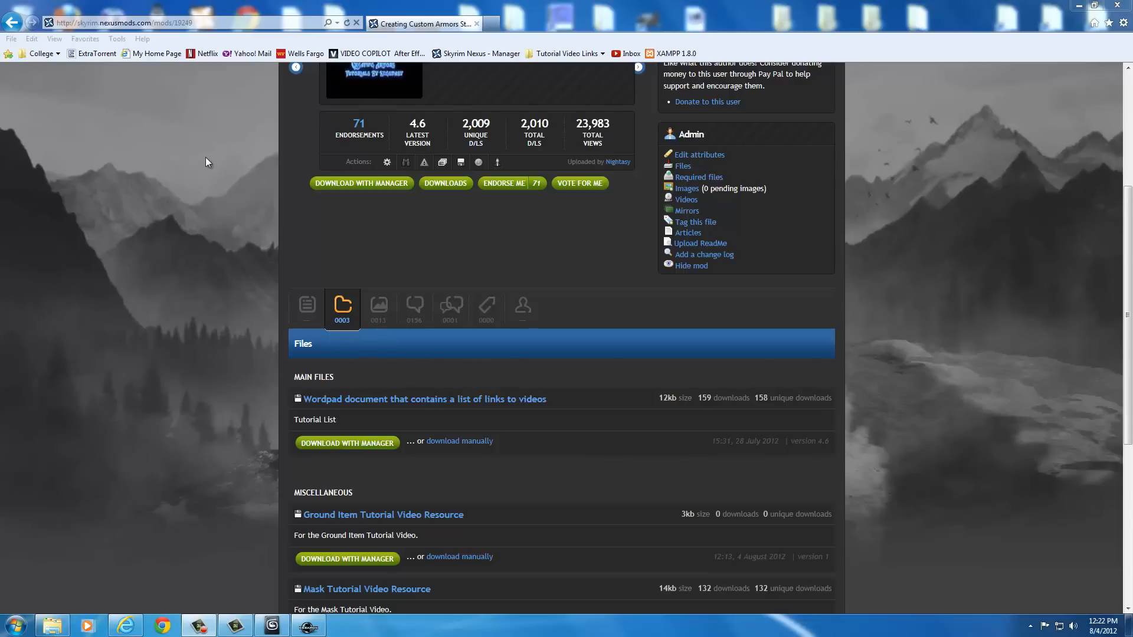
{"action": "mouse_move", "coordinate": [193, 209]}
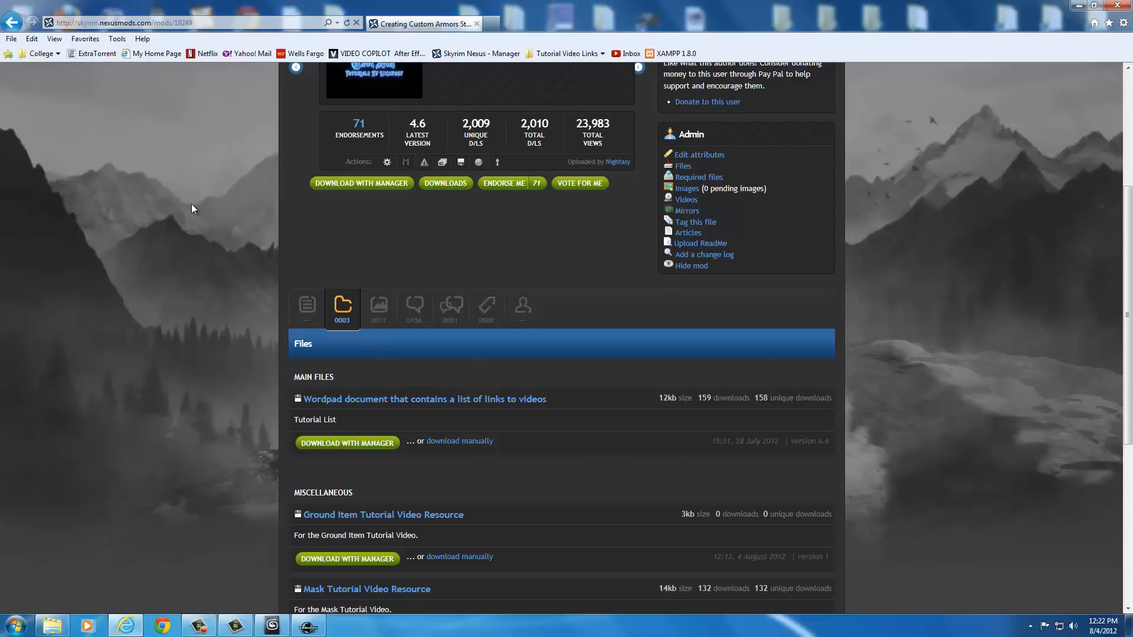
Select the Skyrim Nexus page address and scroll back to the mod's three-file Files list.
{"action": "scroll", "scroll_direction": "up", "scroll_amount": 3}
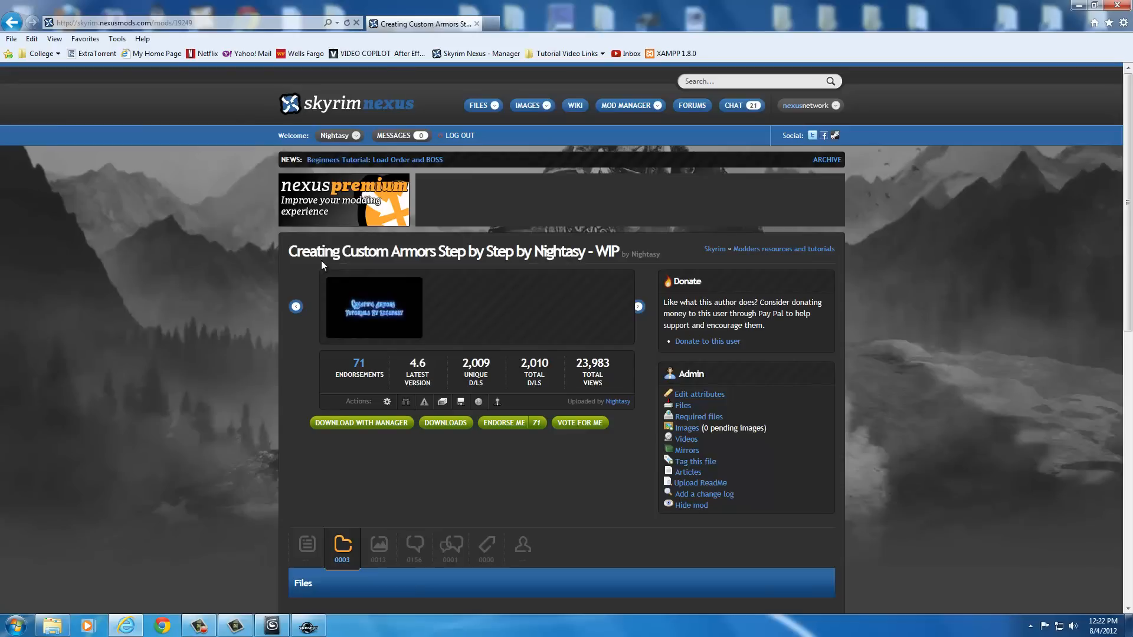
{"action": "mouse_move", "coordinate": [160, 36]}
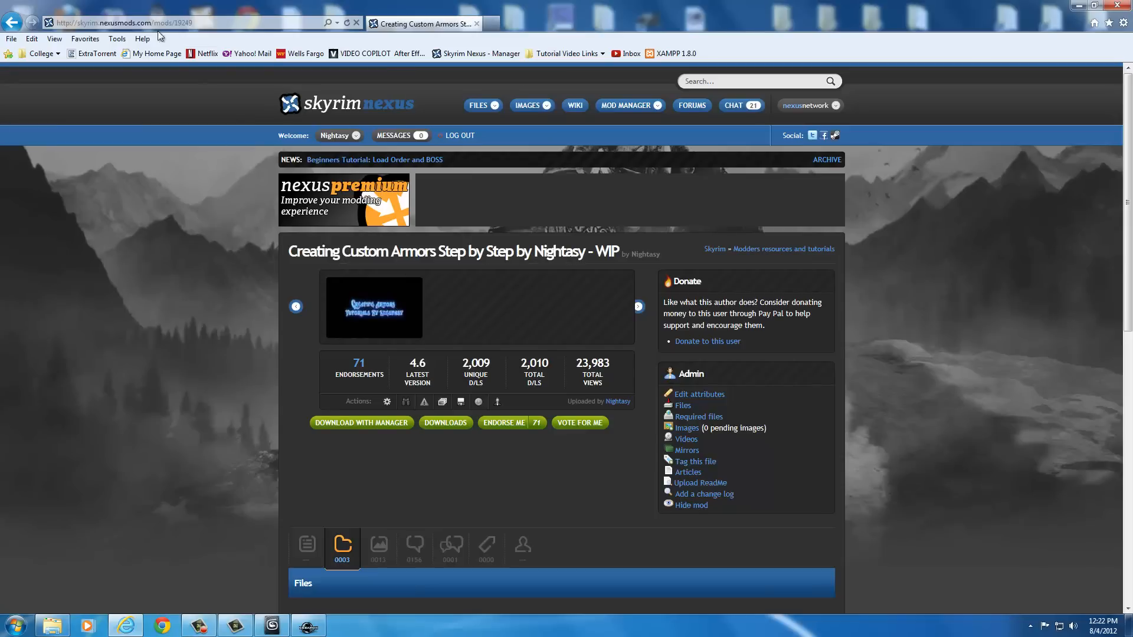
{"action": "left_click", "coordinate": [126, 23]}
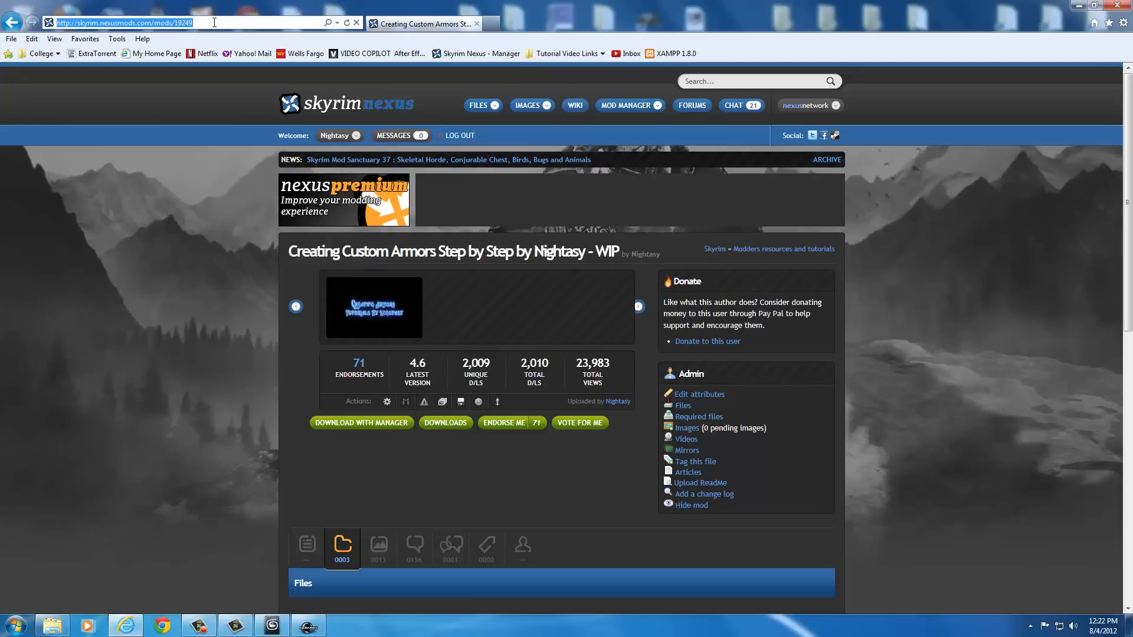
{"action": "mouse_move", "coordinate": [161, 234]}
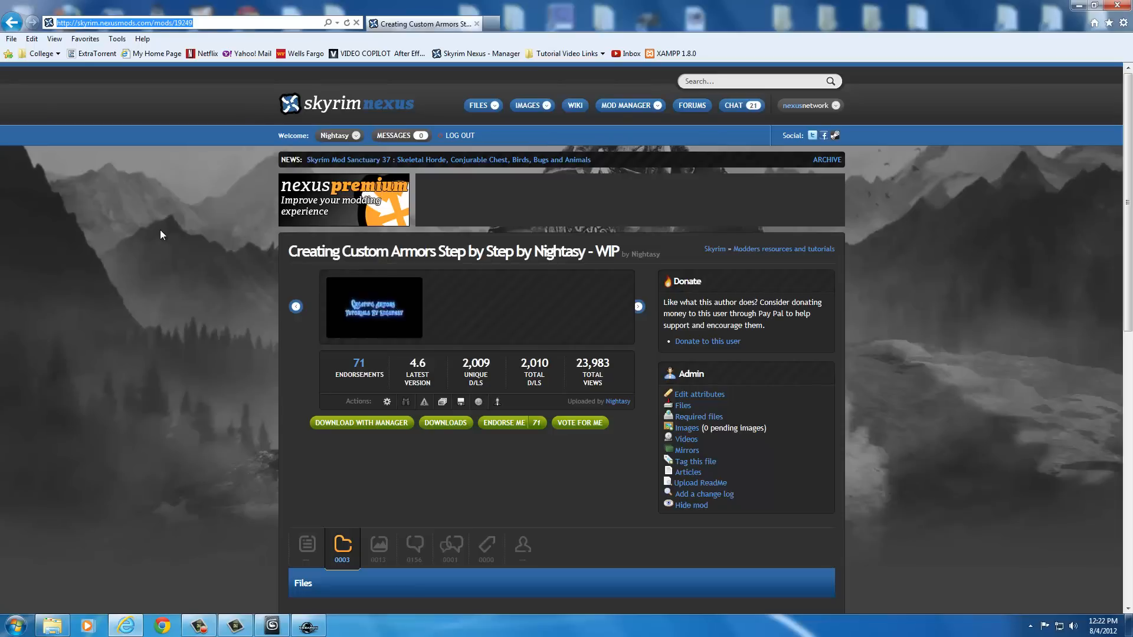
{"action": "scroll", "scroll_direction": "down", "scroll_amount": 3}
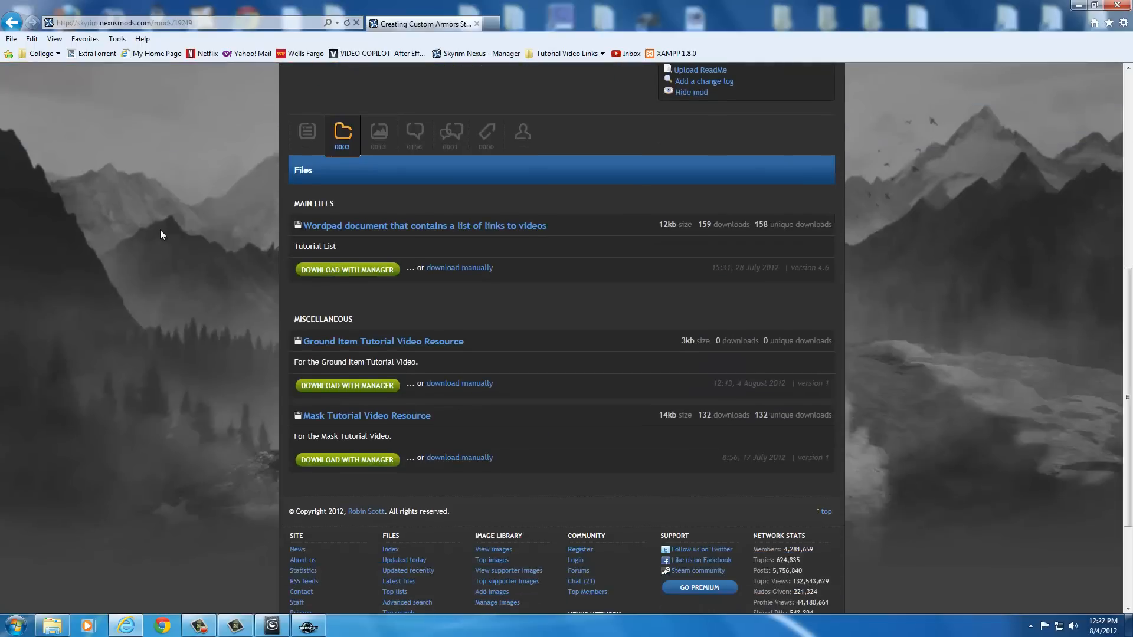
{"action": "mouse_move", "coordinate": [306, 134]}
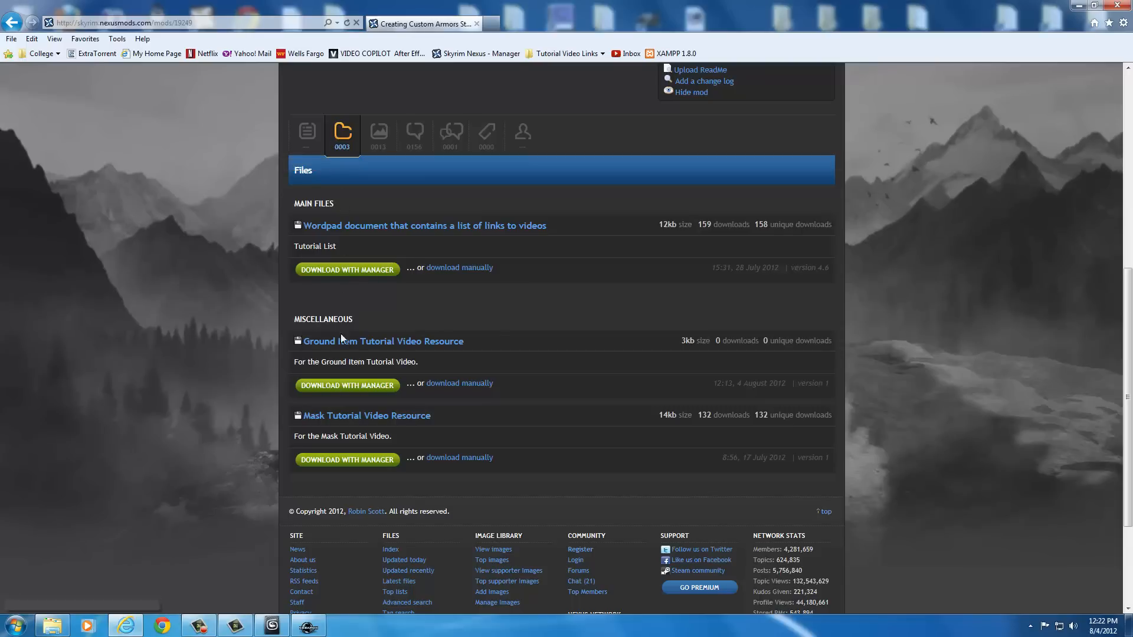
{"action": "mouse_move", "coordinate": [311, 352]}
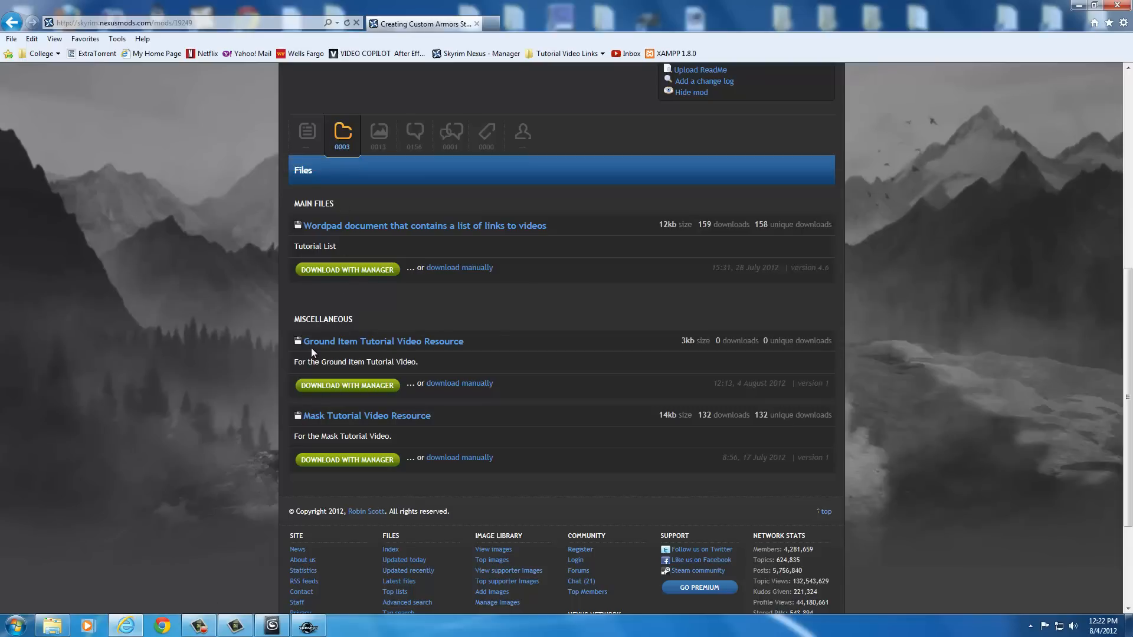
{"action": "mouse_move", "coordinate": [459, 357]}
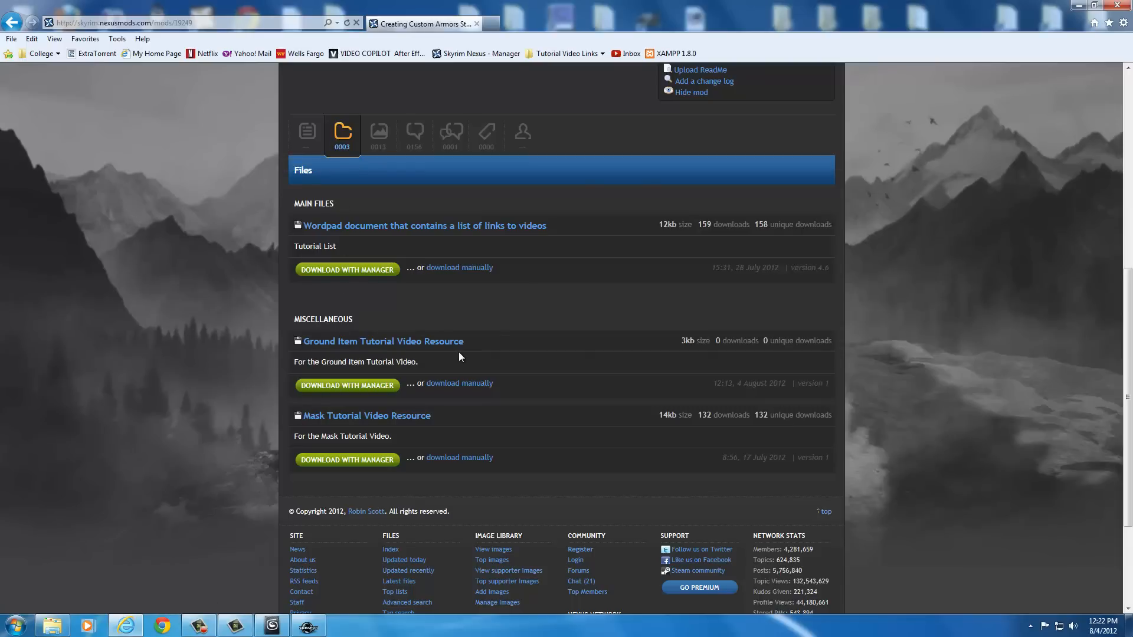
{"action": "mouse_move", "coordinate": [459, 383]}
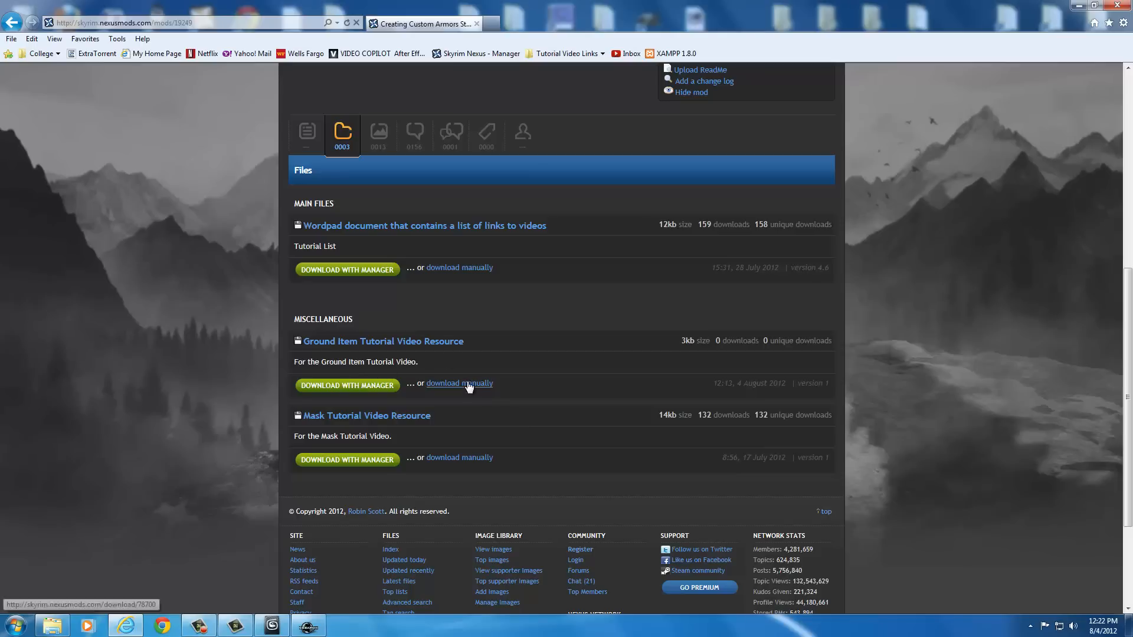
{"action": "mouse_move", "coordinate": [685, 333]}
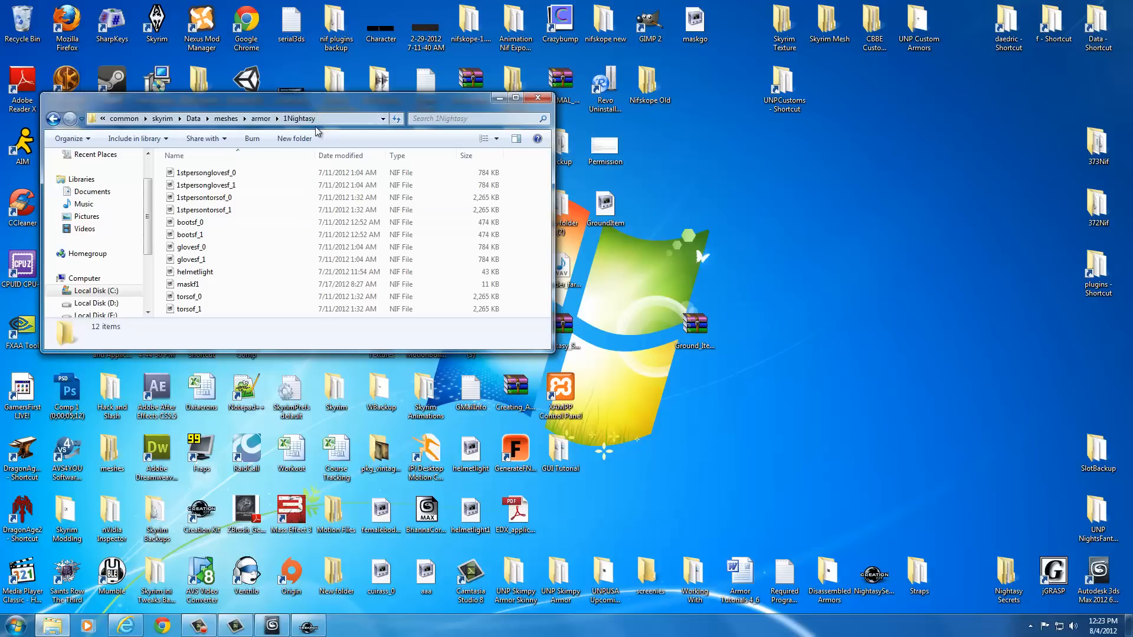
Browse the 1Nightasy armor folder's NIF files, selecting glovesf_1 and then bootsf_0.
{"action": "left_click", "coordinate": [191, 259]}
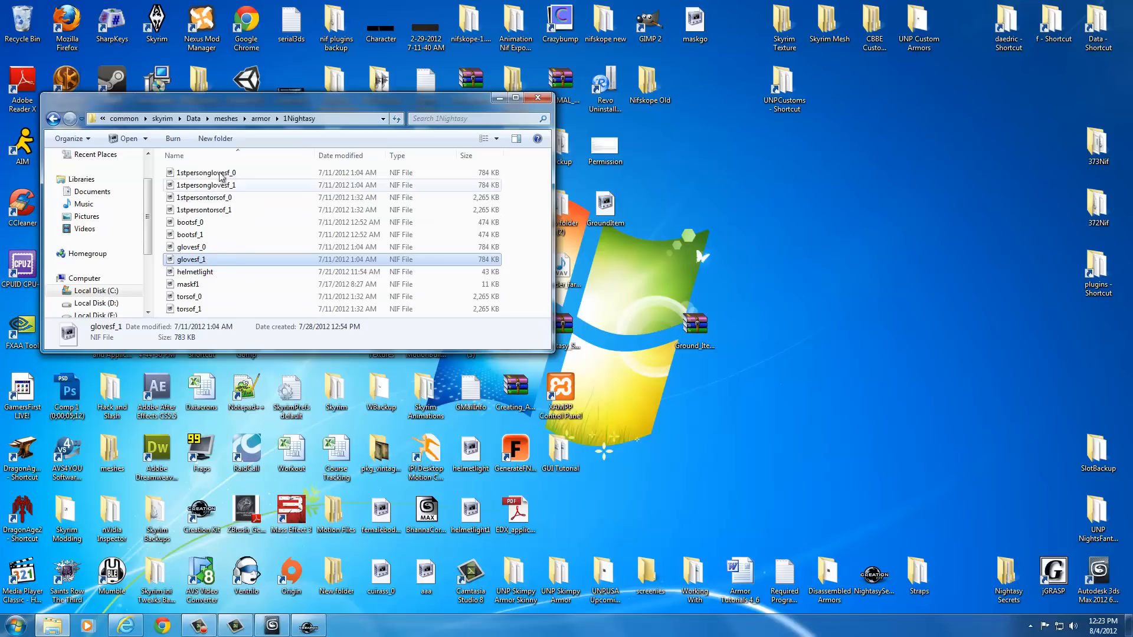
{"action": "left_click", "coordinate": [210, 222]}
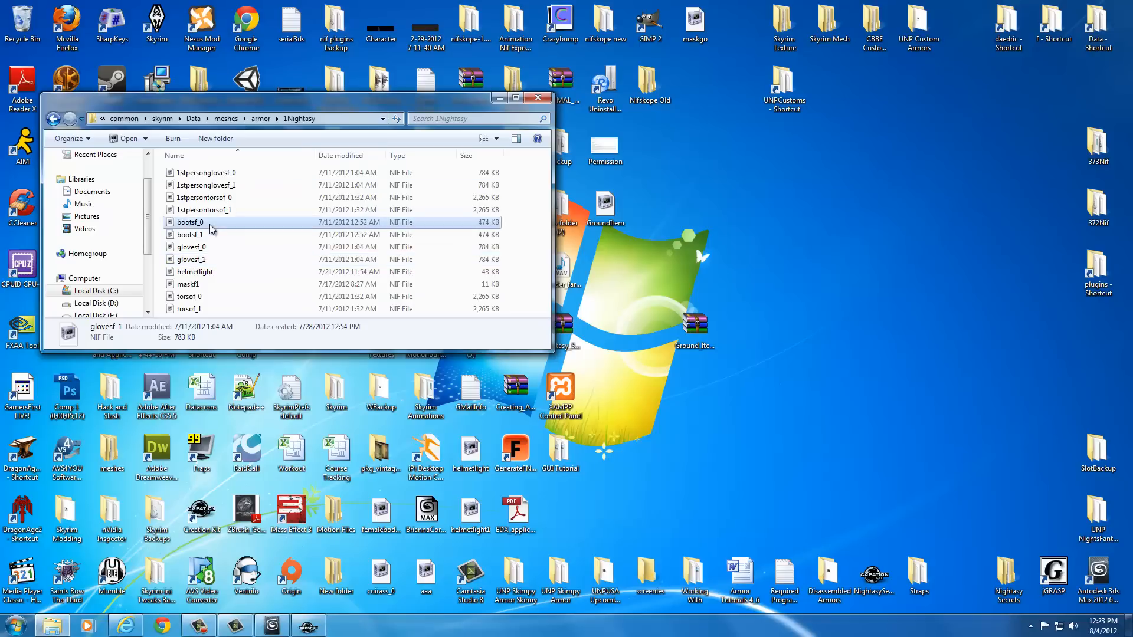
{"action": "left_click", "coordinate": [191, 222]}
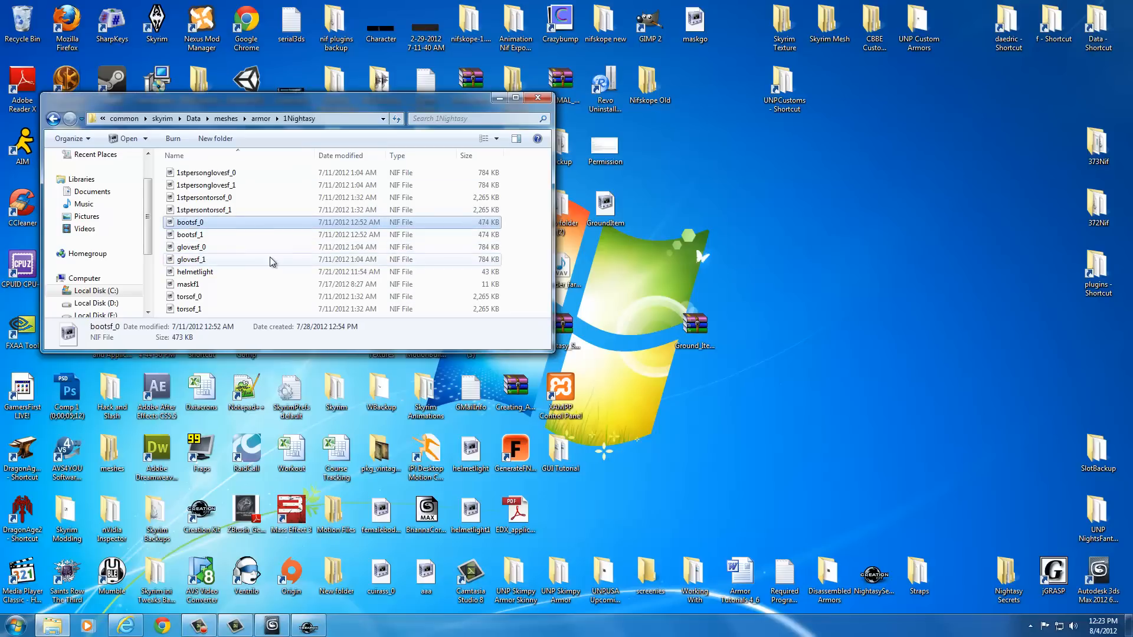
{"action": "mouse_move", "coordinate": [646, 311]}
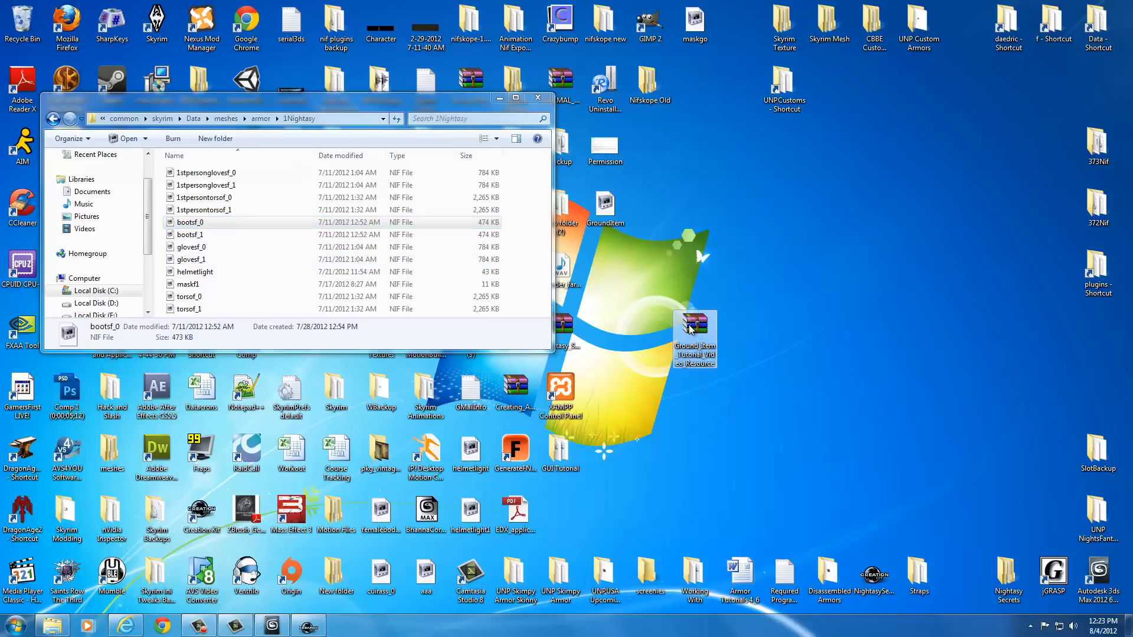
{"action": "mouse_move", "coordinate": [717, 373]}
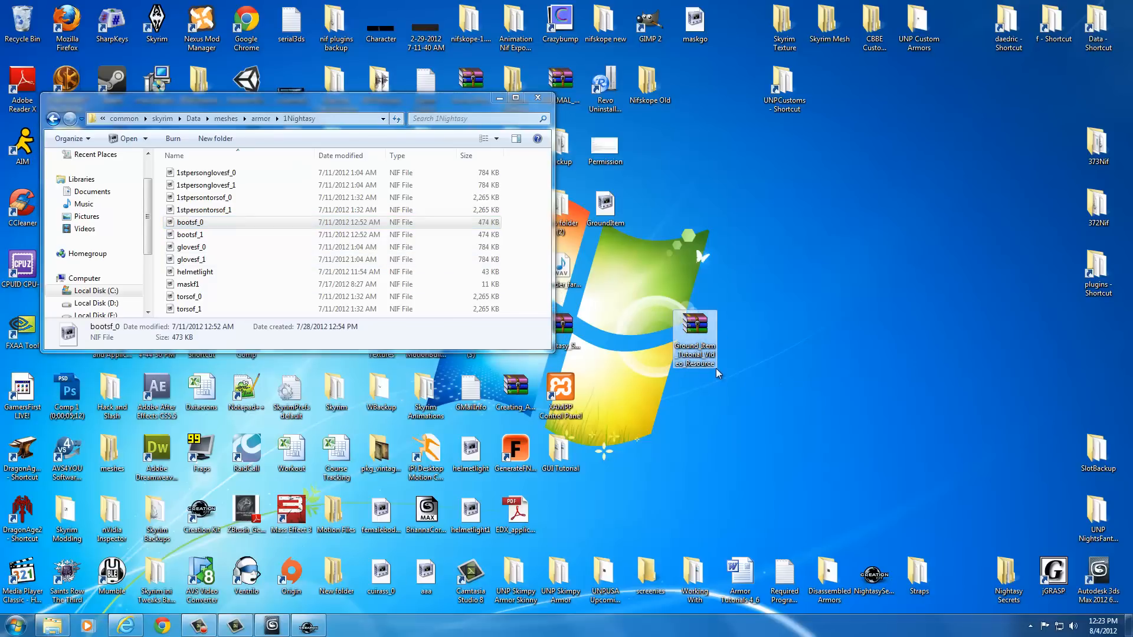
Open Ground_Item_Tutorial_Video_Resource.rar in WinRAR to show GroundItem.nif.
{"action": "double_click", "coordinate": [694, 324]}
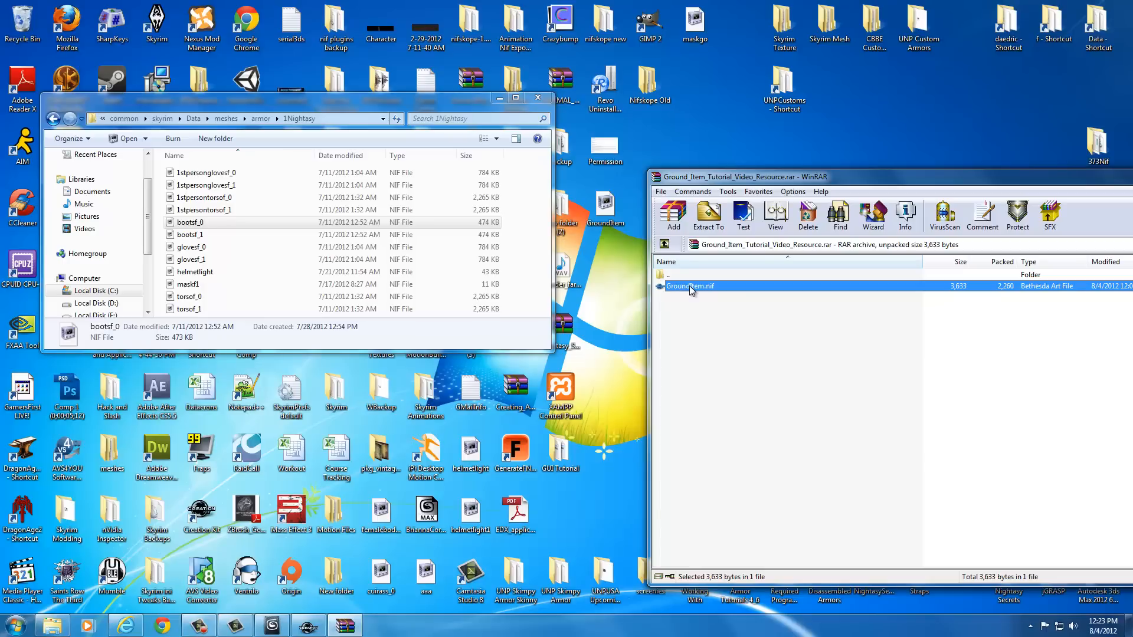
{"action": "mouse_move", "coordinate": [534, 261]}
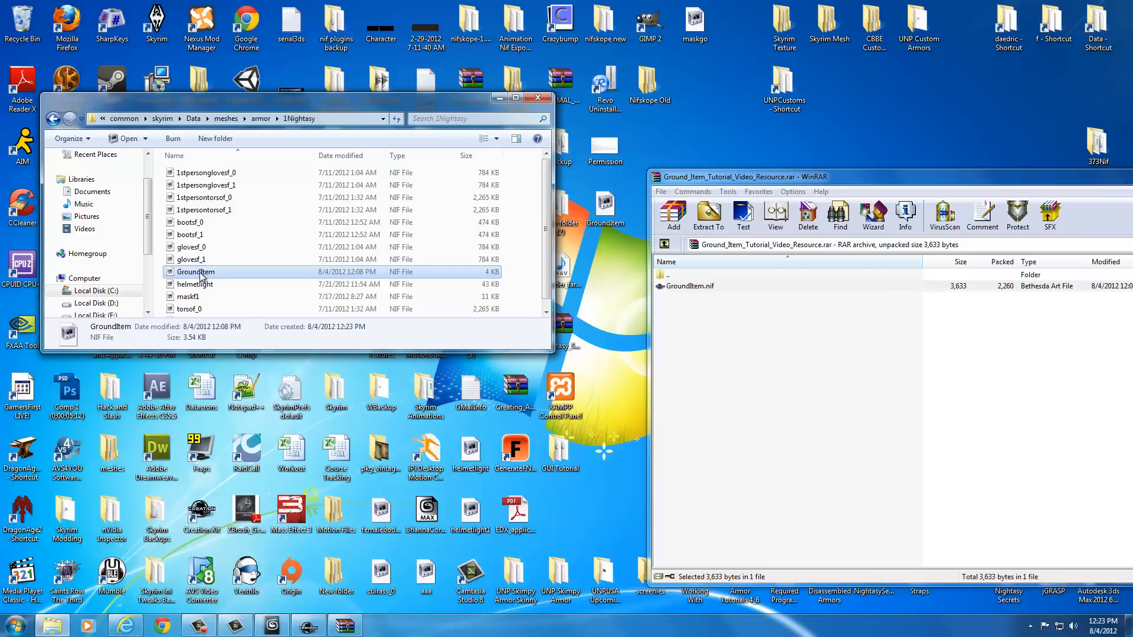
{"action": "mouse_move", "coordinate": [853, 192]}
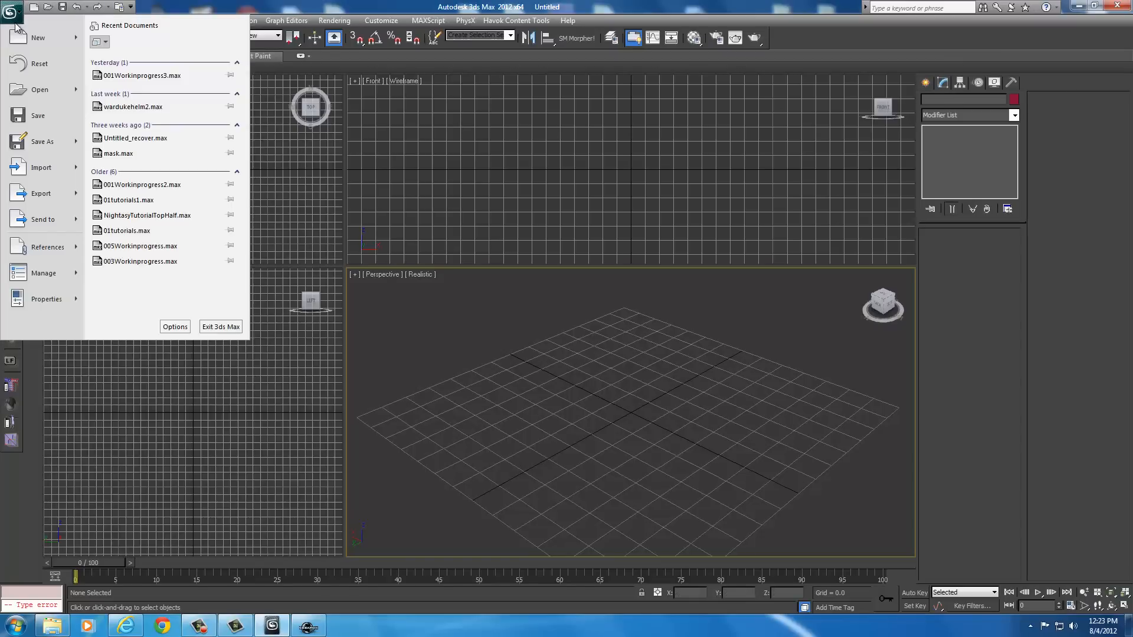
Import torsof_0 from Desktop > Skyrim Data > meshes > armor > 1Nightasy.
{"action": "left_click", "coordinate": [41, 167]}
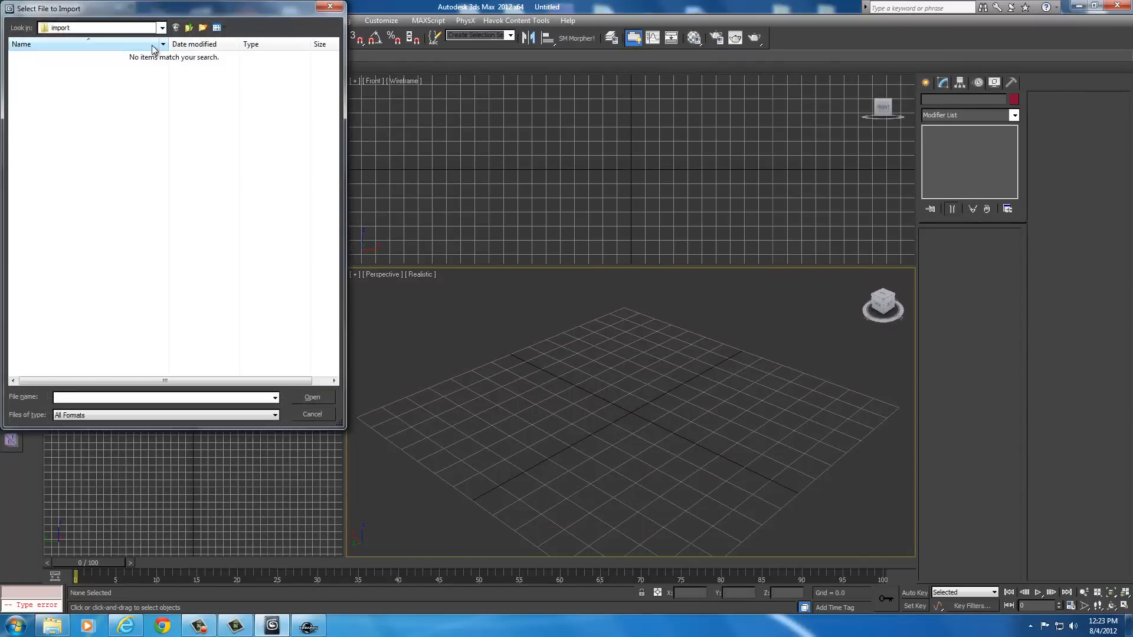
{"action": "left_click", "coordinate": [162, 27]}
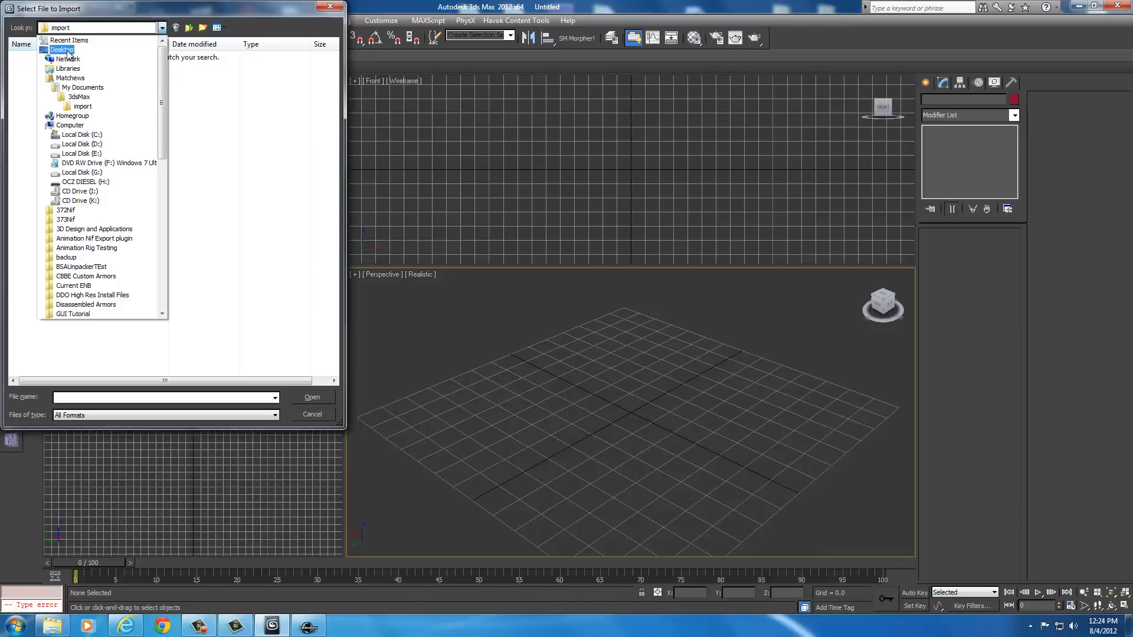
{"action": "left_click", "coordinate": [65, 49]}
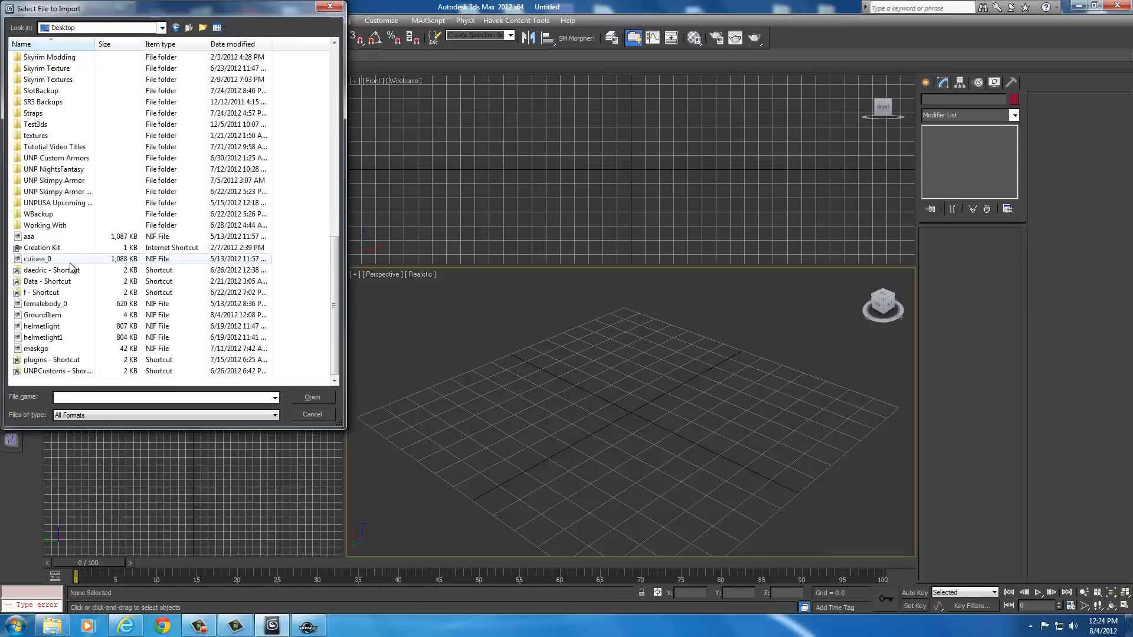
{"action": "double_click", "coordinate": [47, 281]}
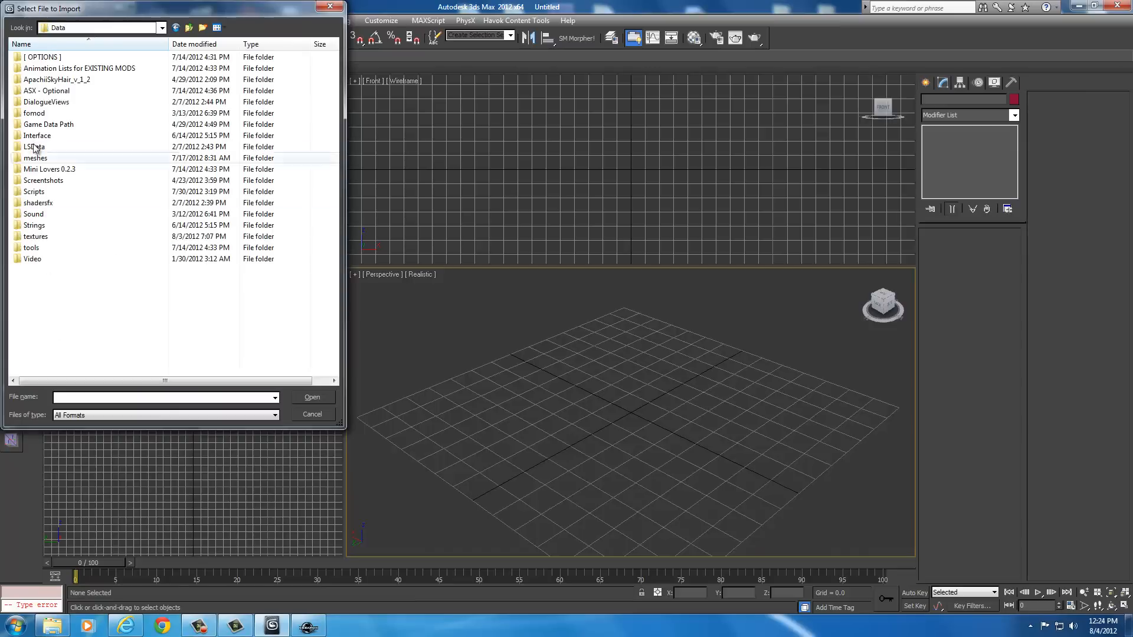
{"action": "double_click", "coordinate": [34, 157]}
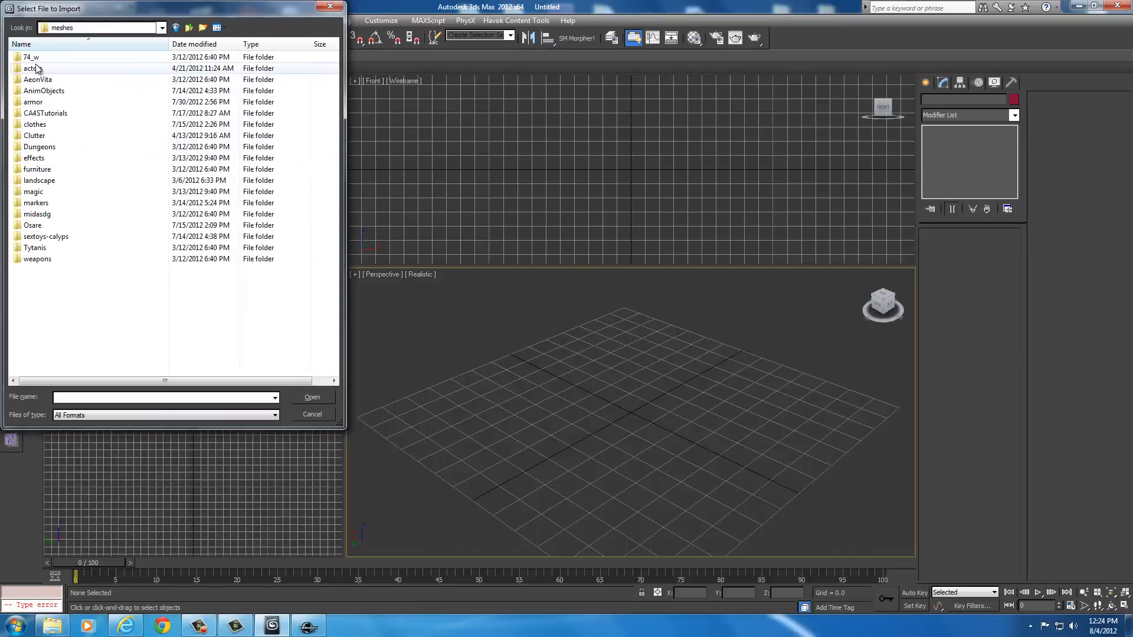
{"action": "double_click", "coordinate": [36, 68]}
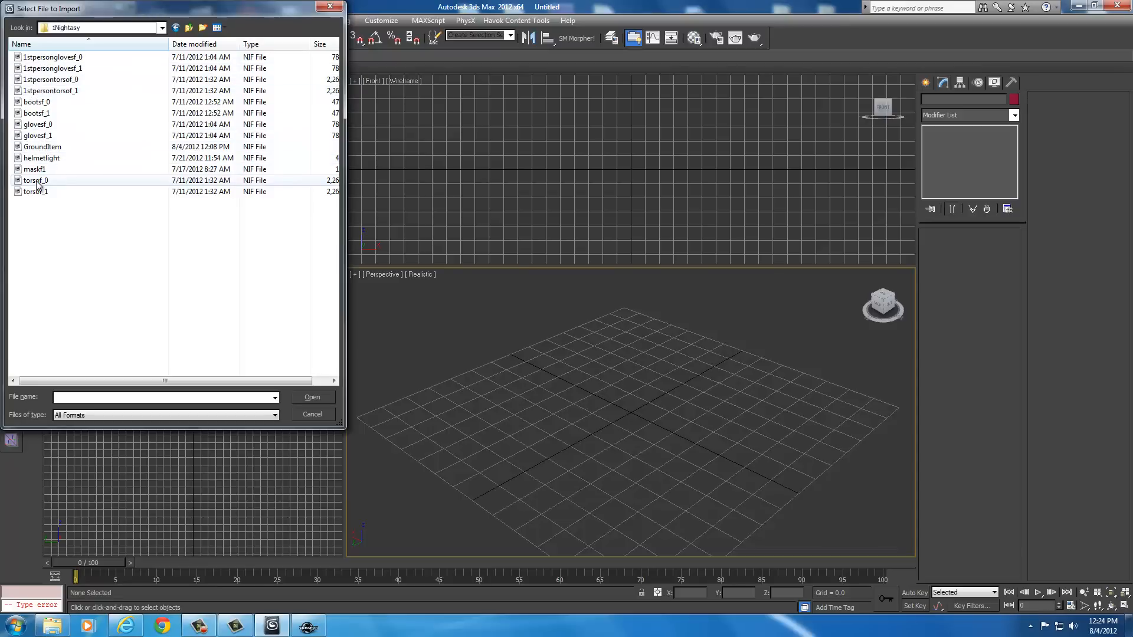
{"action": "left_click", "coordinate": [35, 180]}
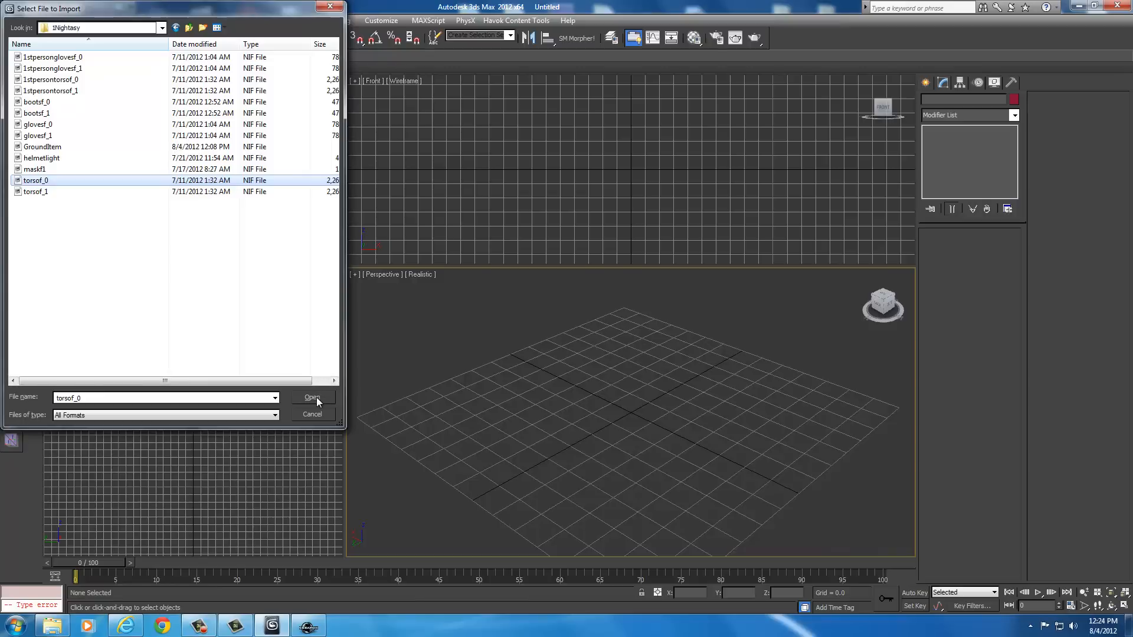
{"action": "left_click", "coordinate": [312, 397]}
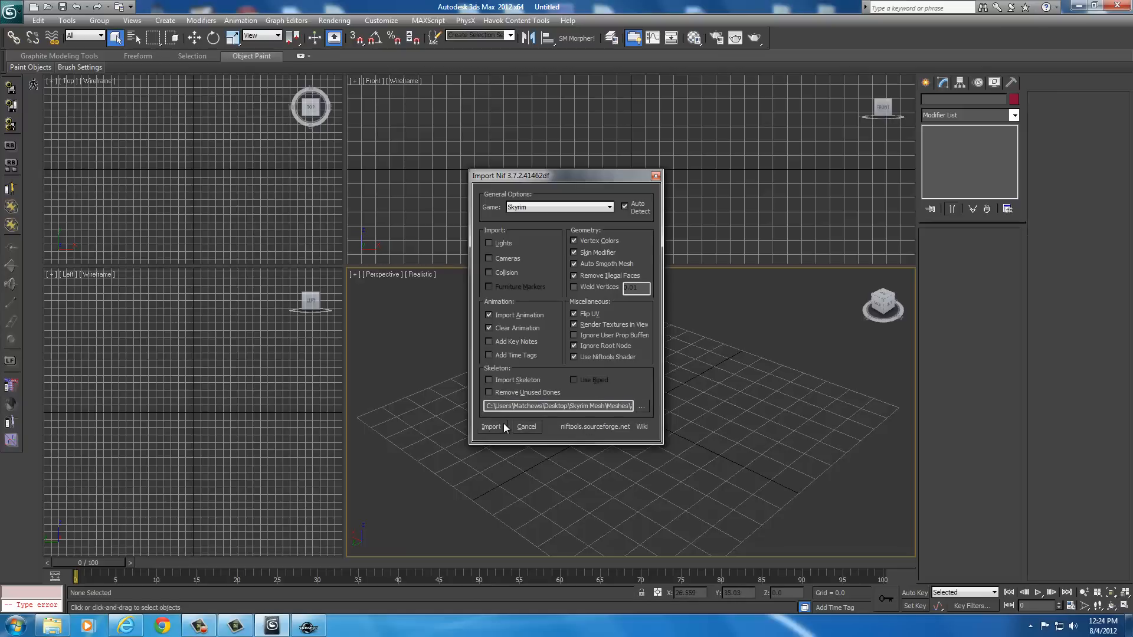
Confirm the Import Nif dialog with Game set to Skyrim.
{"action": "left_click", "coordinate": [492, 427]}
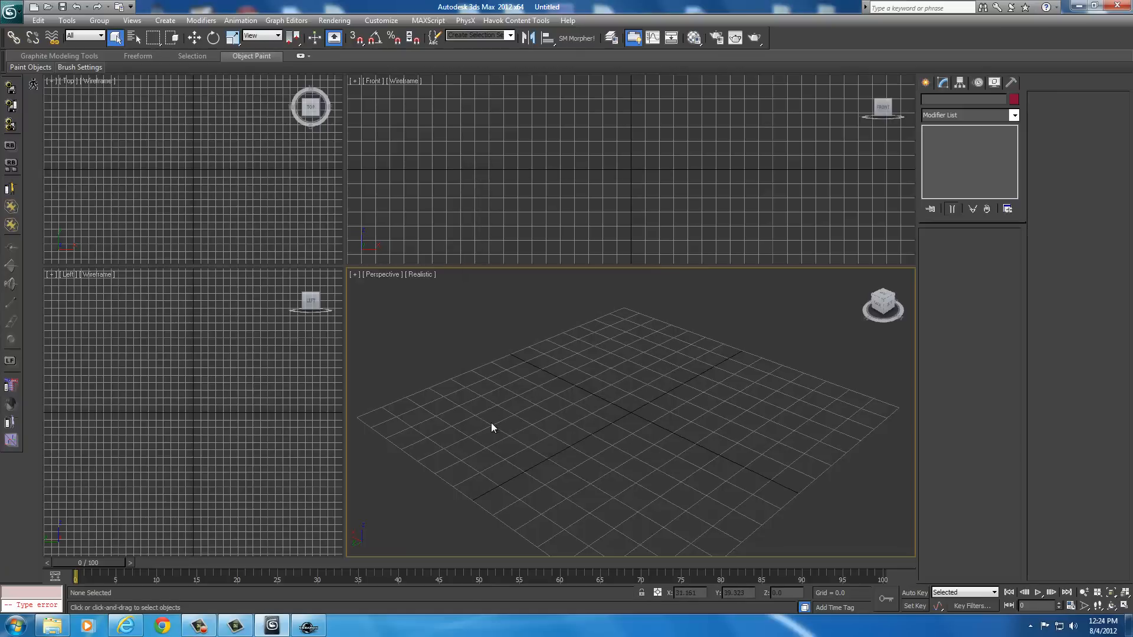
{"action": "mouse_move", "coordinate": [518, 428]}
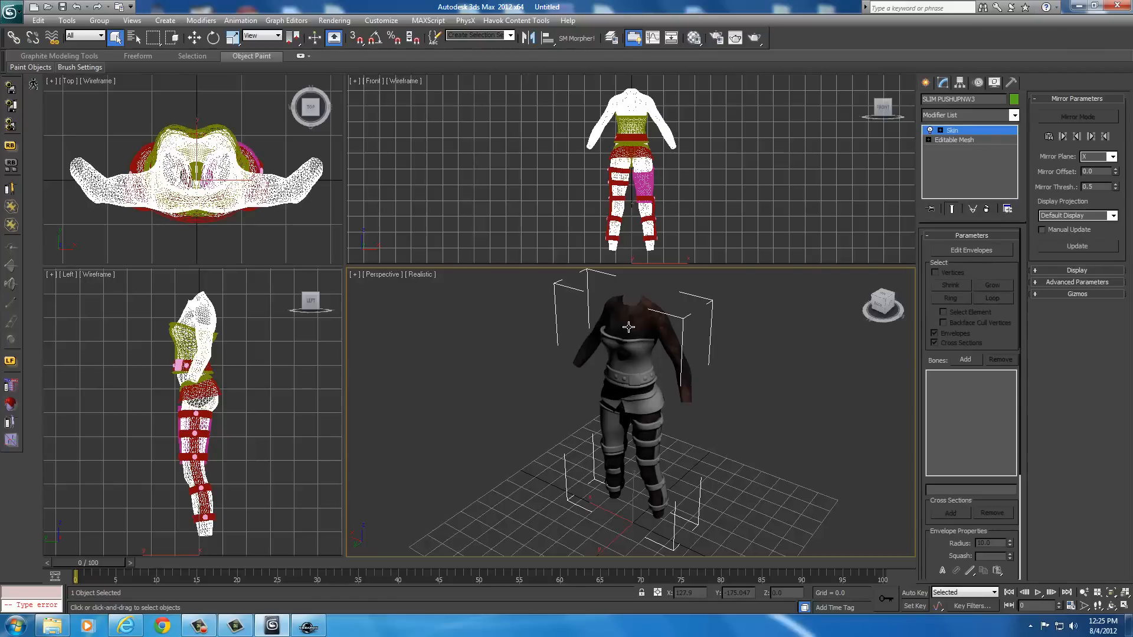
Select the torsof_0 long-sleeved top piece and remove it.
{"action": "left_click", "coordinate": [698, 382]}
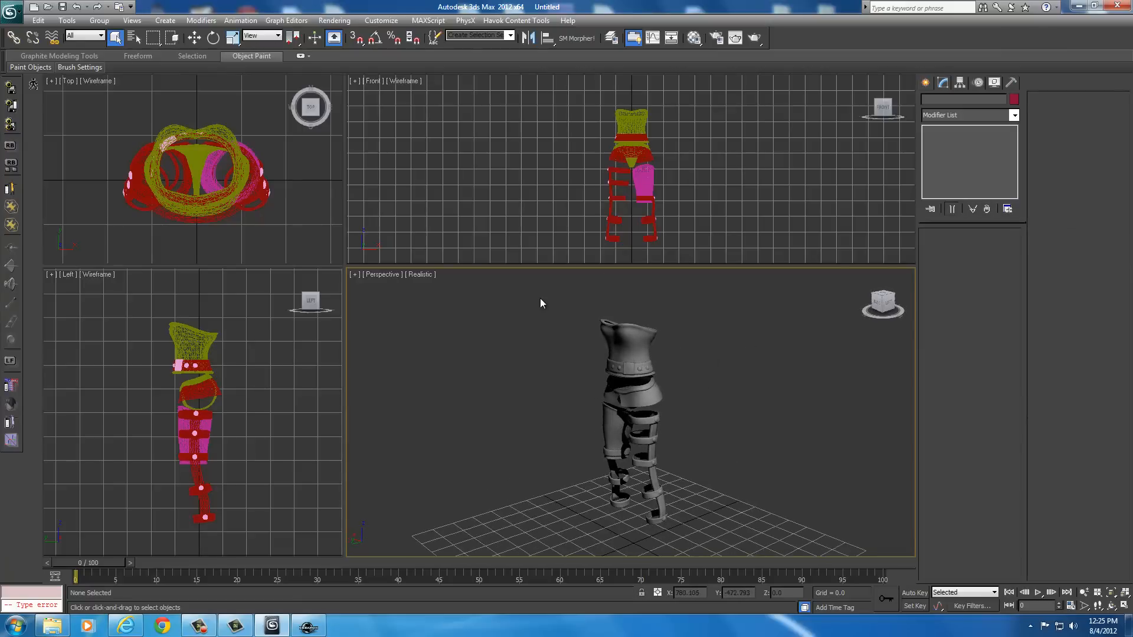
{"action": "key", "text": "ctrl+a"}
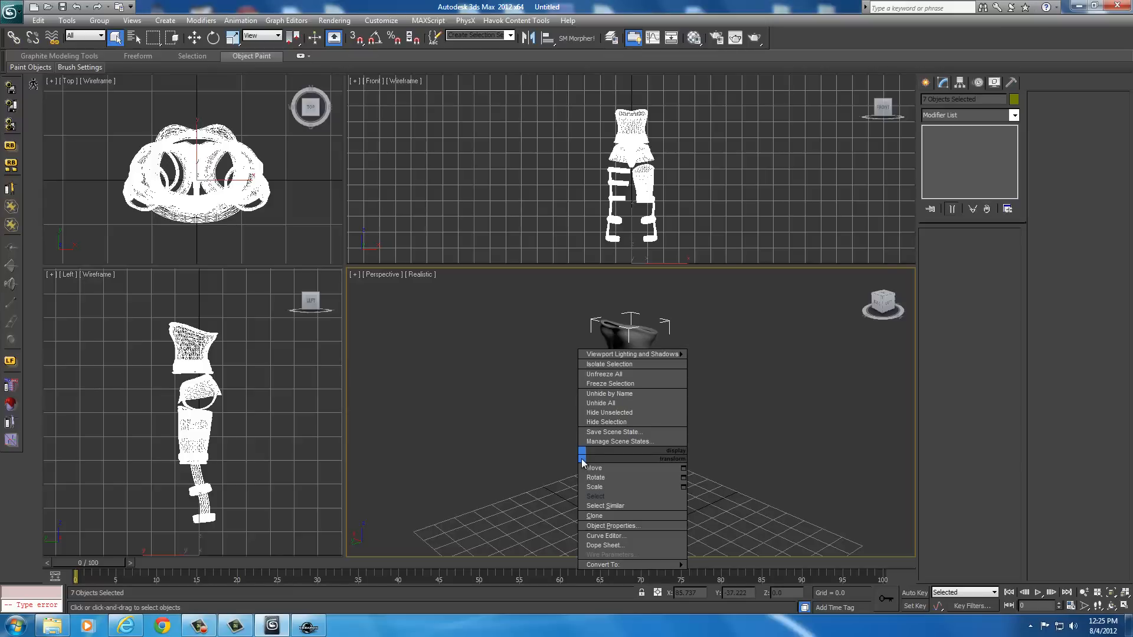
Scale the seven selected outfit pieces down together and switch to rotating them.
{"action": "left_click", "coordinate": [595, 486]}
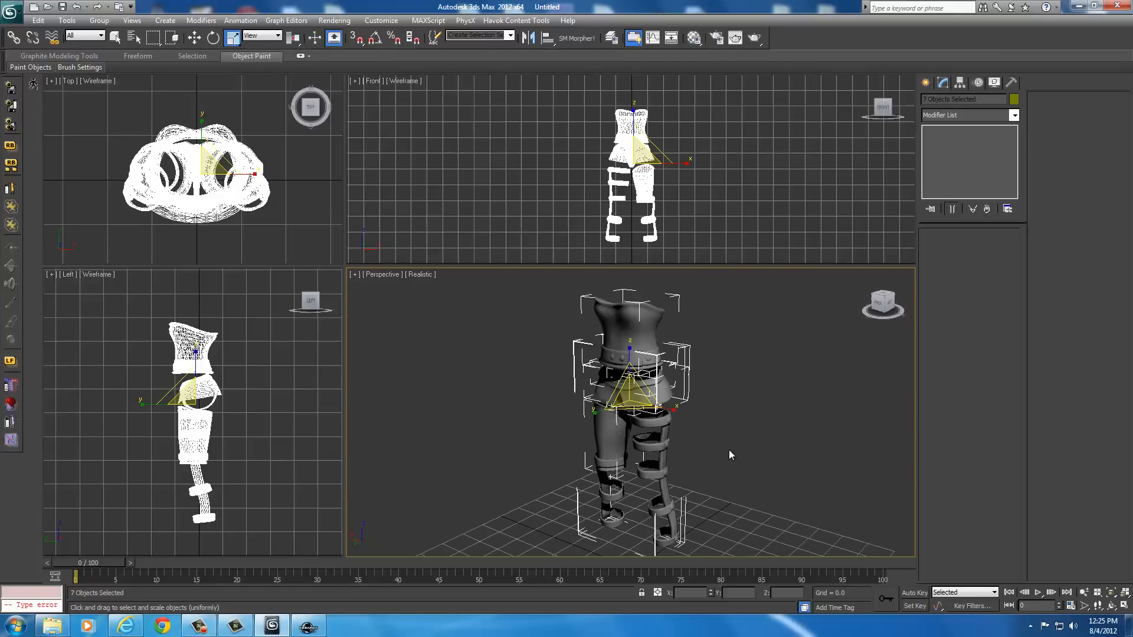
{"action": "left_click", "coordinate": [756, 456]}
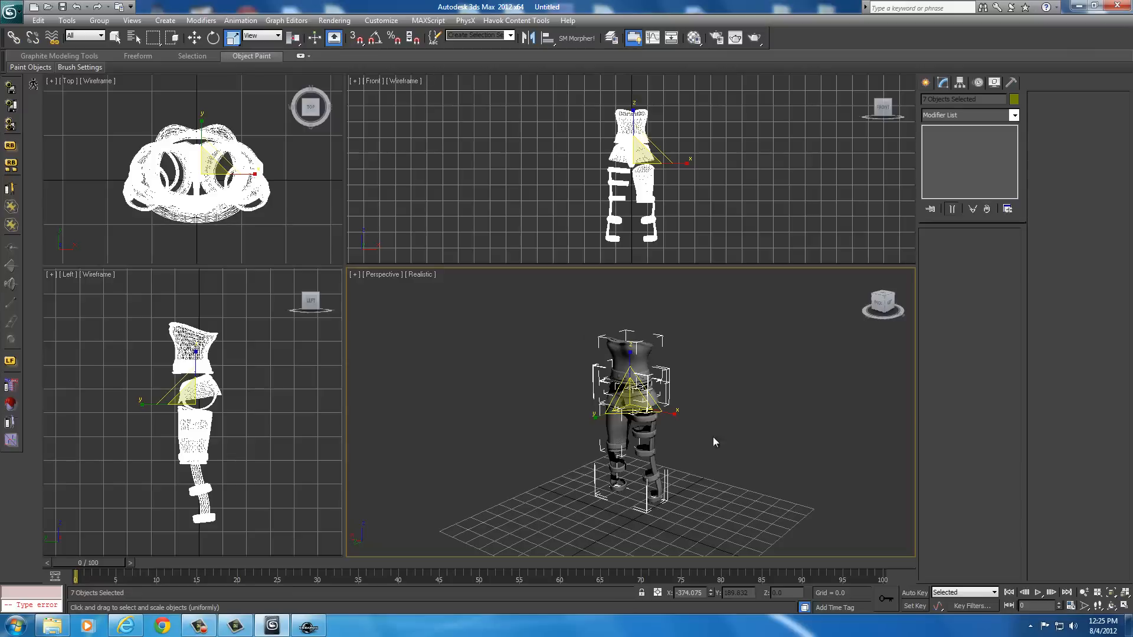
{"action": "left_click", "coordinate": [212, 38]}
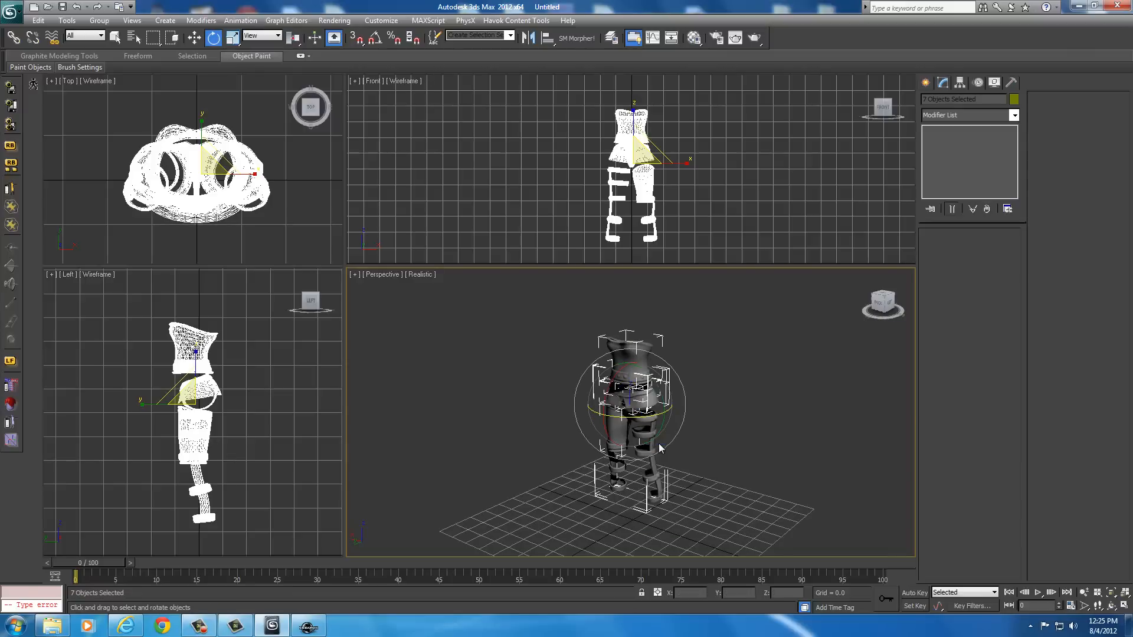
{"action": "mouse_move", "coordinate": [882, 306]}
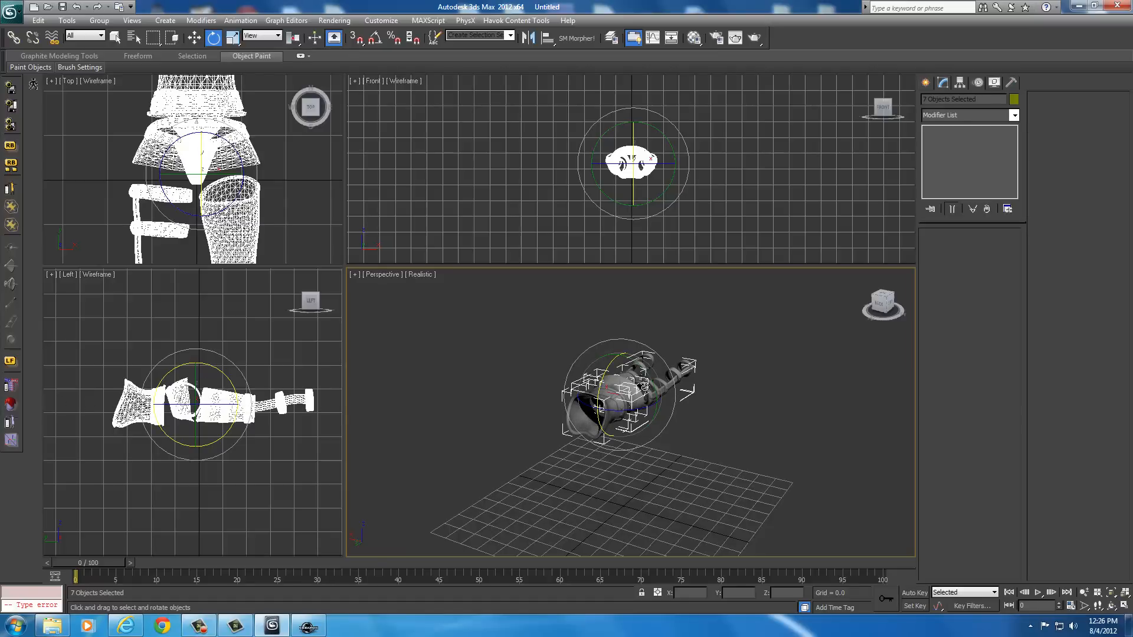
Use Select and Move to lower the flattened outfit pieces onto the grid.
{"action": "left_click", "coordinate": [211, 38]}
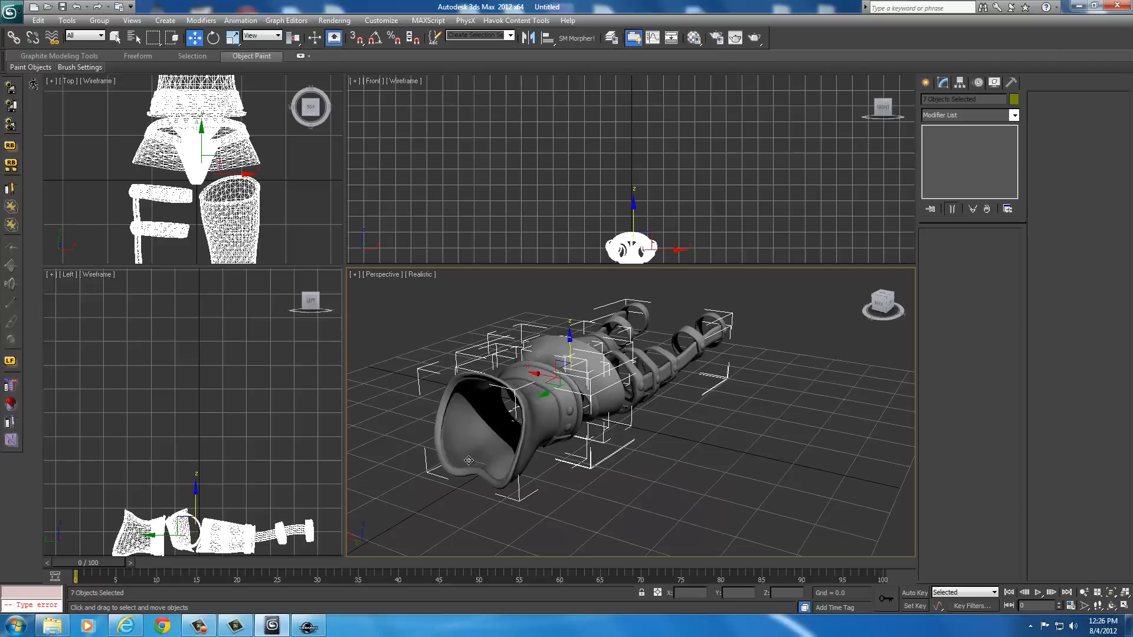
{"action": "mouse_move", "coordinate": [701, 531]}
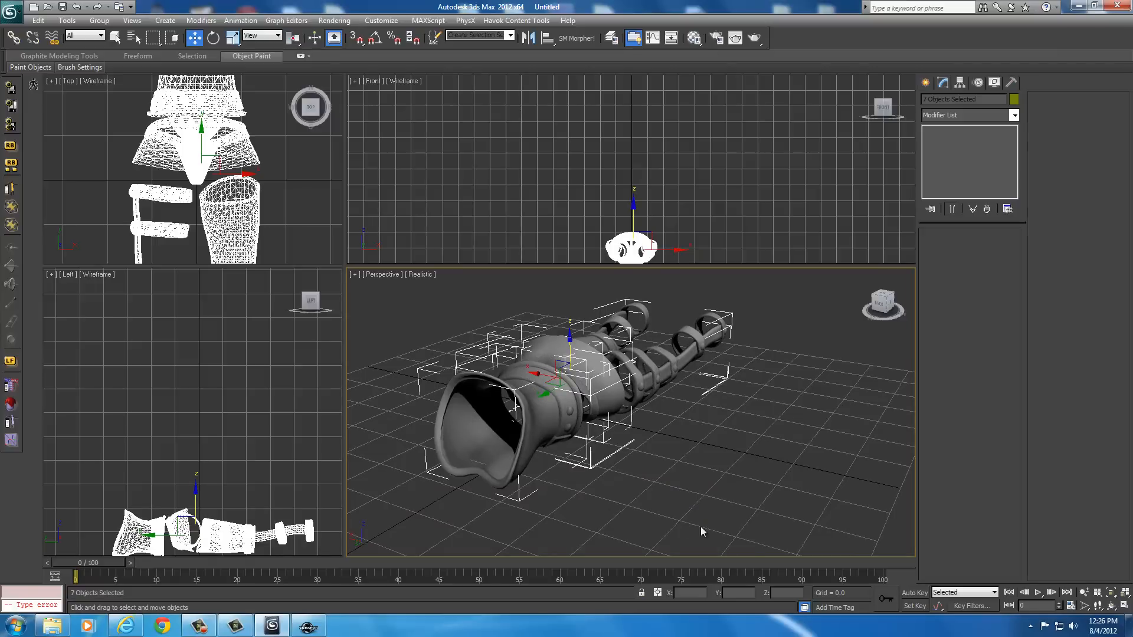
{"action": "mouse_move", "coordinate": [524, 483]}
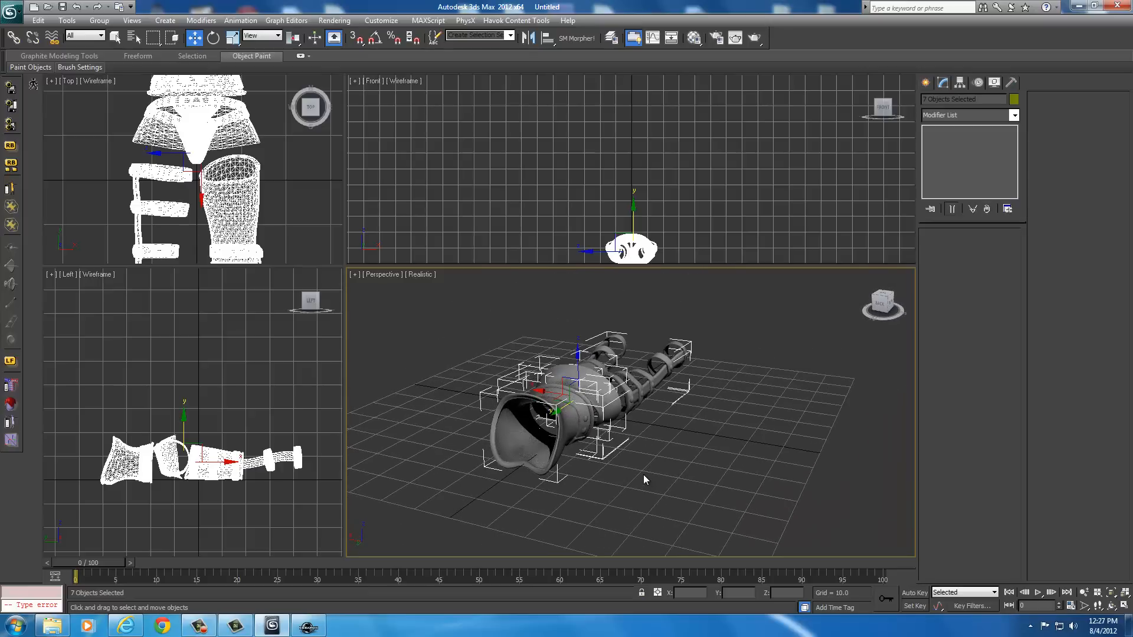
{"action": "mouse_move", "coordinate": [567, 400]}
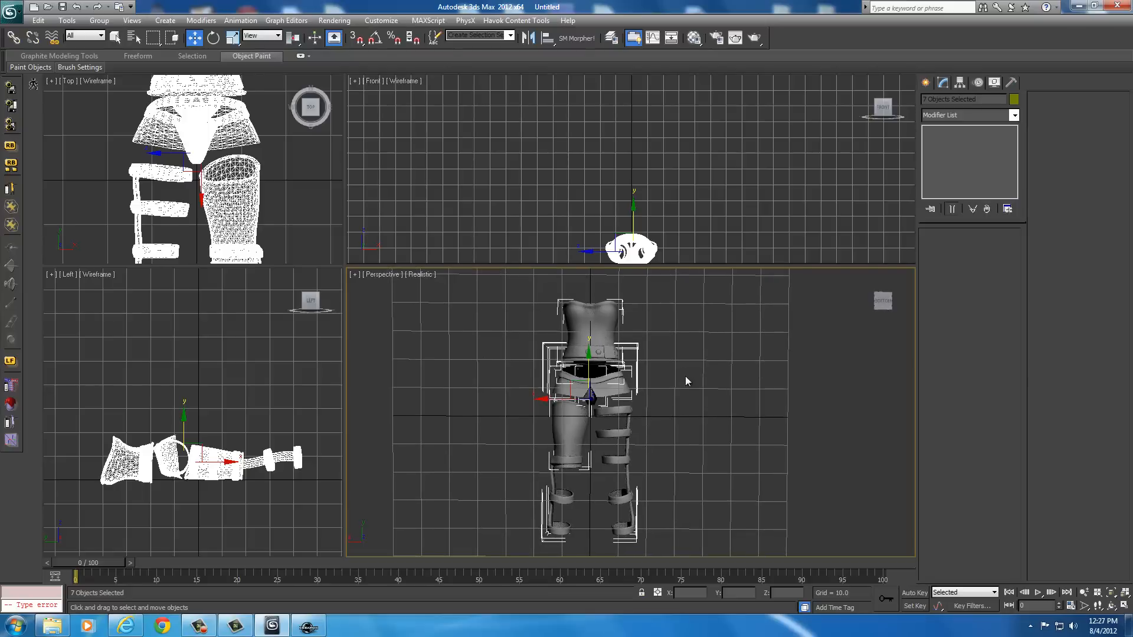
{"action": "mouse_move", "coordinate": [437, 396]}
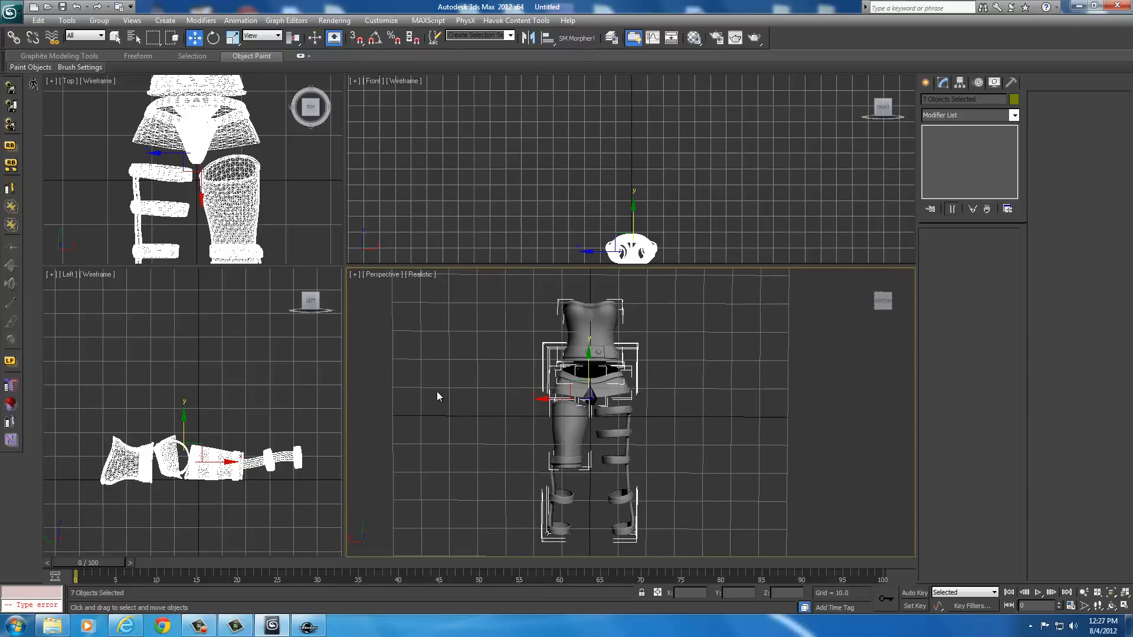
{"action": "mouse_move", "coordinate": [638, 399]}
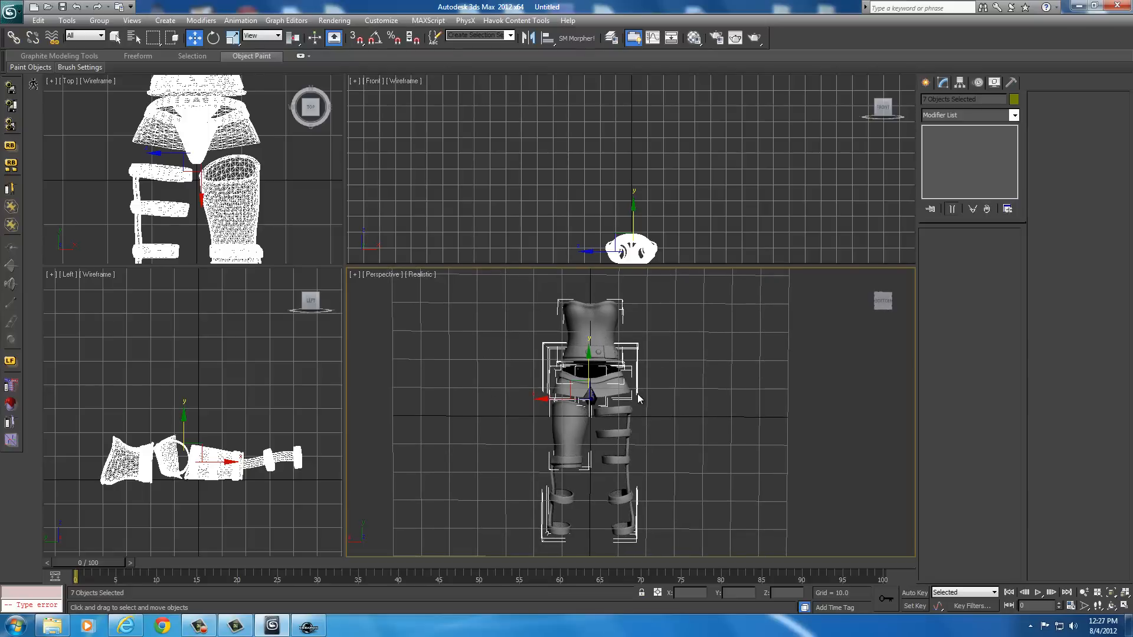
{"action": "mouse_move", "coordinate": [752, 361]}
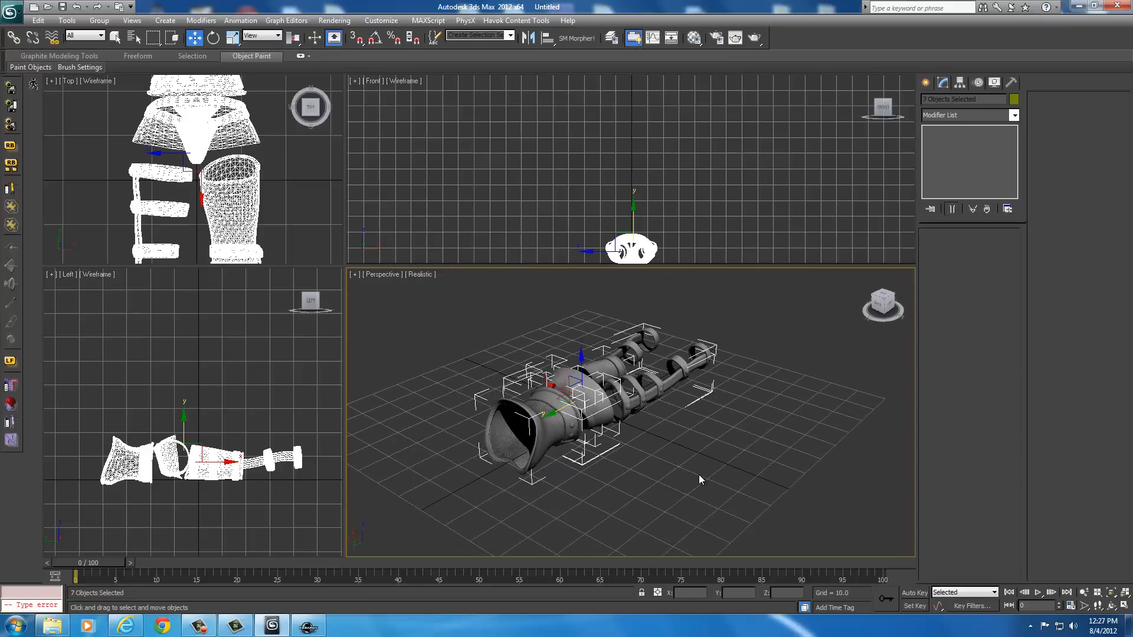
{"action": "mouse_move", "coordinate": [954, 92]}
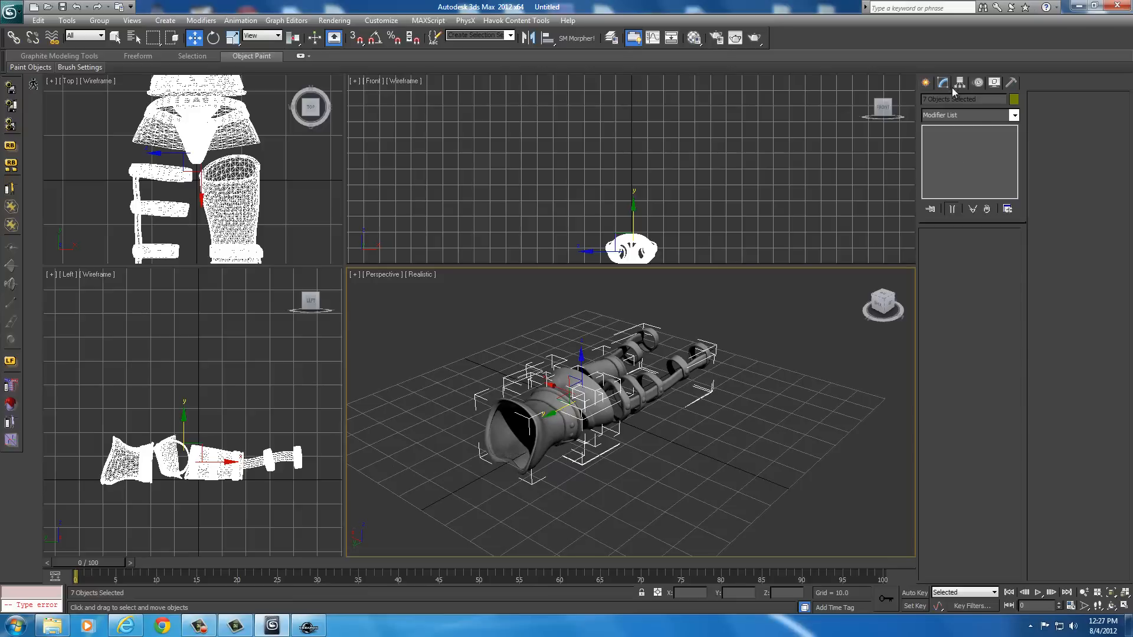
Centre the outfit's pivot using Affect Pivot Only in the Hierarchy panel.
{"action": "left_click", "coordinate": [961, 83]}
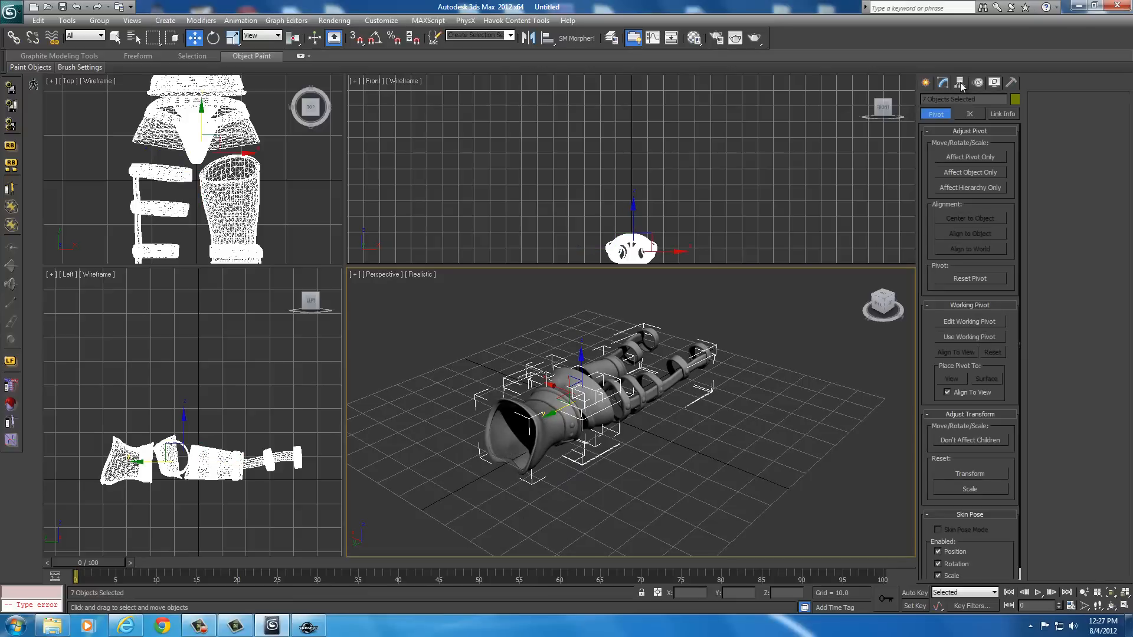
{"action": "mouse_move", "coordinate": [940, 165]}
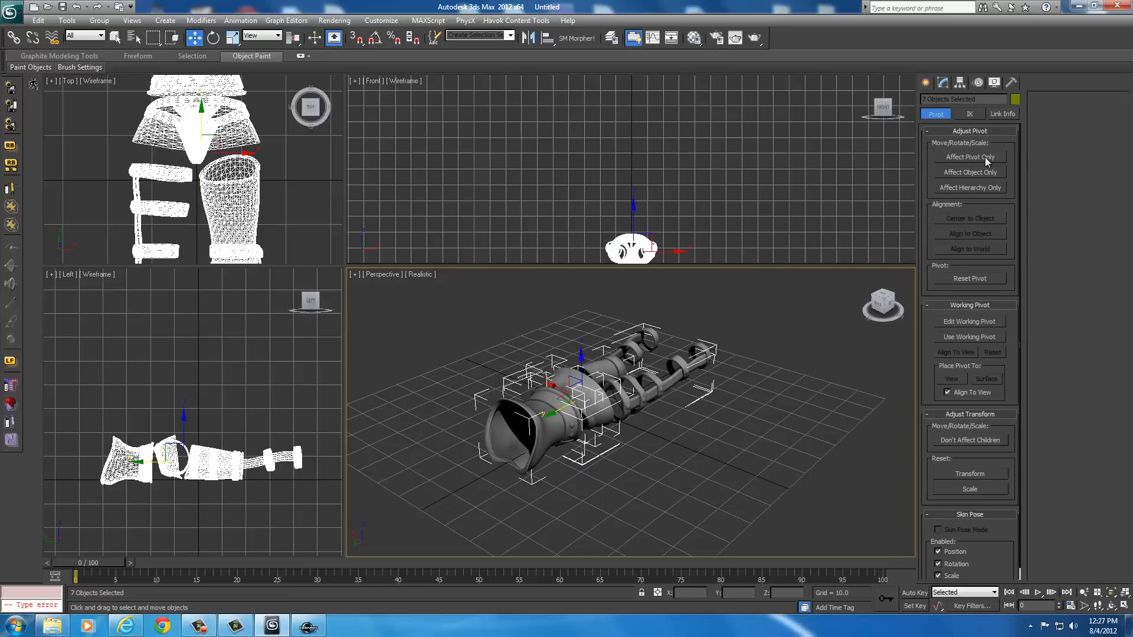
{"action": "left_click", "coordinate": [970, 157]}
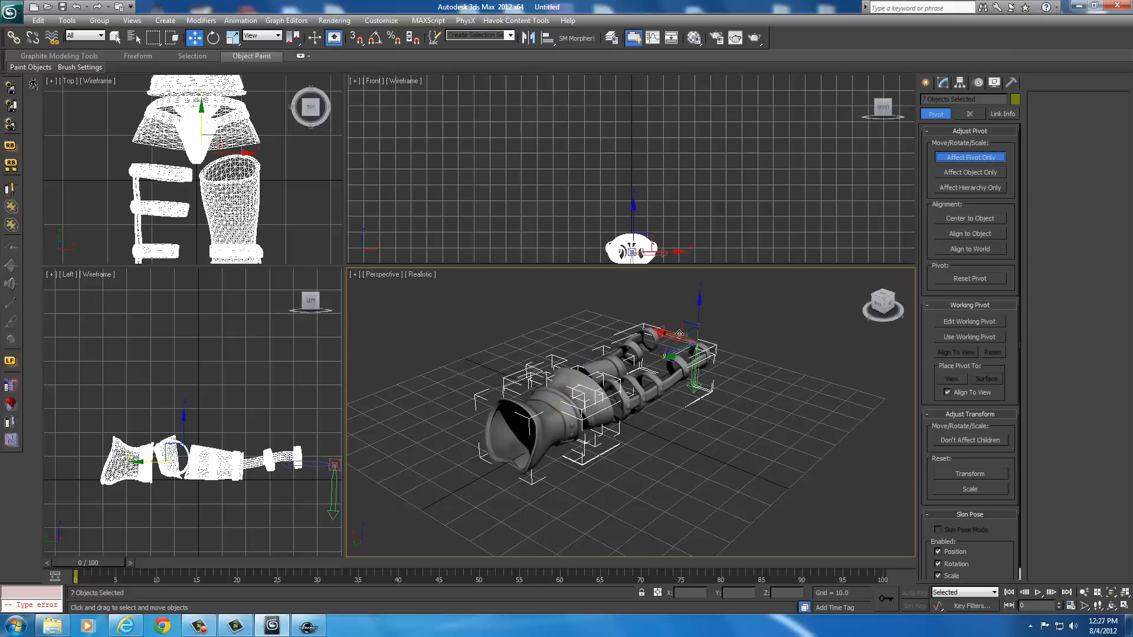
{"action": "mouse_move", "coordinate": [672, 431]}
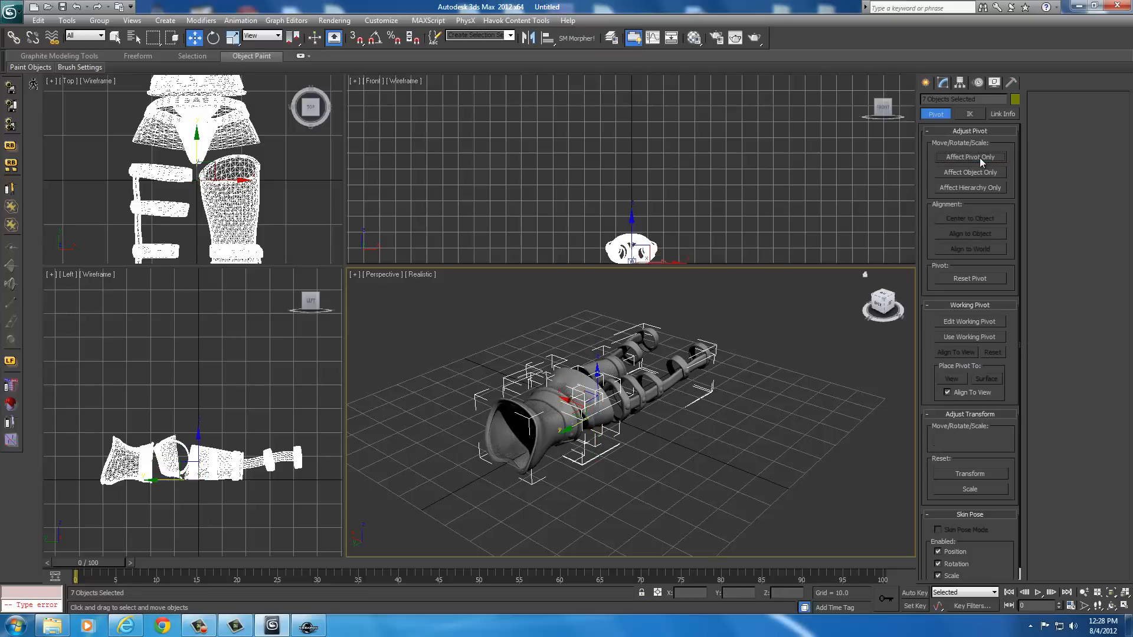
{"action": "left_click", "coordinate": [930, 81]}
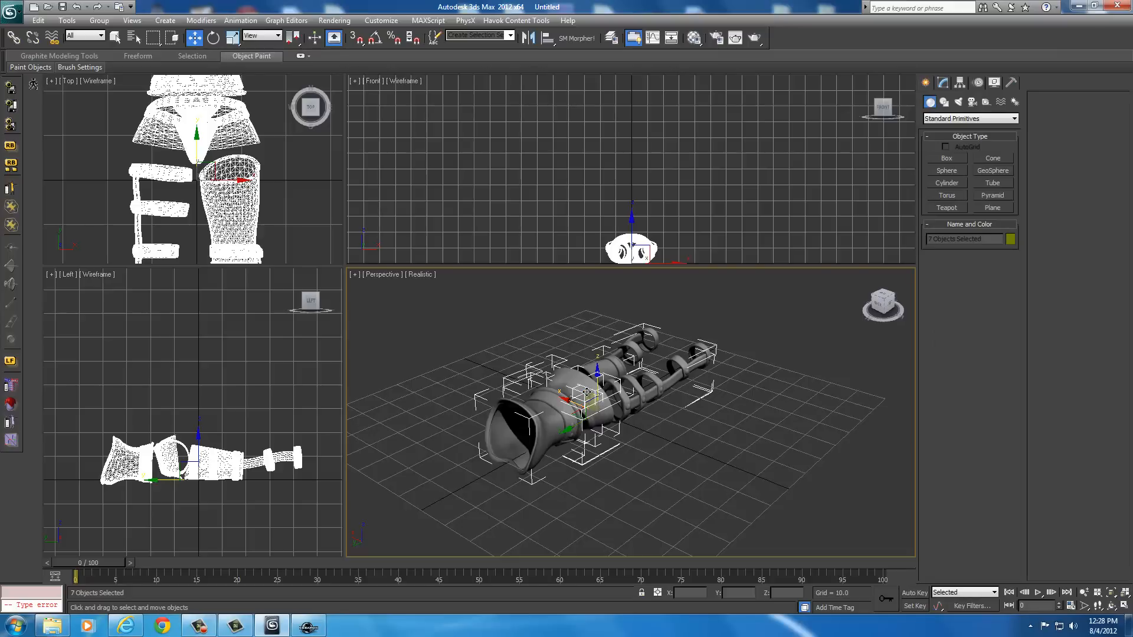
Convert the seven selected outfit pieces to Editable Mesh from the right-click menu.
{"action": "right_click", "coordinate": [587, 390]}
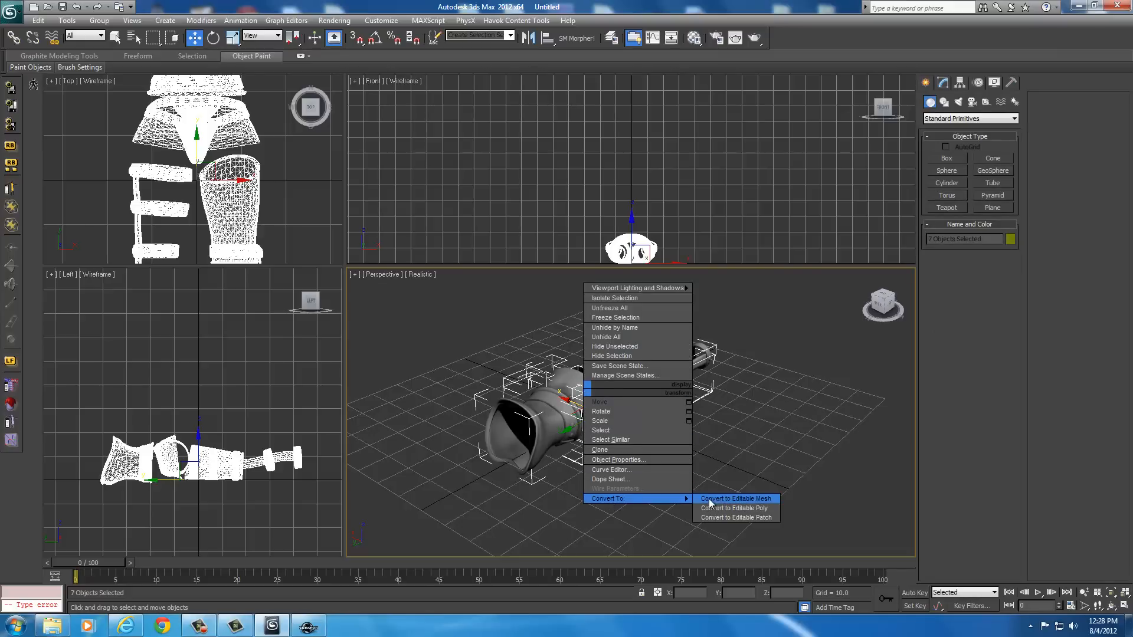
{"action": "left_click", "coordinate": [736, 499]}
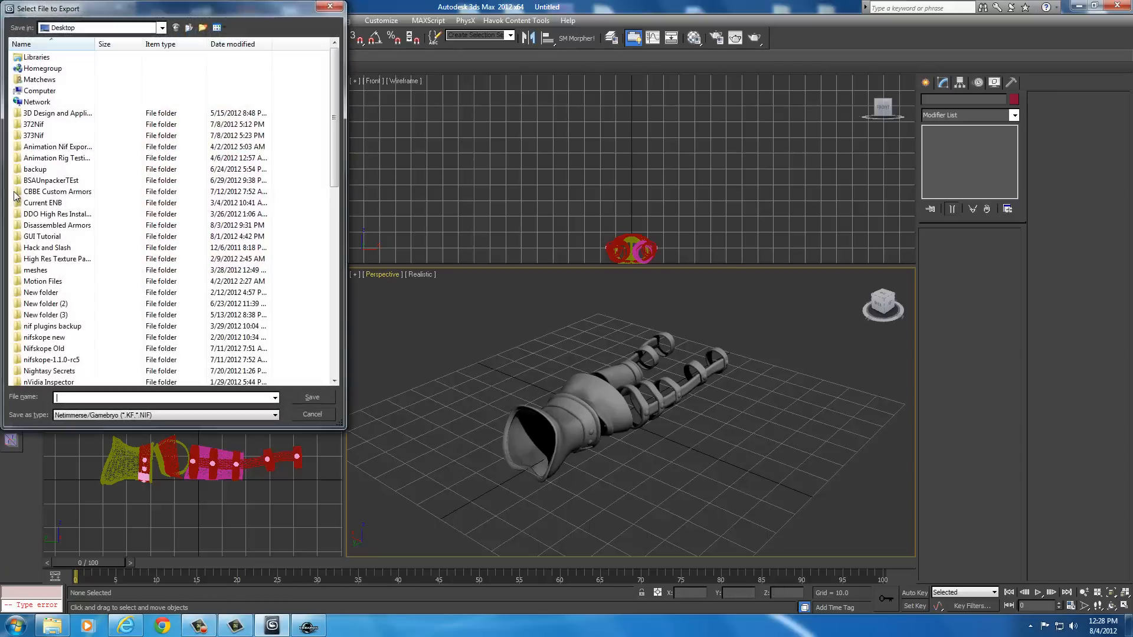
Save the export as a NIF named Torsogo in the 1Nightasy armor folder.
{"action": "left_click", "coordinate": [161, 28]}
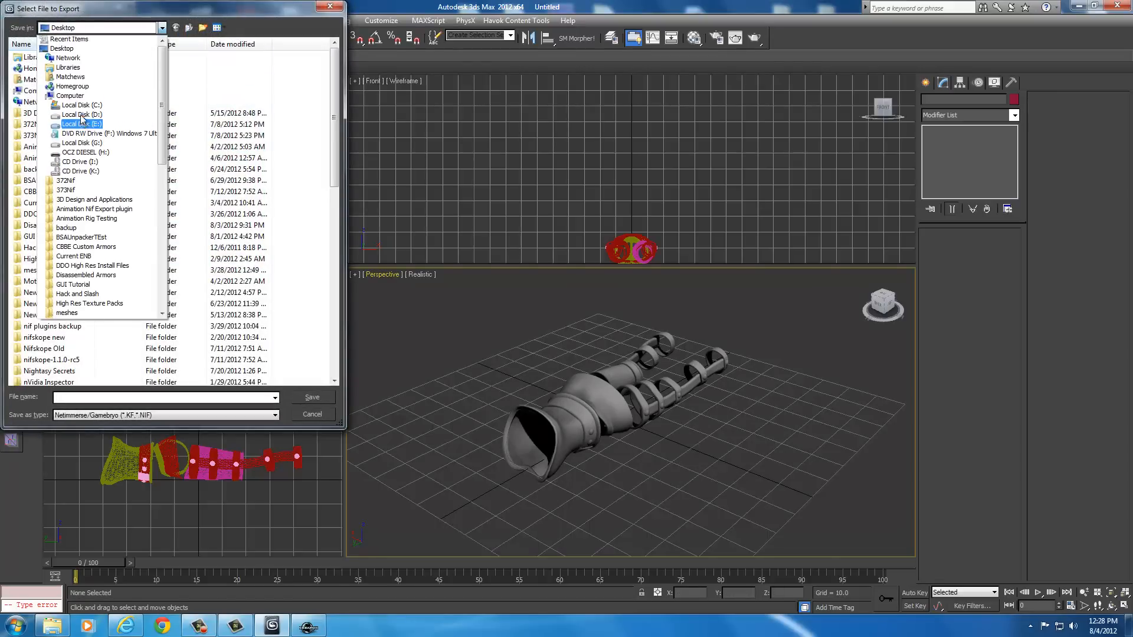
{"action": "left_click", "coordinate": [62, 47]}
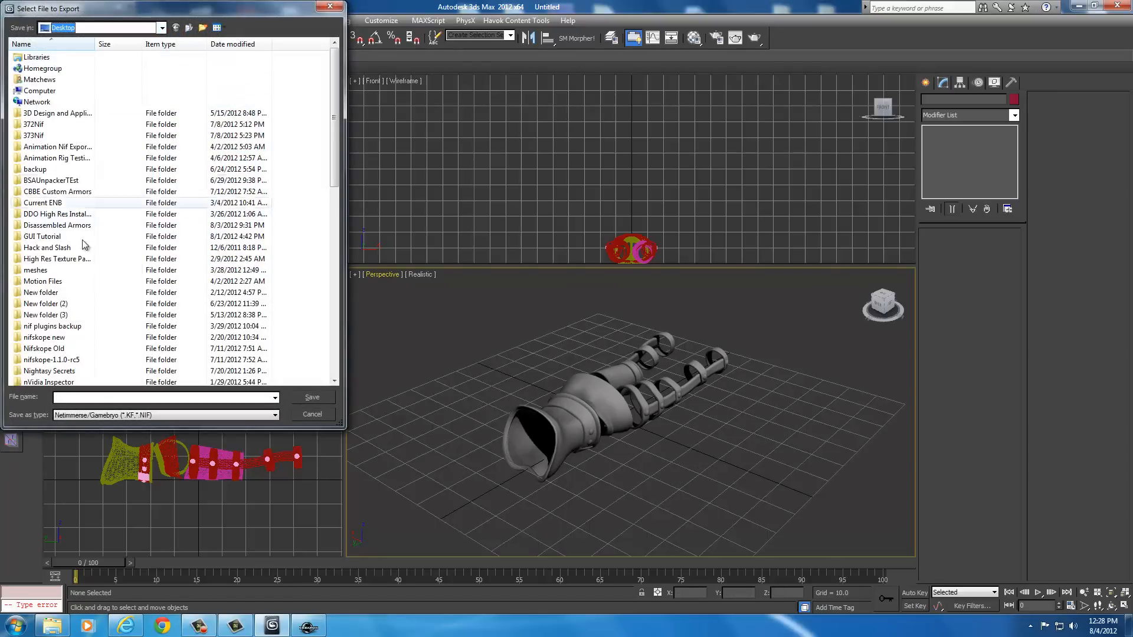
{"action": "scroll", "scroll_direction": "down", "scroll_amount": 3}
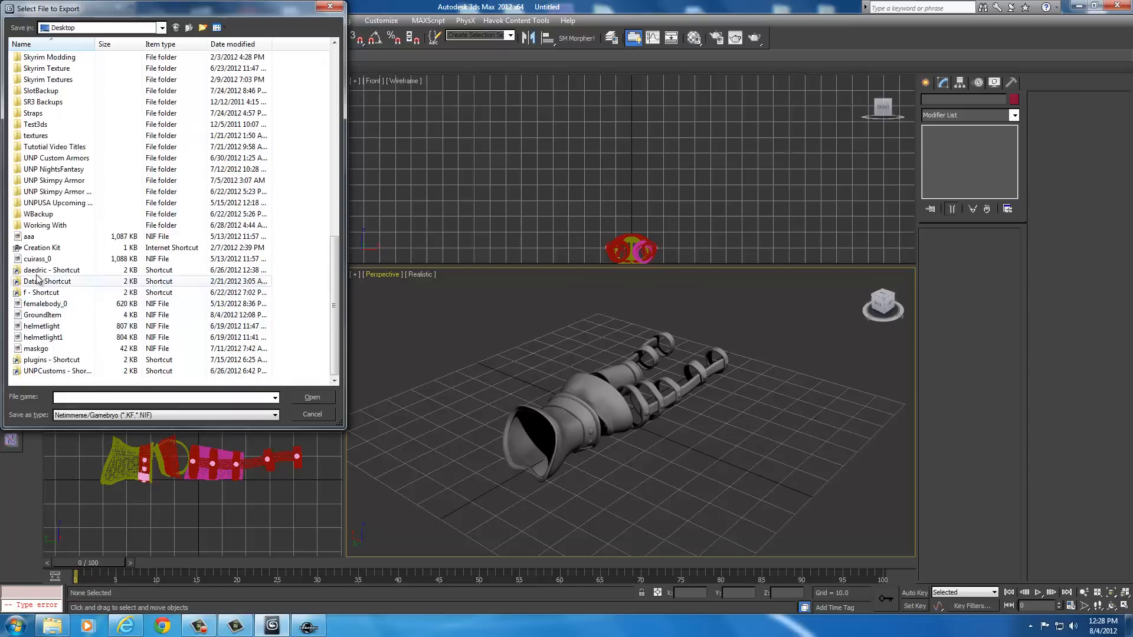
{"action": "double_click", "coordinate": [48, 281]}
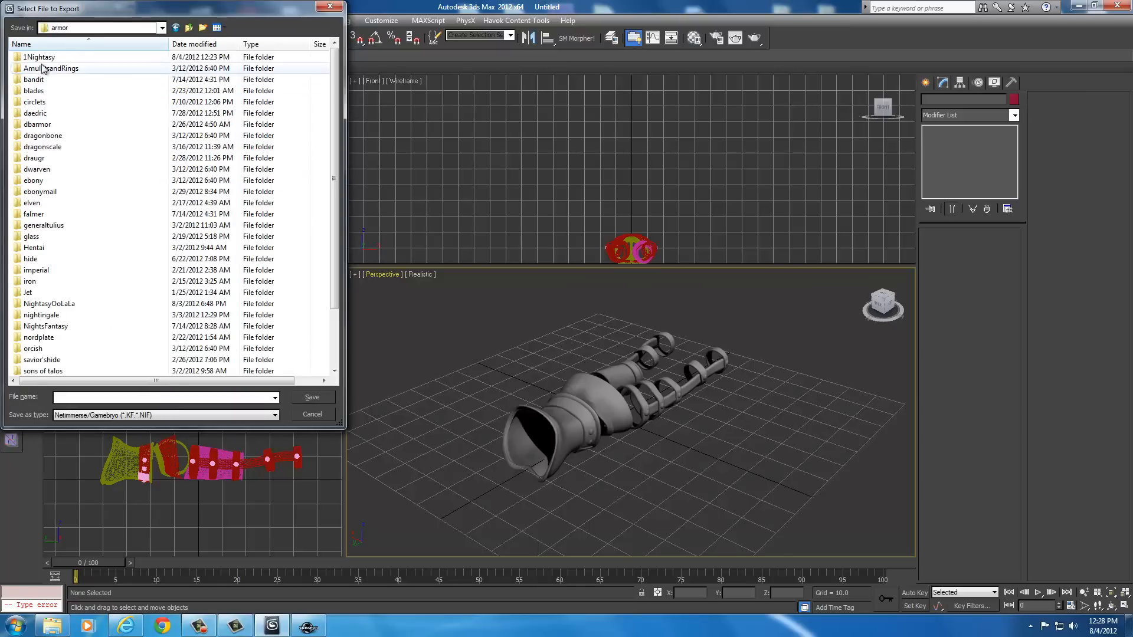
{"action": "double_click", "coordinate": [38, 56]}
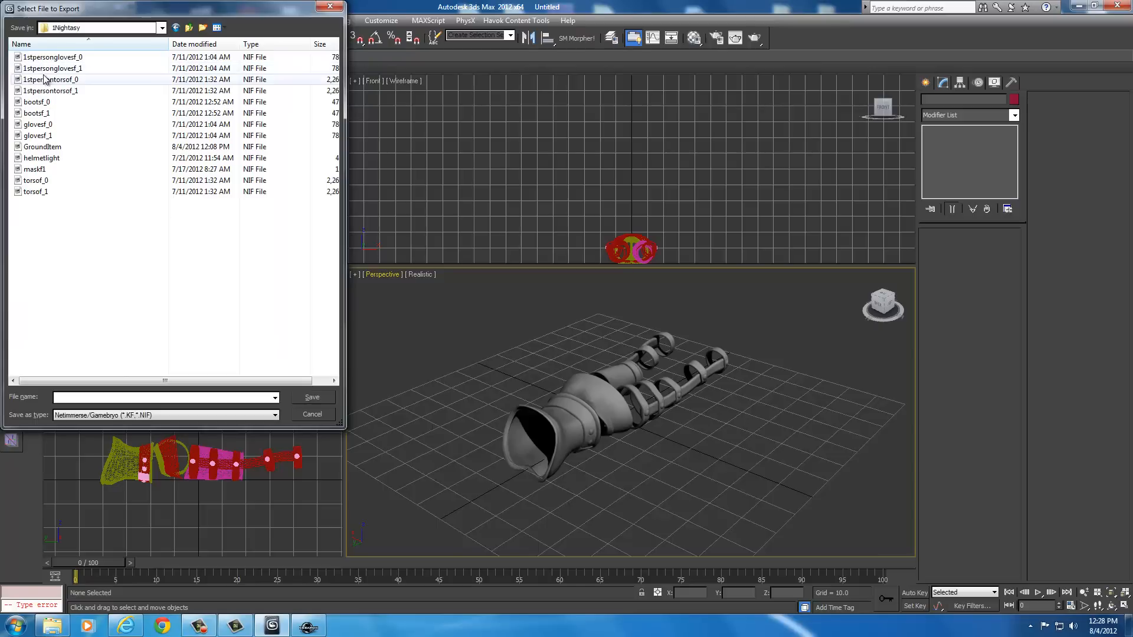
{"action": "mouse_move", "coordinate": [42, 147]}
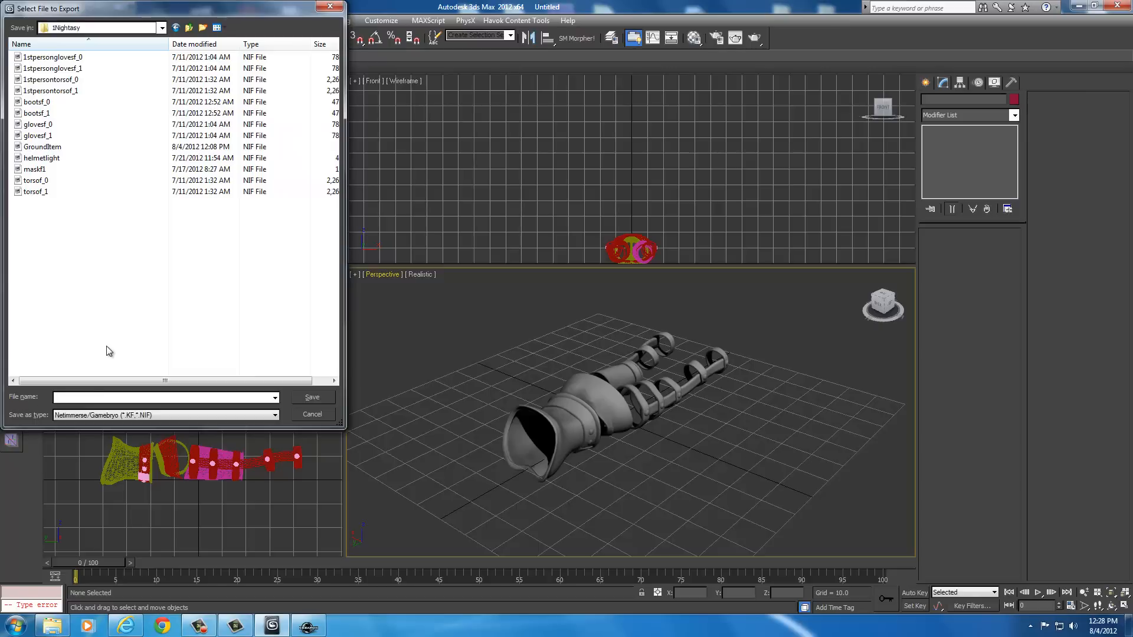
{"action": "mouse_move", "coordinate": [101, 406]}
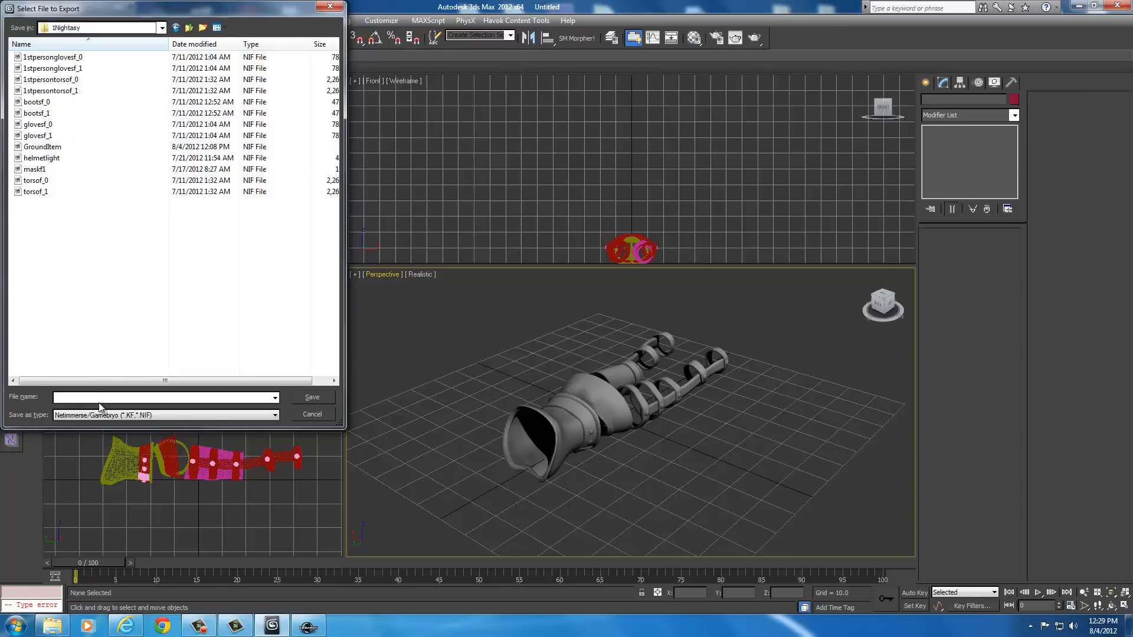
{"action": "type", "text": "Torsogo"}
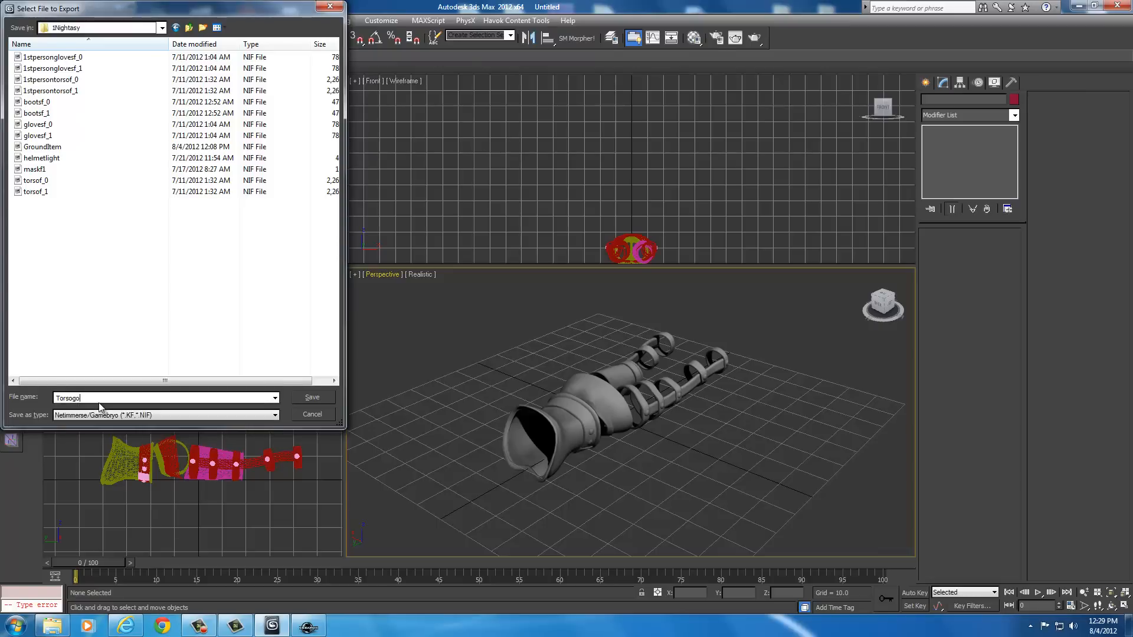
{"action": "mouse_move", "coordinate": [287, 411]}
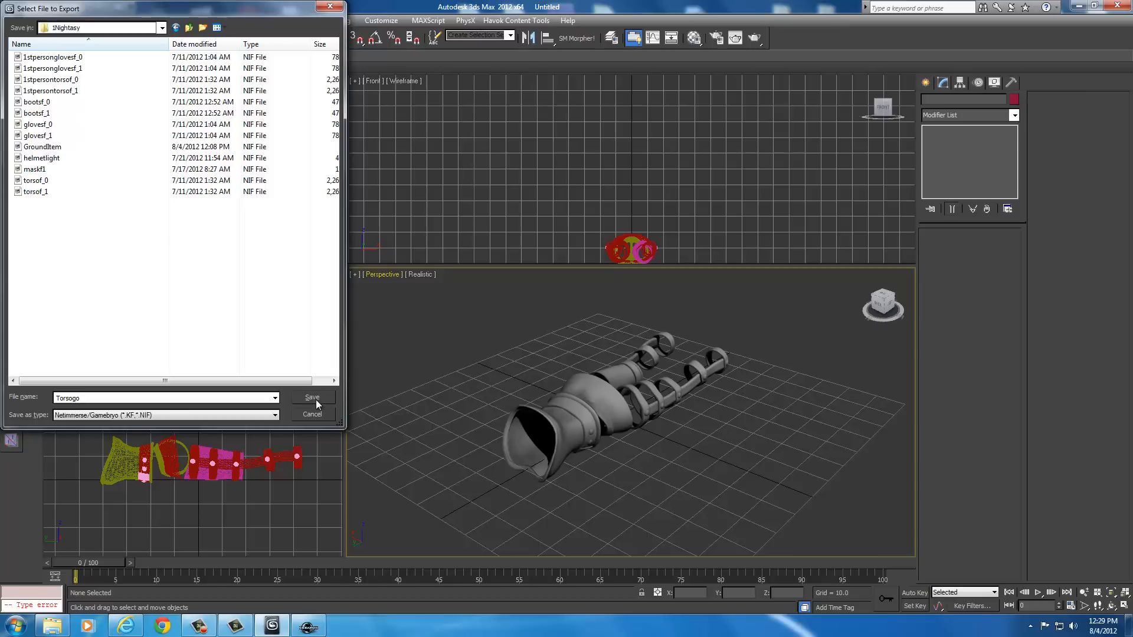
{"action": "left_click", "coordinate": [311, 397]}
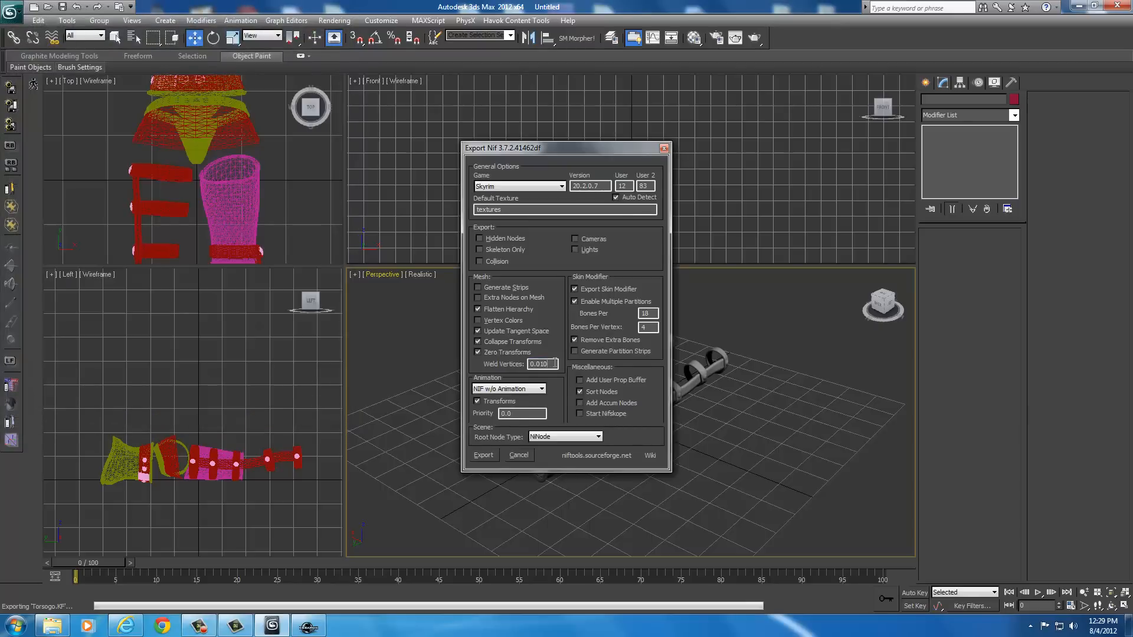
Export Torsogo.nif with the Game option kept at Skyrim.
{"action": "triple_click", "coordinate": [538, 363]}
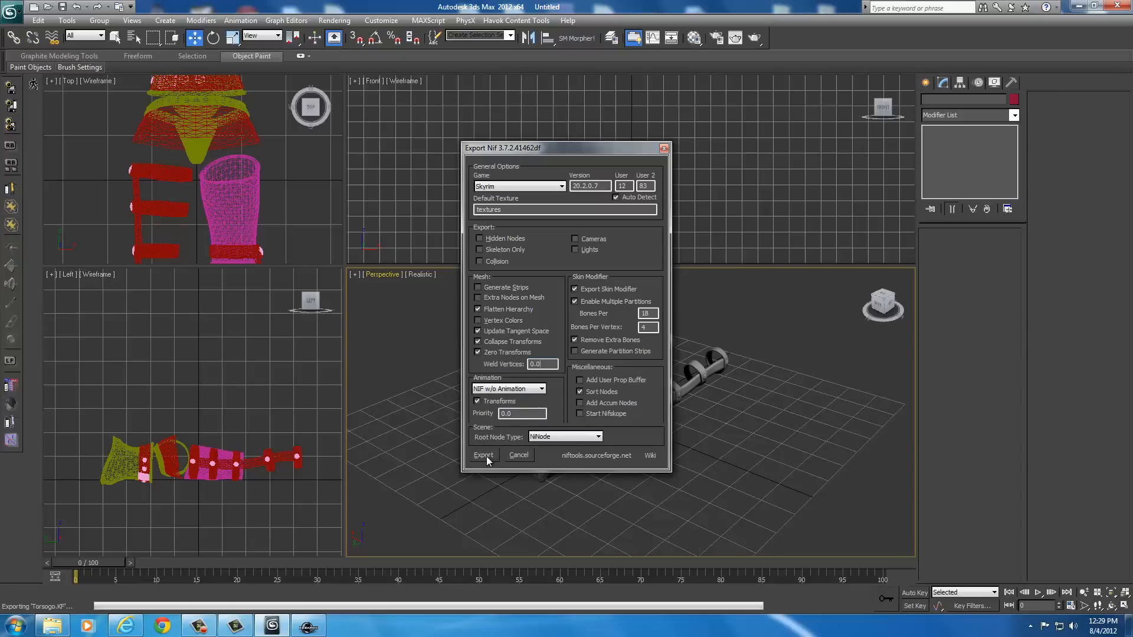
{"action": "left_click", "coordinate": [483, 455]}
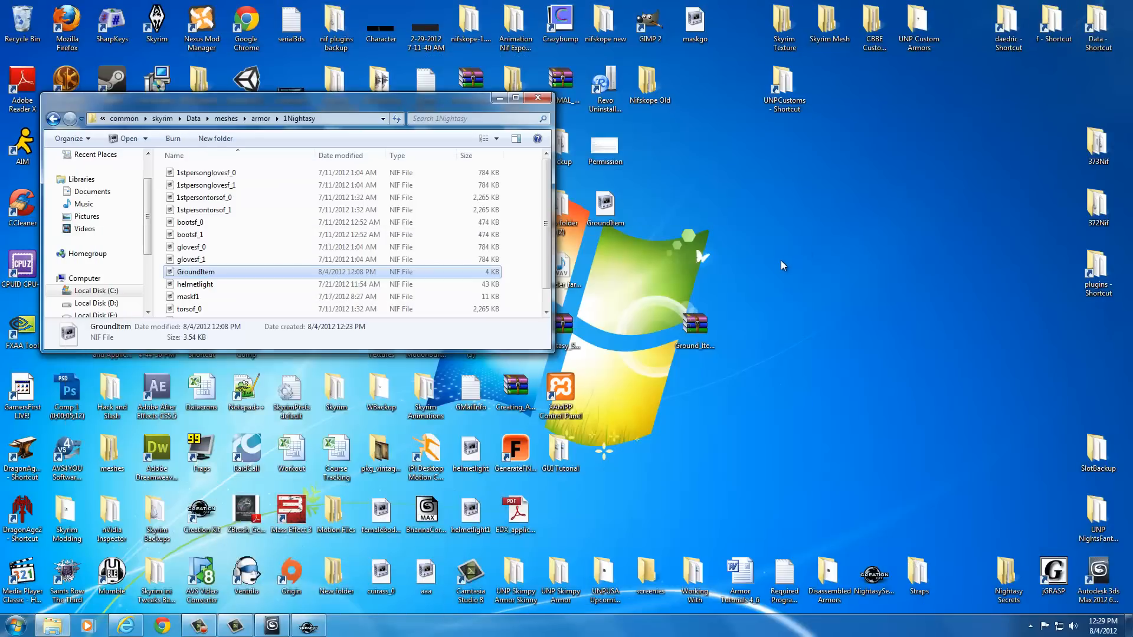
Check the new Torsogo.nif in the 1Nightasy folder and open torsof_0.nif in NifSkope.
{"action": "scroll", "scroll_direction": "down", "scroll_amount": 3}
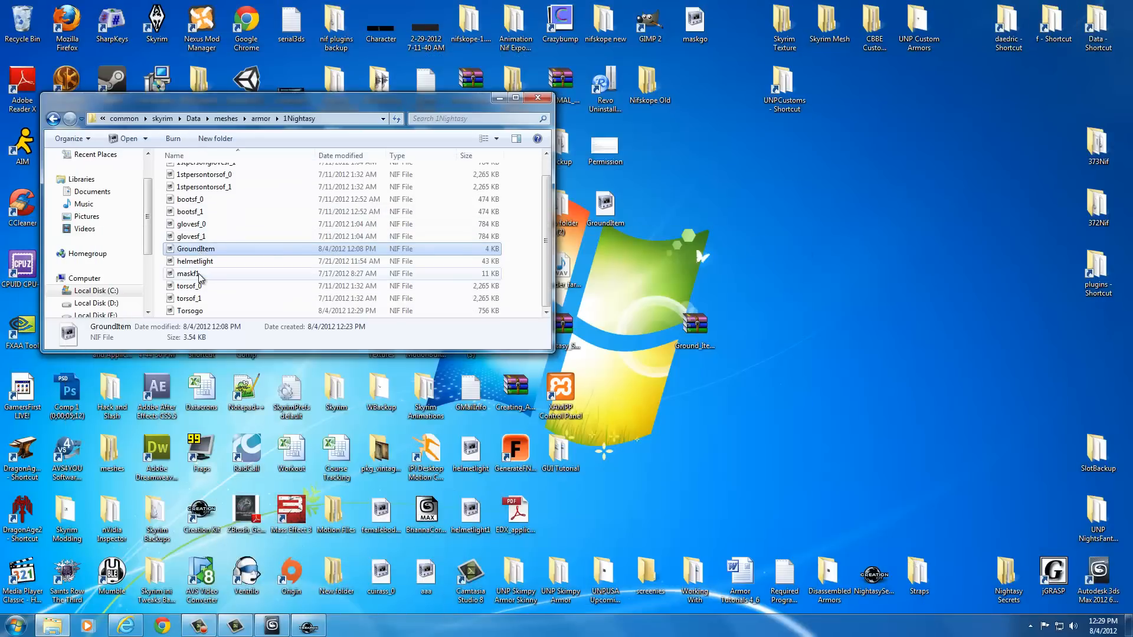
{"action": "left_click", "coordinate": [190, 312]}
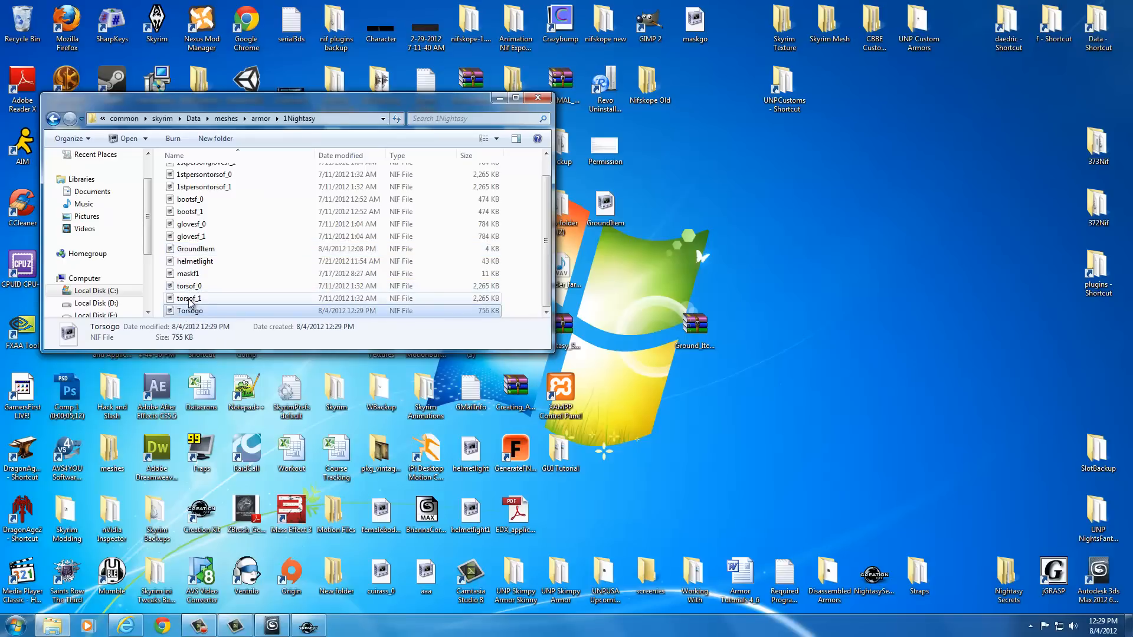
{"action": "left_click", "coordinate": [189, 285]}
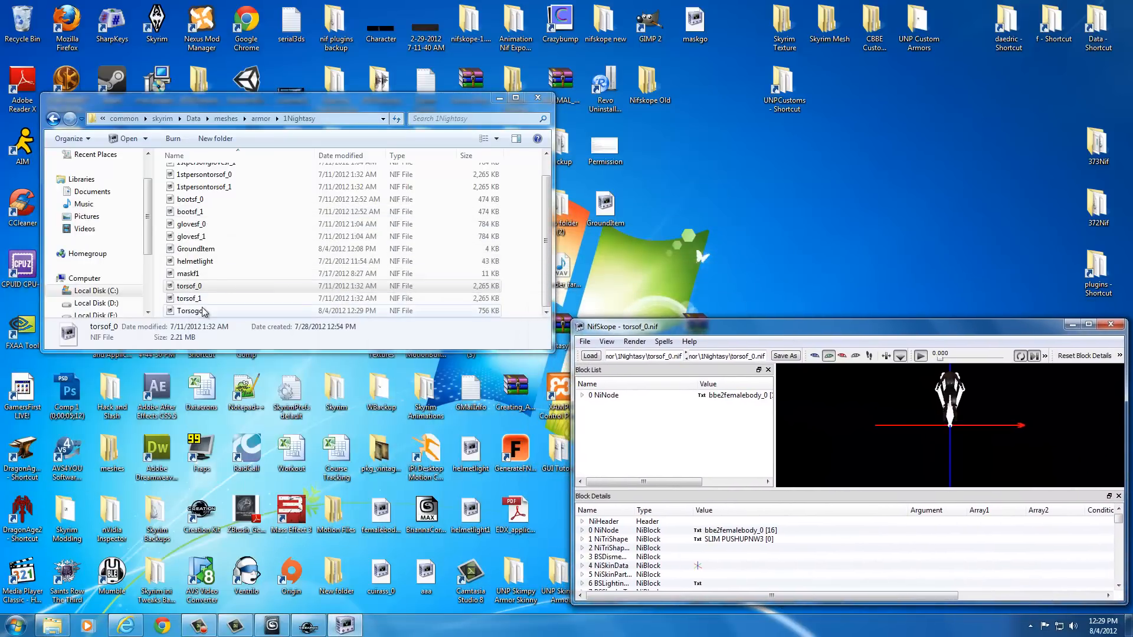
Open Torsogo and GroundItem side by side and delete GroundItem's shield NiTriShape 6.
{"action": "left_click", "coordinate": [190, 311]}
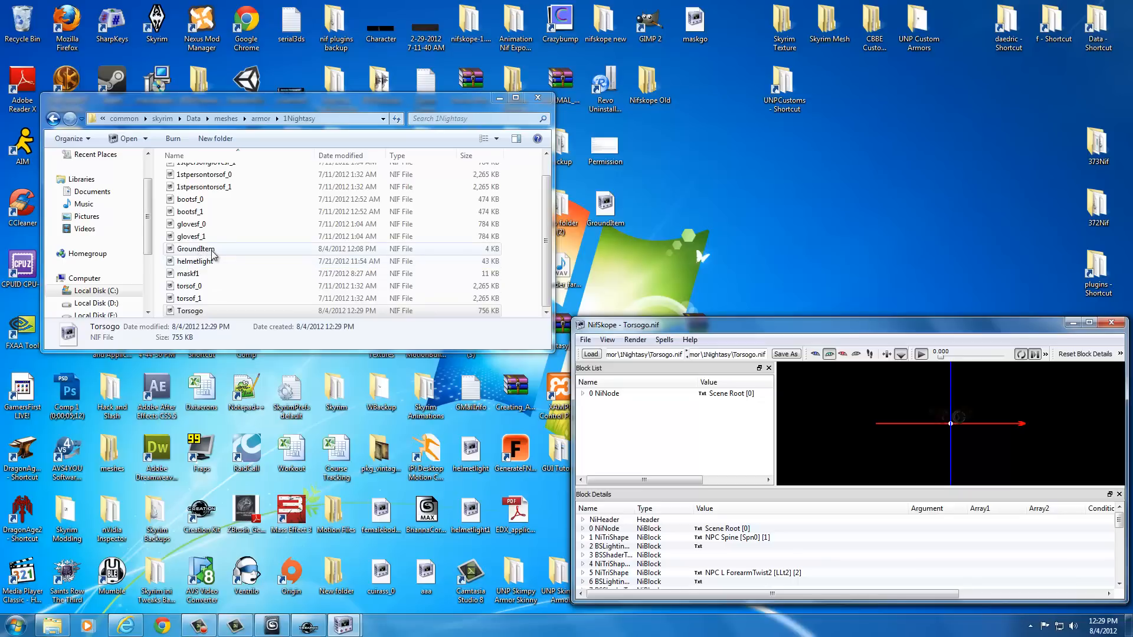
{"action": "left_click", "coordinate": [196, 248]}
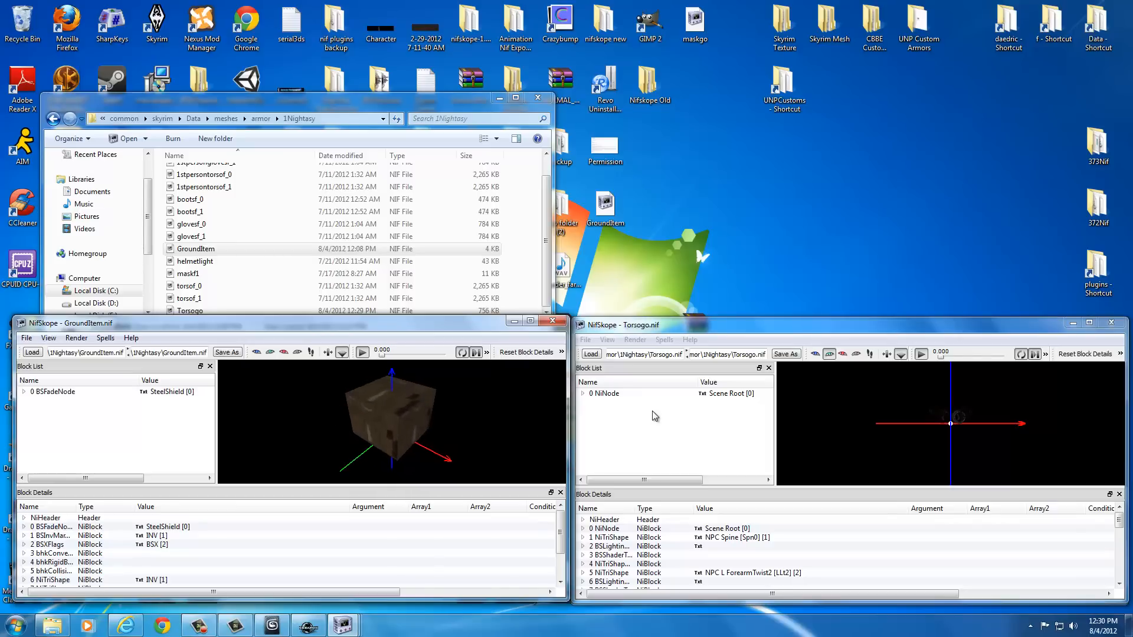
{"action": "left_click", "coordinate": [603, 393]}
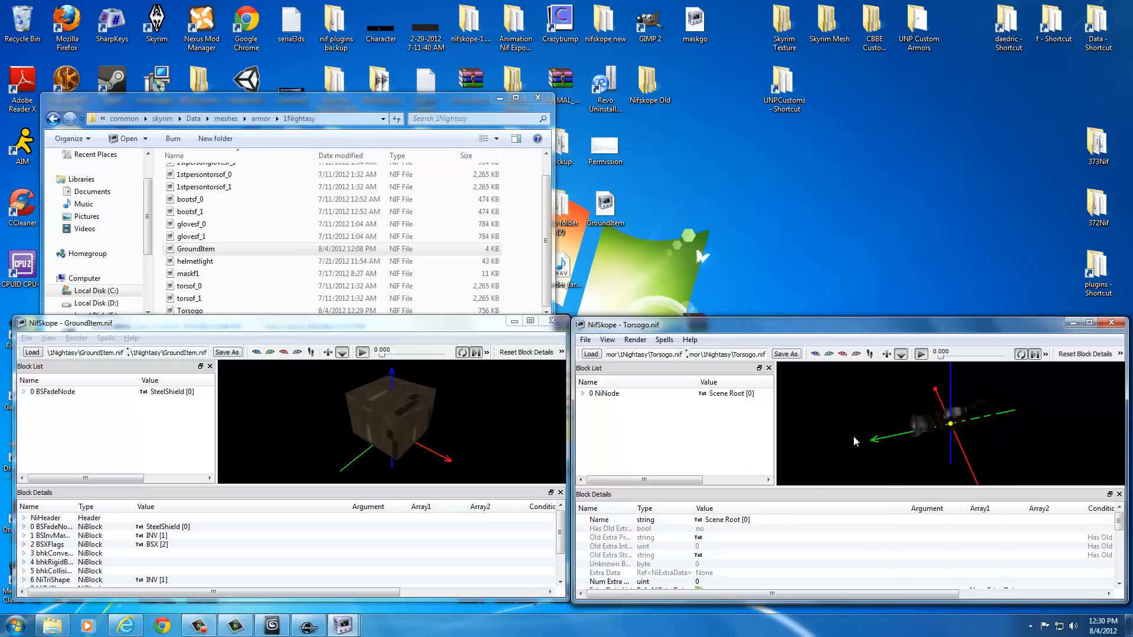
{"action": "mouse_move", "coordinate": [985, 418]}
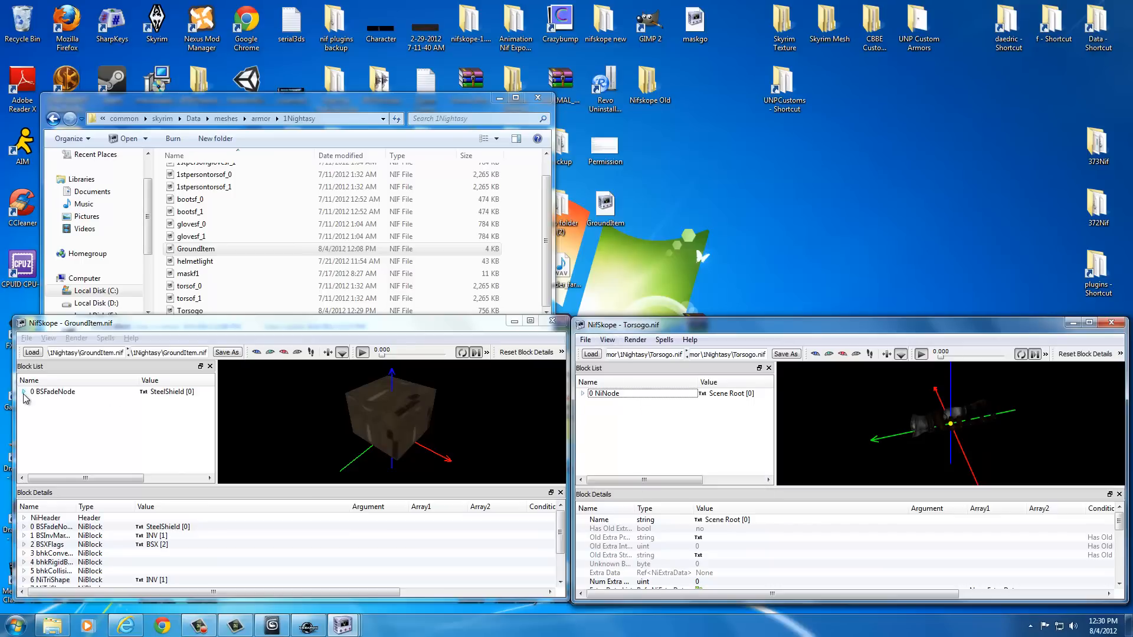
{"action": "left_click", "coordinate": [23, 392]}
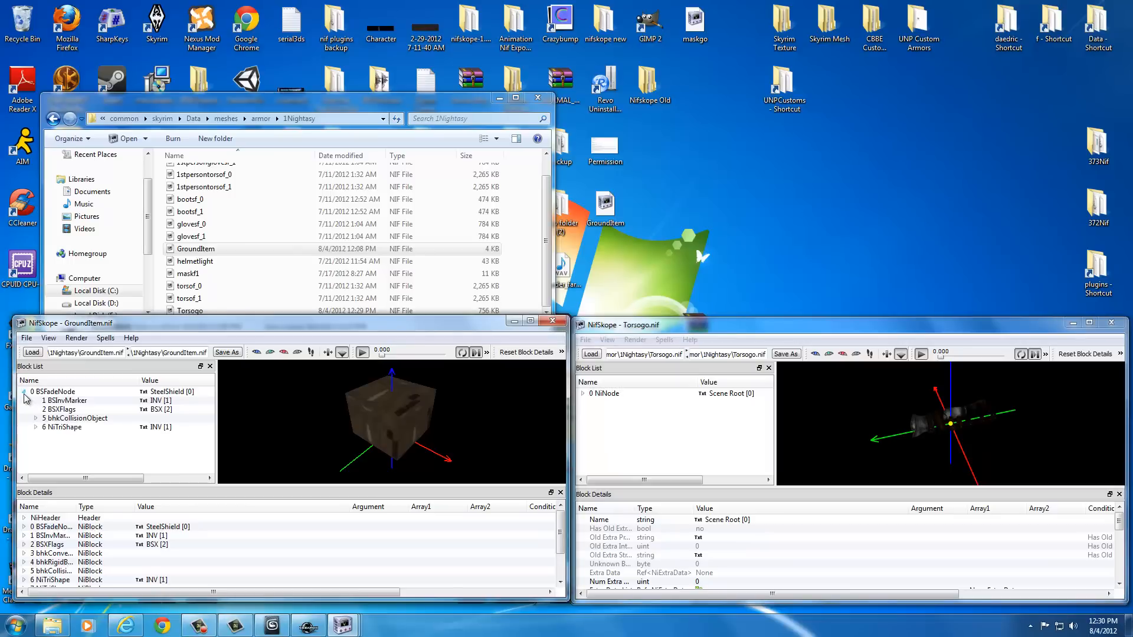
{"action": "left_click", "coordinate": [23, 392]}
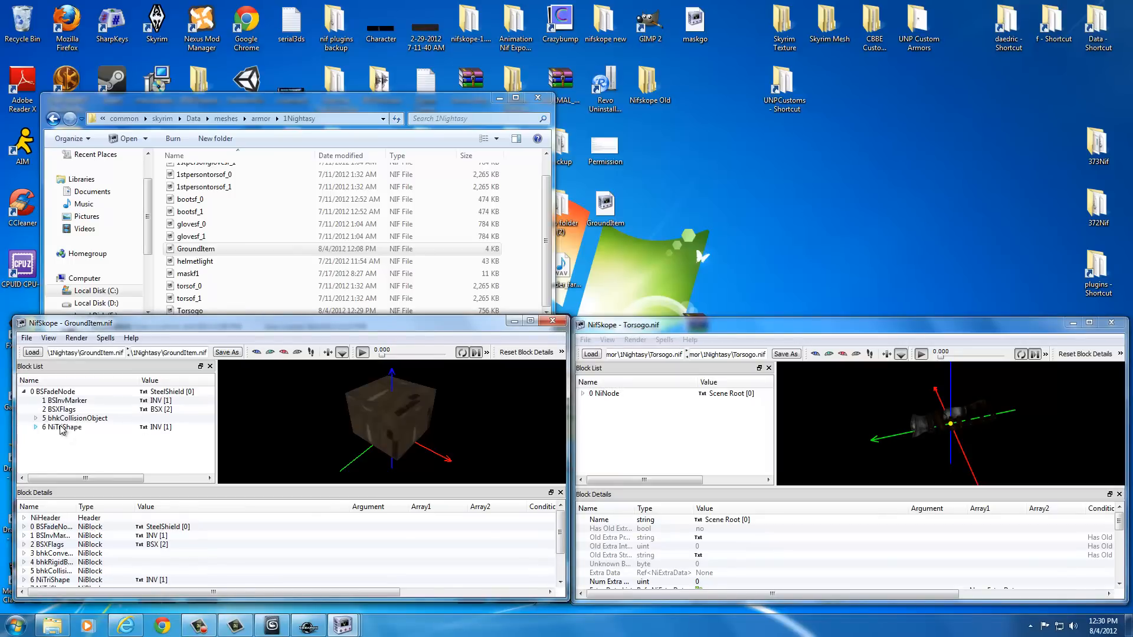
{"action": "left_click", "coordinate": [63, 427]}
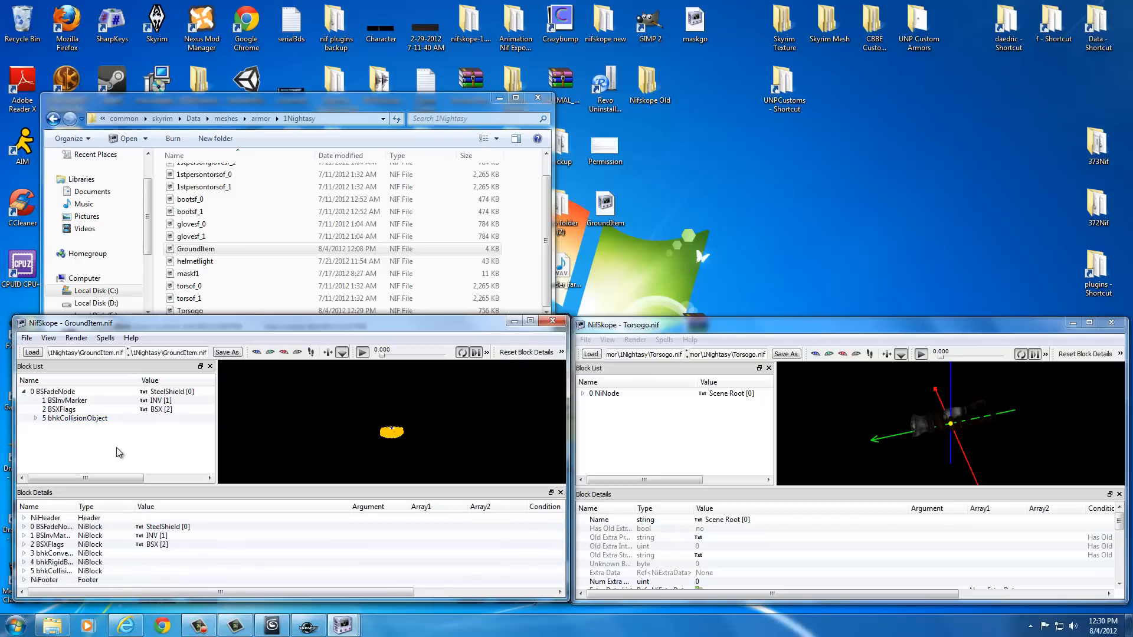
Copy Torsogo's NiTriShape 1 branch and target GroundItem's BSFadeNode for pasting.
{"action": "left_click", "coordinate": [603, 393]}
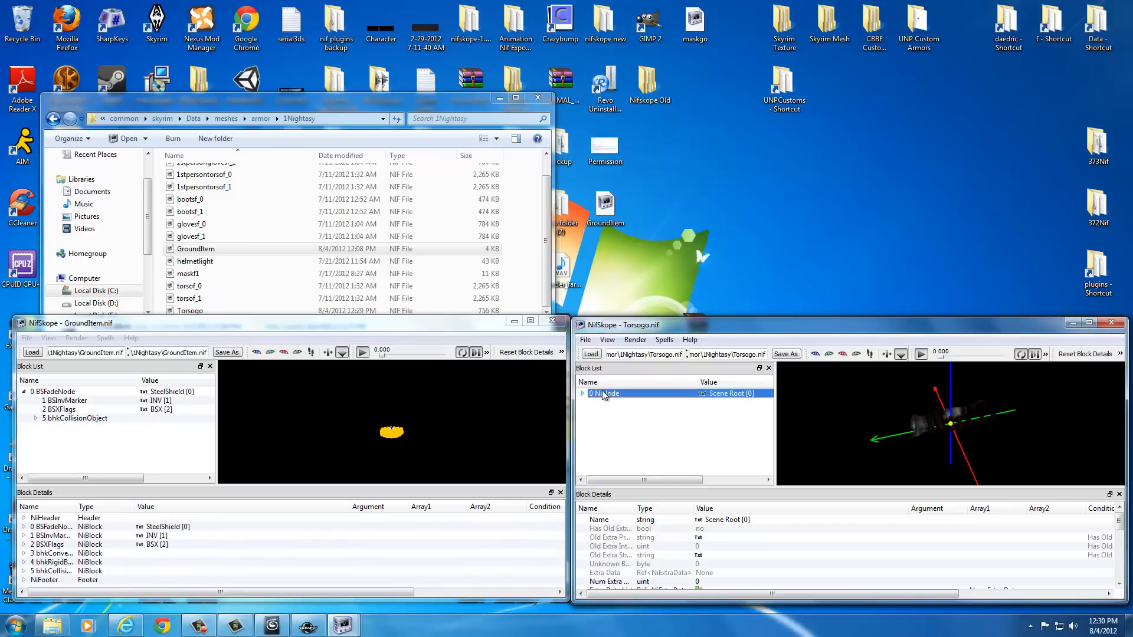
{"action": "left_click", "coordinate": [584, 393]}
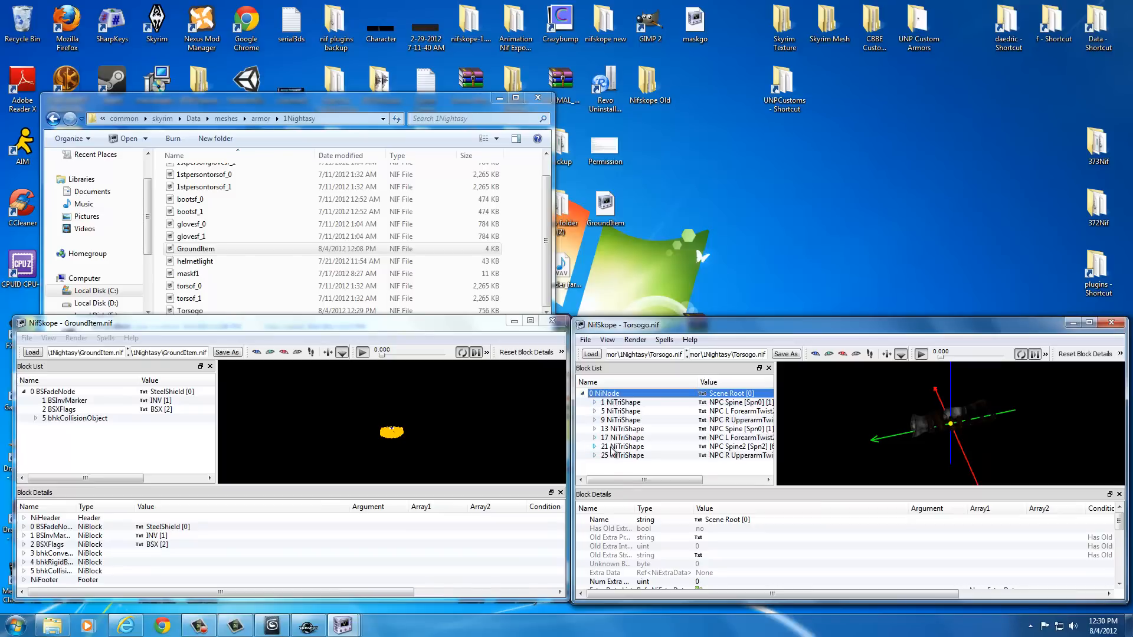
{"action": "left_click", "coordinate": [620, 402]}
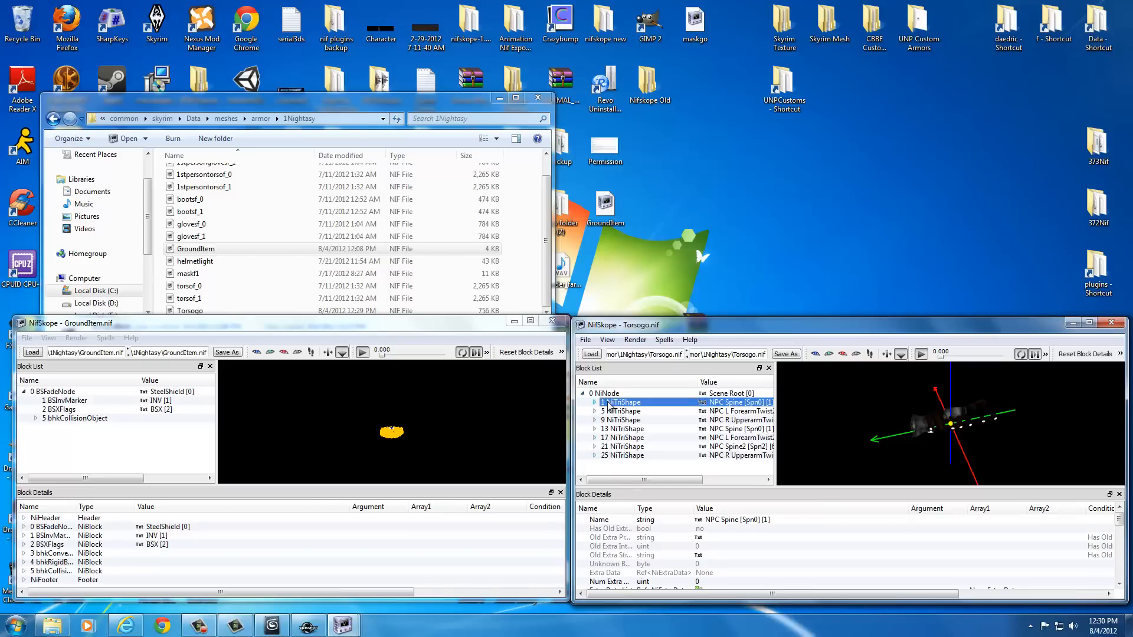
{"action": "mouse_move", "coordinate": [622, 402]}
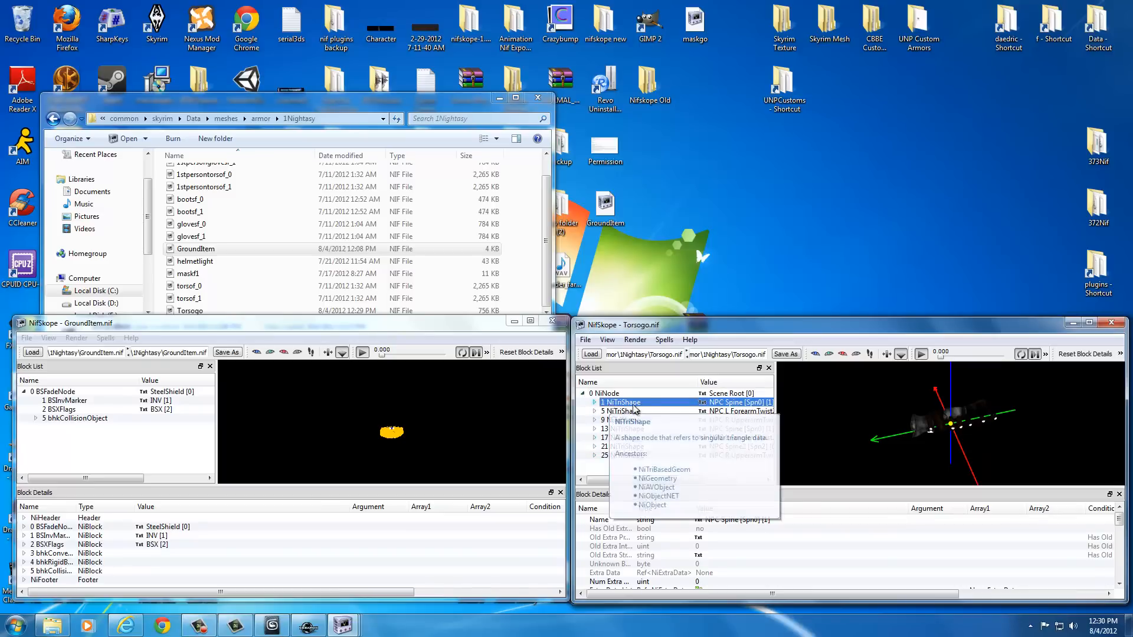
{"action": "mouse_move", "coordinate": [605, 393]}
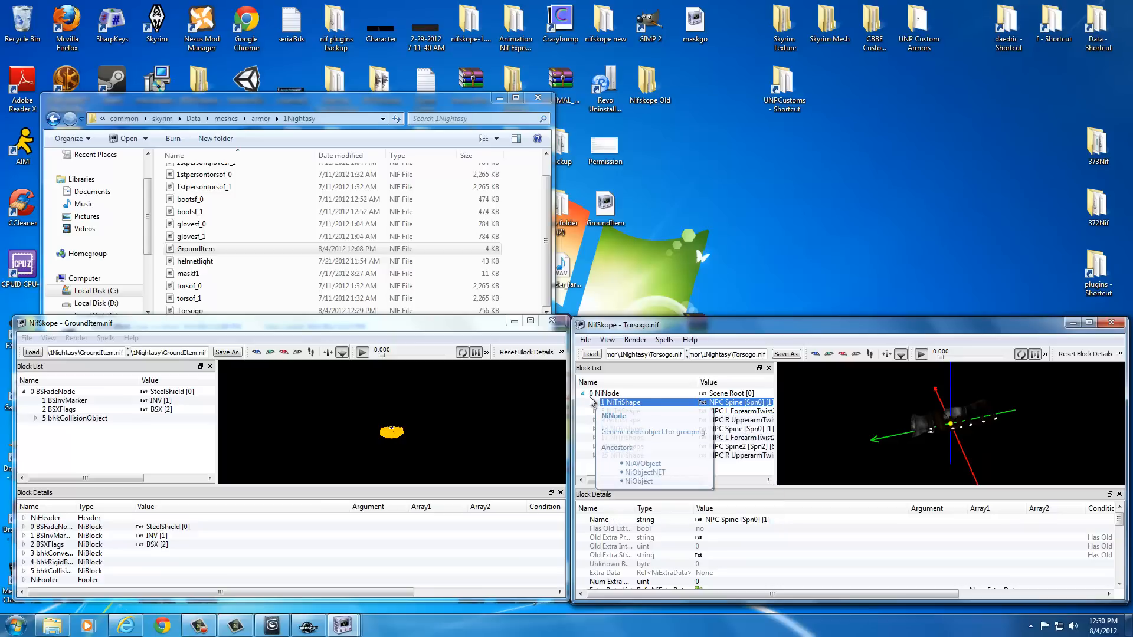
{"action": "left_click", "coordinate": [583, 393]}
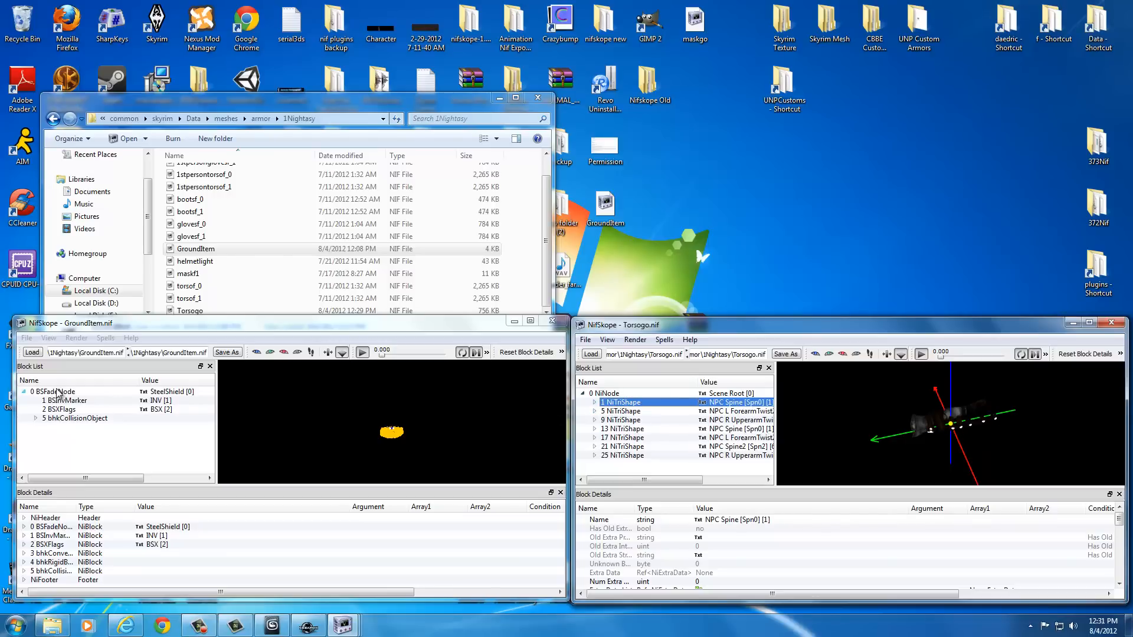
{"action": "left_click", "coordinate": [54, 392]}
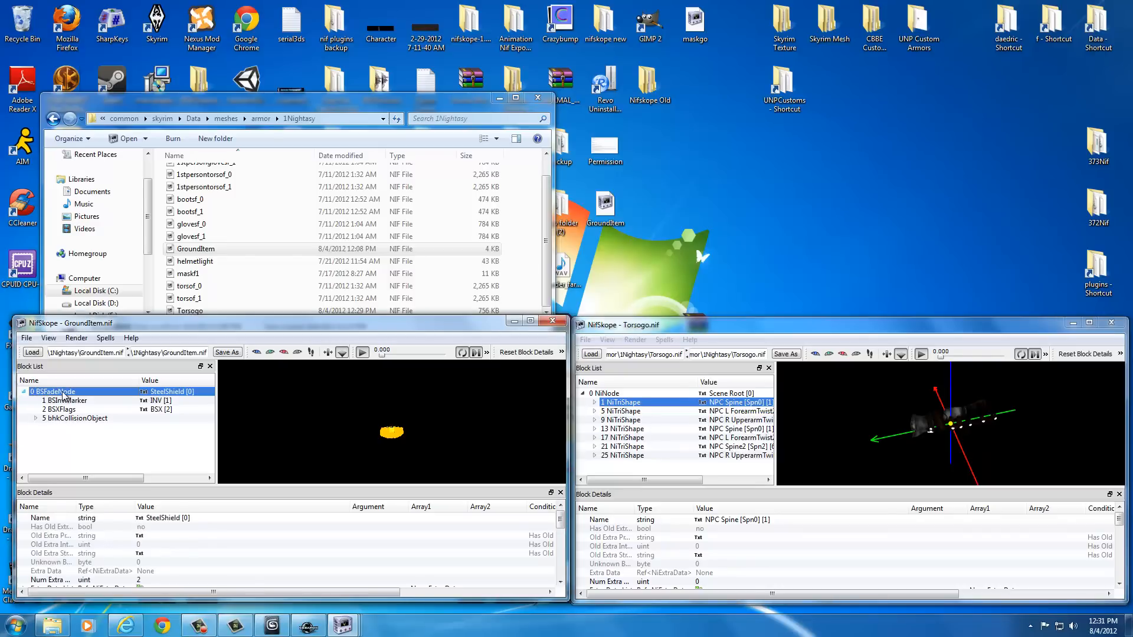
{"action": "mouse_move", "coordinate": [52, 391]}
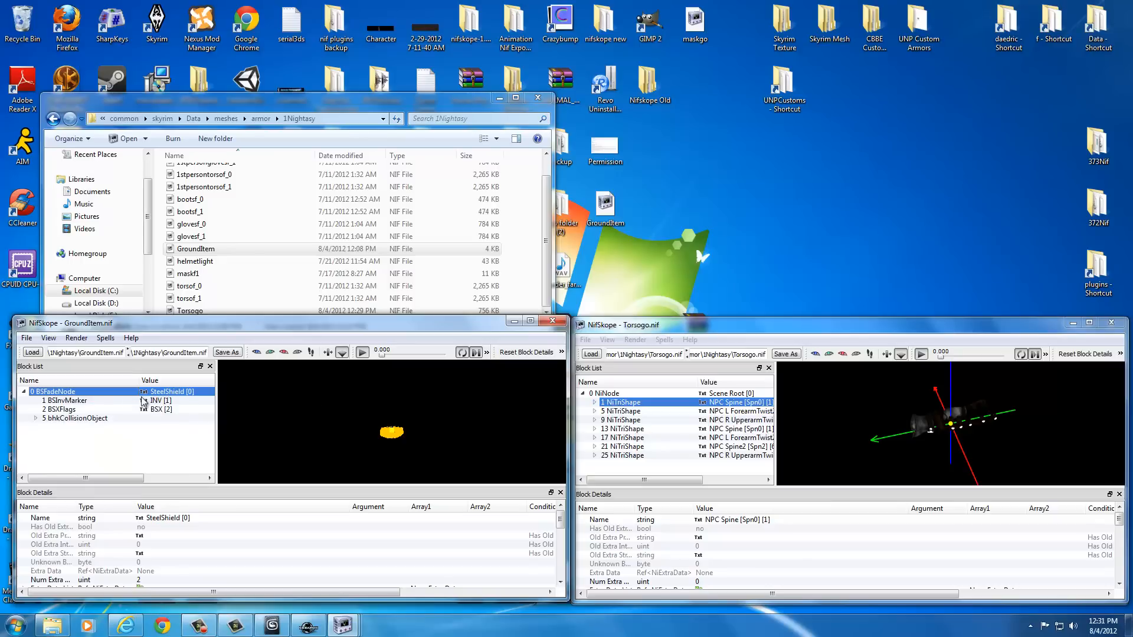
{"action": "mouse_move", "coordinate": [54, 392]}
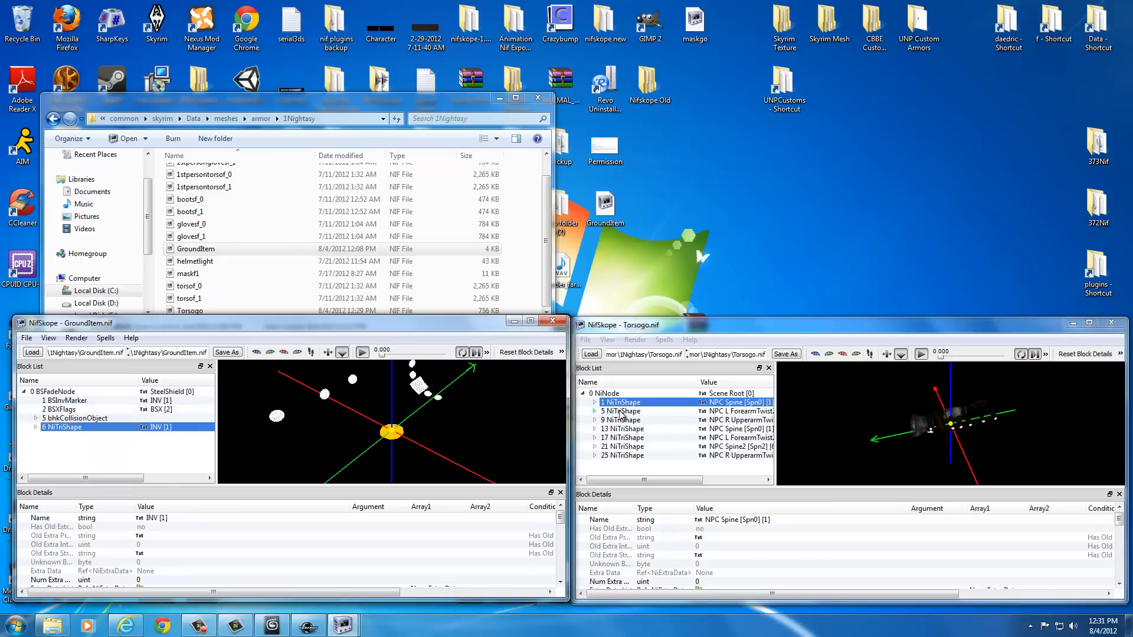
Copy Torsogo's remaining NiTriShapes into GroundItem, creating blocks 22, 26 and 30.
{"action": "left_click", "coordinate": [621, 411]}
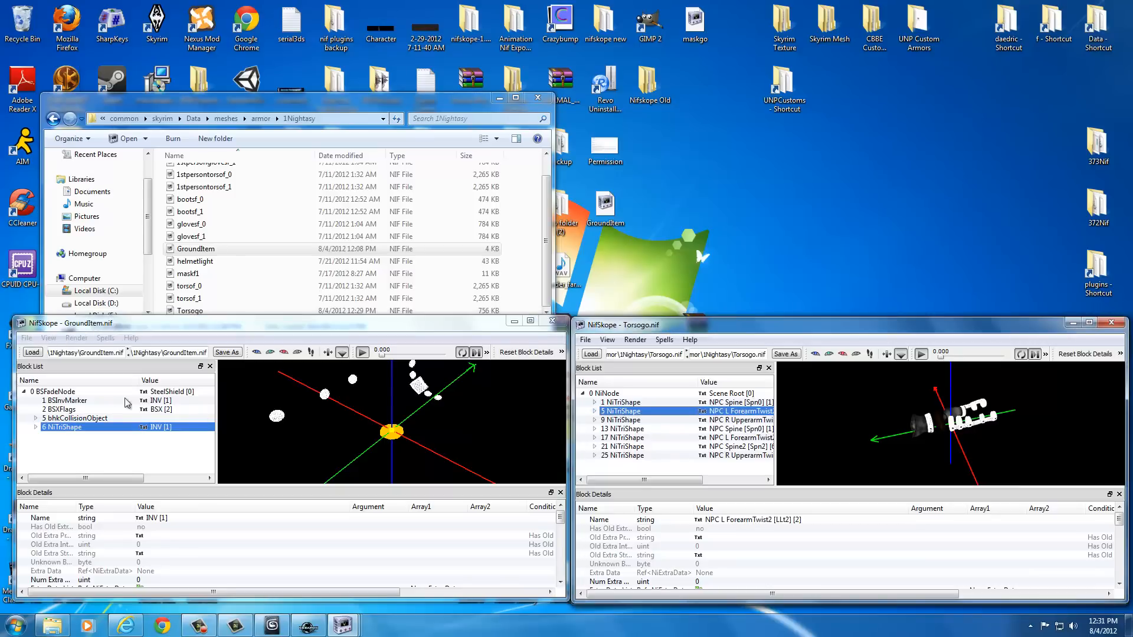
{"action": "left_click", "coordinate": [52, 392]}
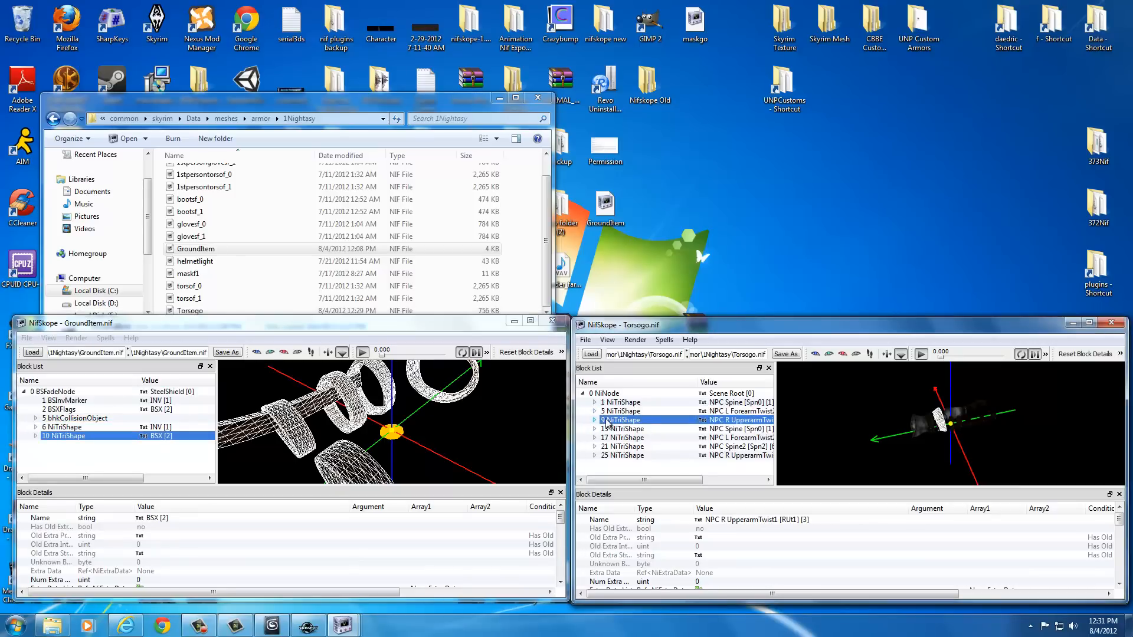
{"action": "left_click", "coordinate": [52, 391]}
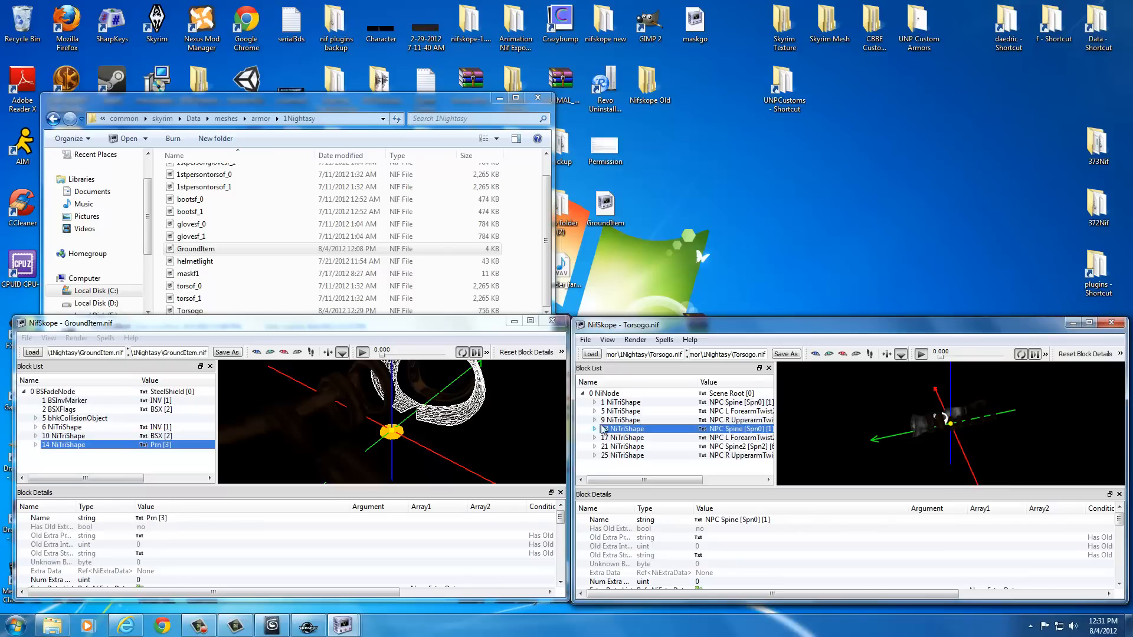
{"action": "left_click", "coordinate": [65, 454]}
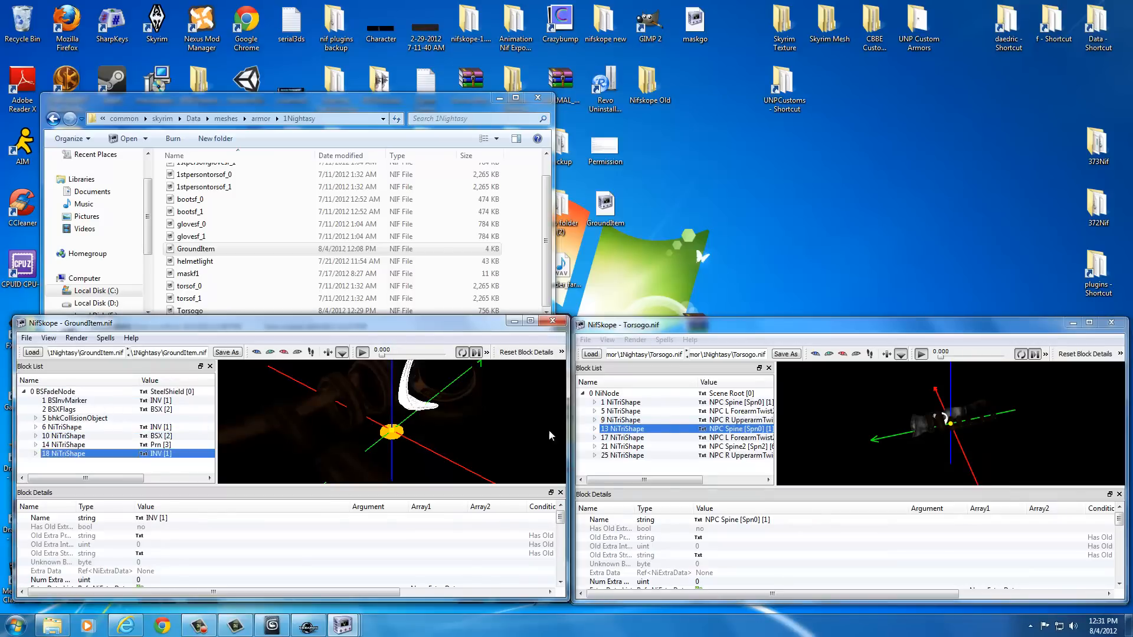
{"action": "left_click", "coordinate": [622, 438]}
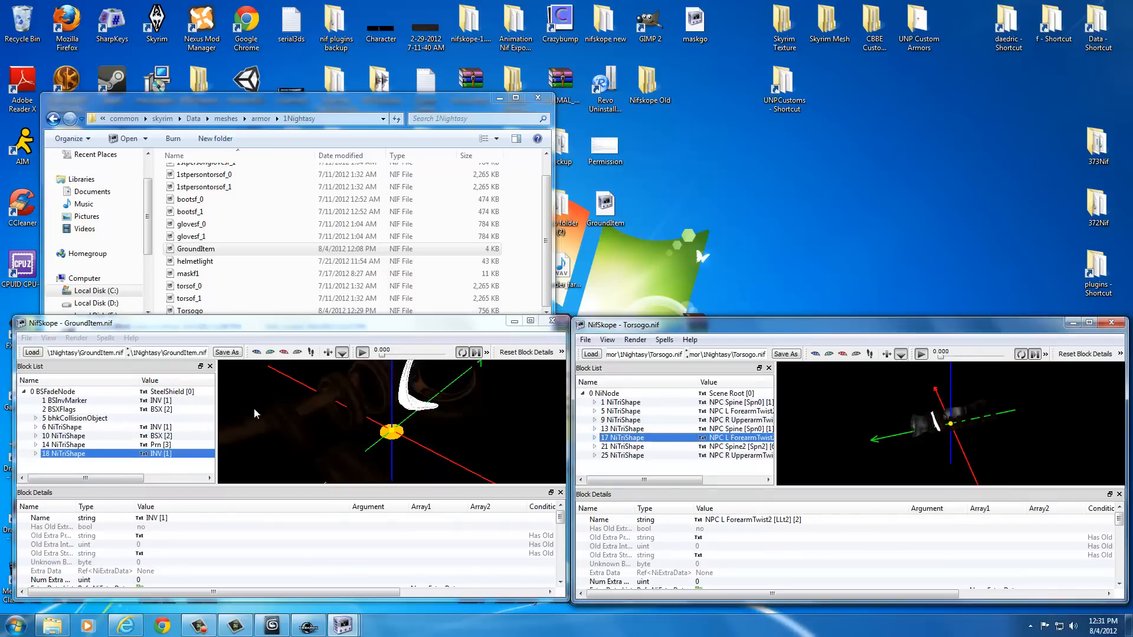
{"action": "left_click", "coordinate": [63, 461]}
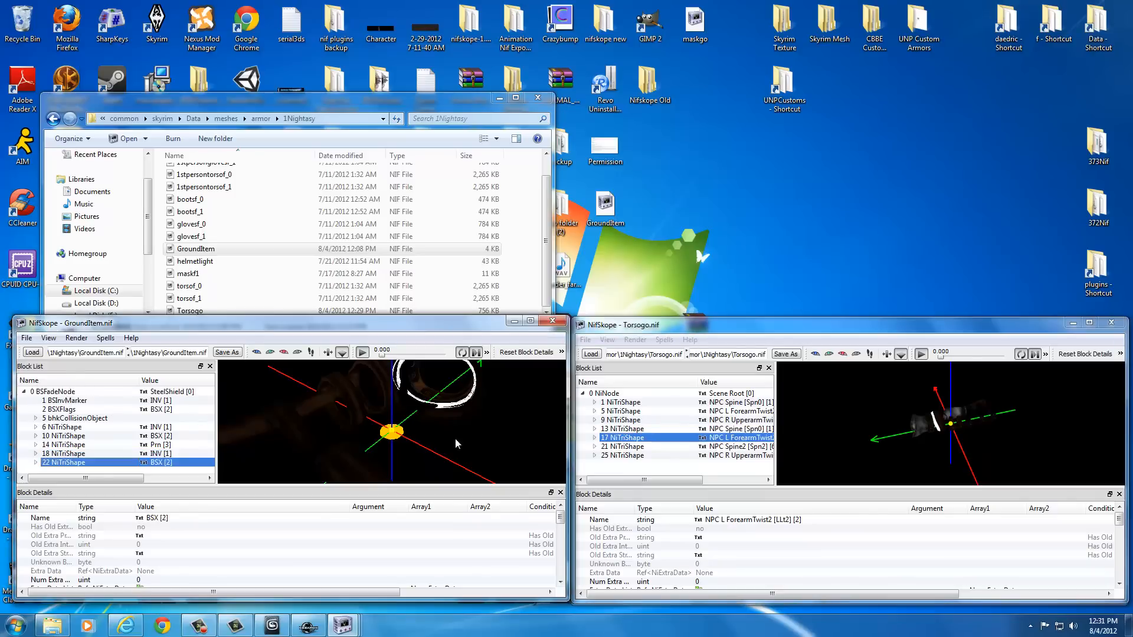
{"action": "left_click", "coordinate": [623, 446]}
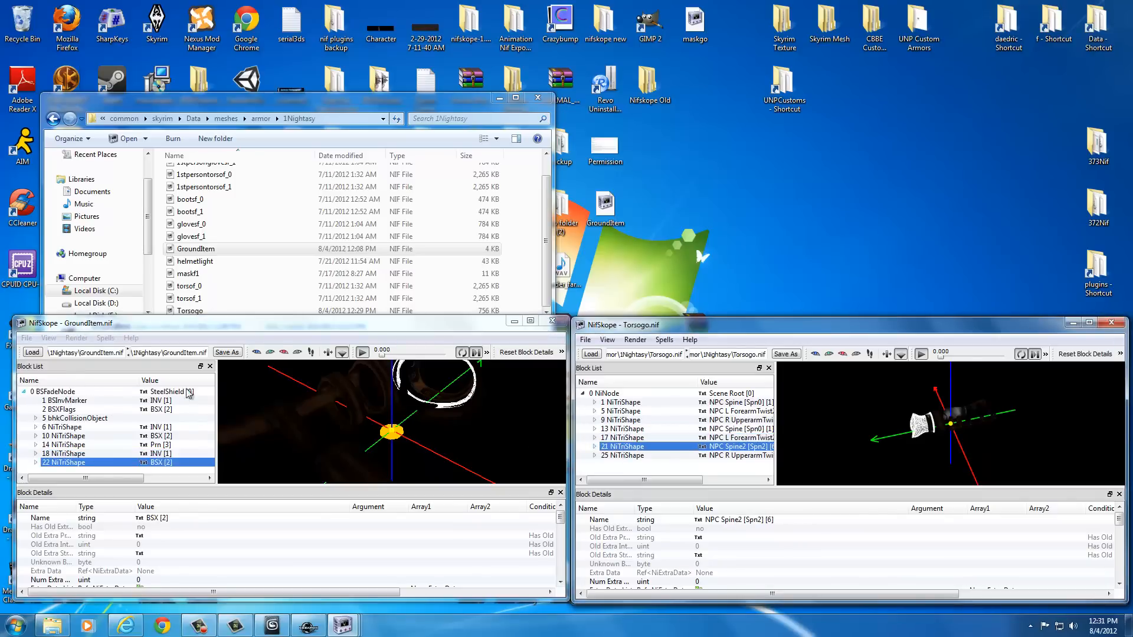
{"action": "left_click", "coordinate": [64, 462]}
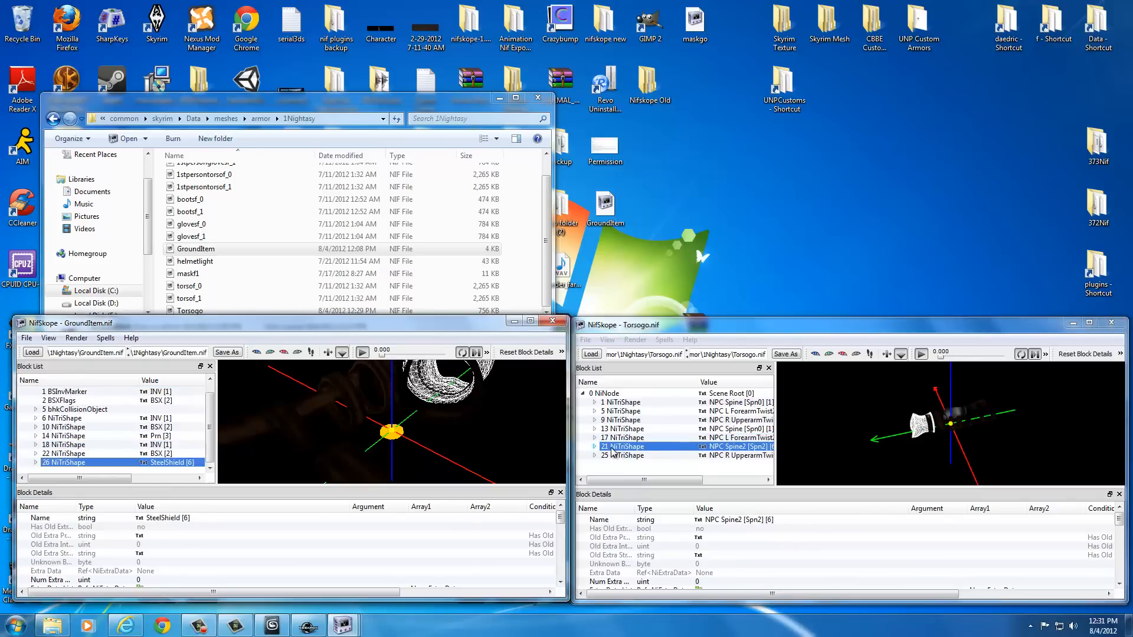
{"action": "left_click", "coordinate": [621, 455]}
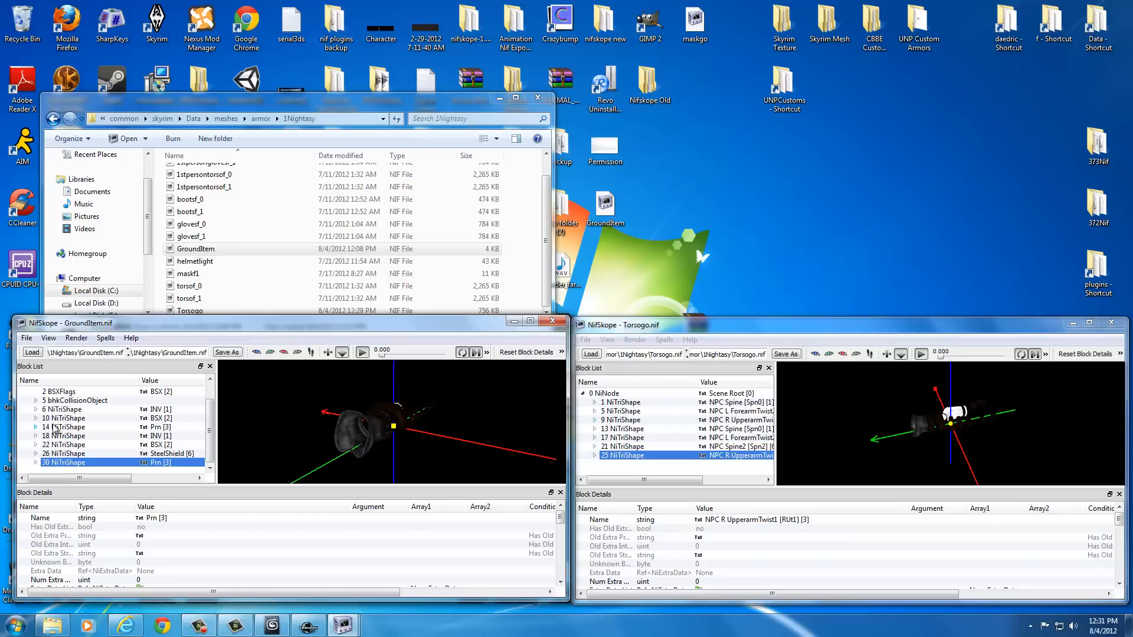
{"action": "left_click", "coordinate": [62, 409]}
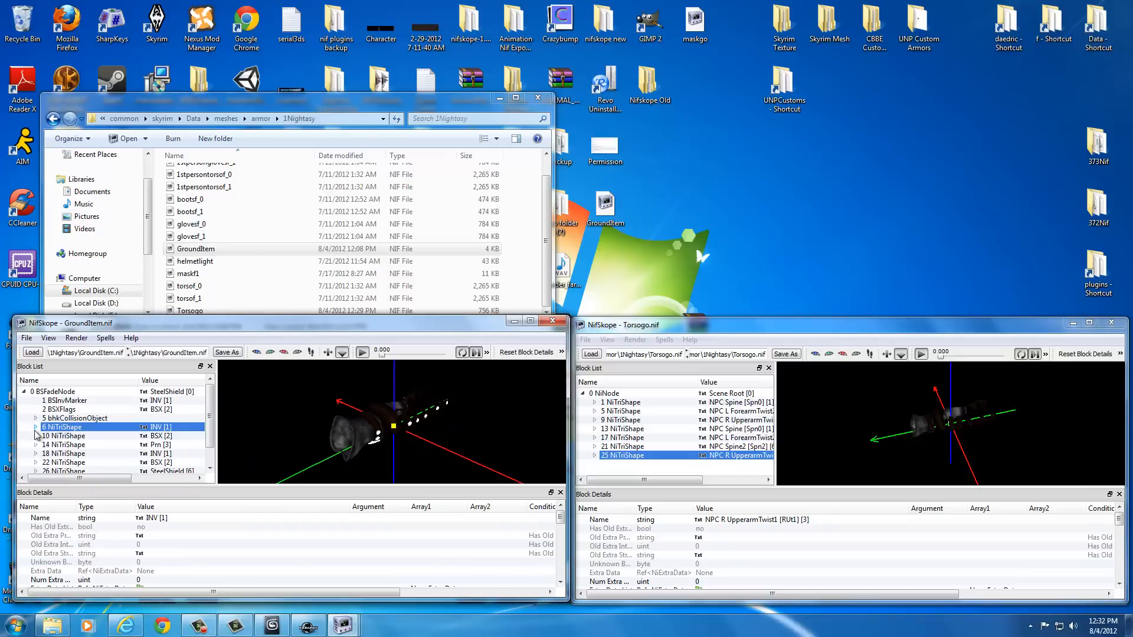
{"action": "mouse_move", "coordinate": [62, 426]}
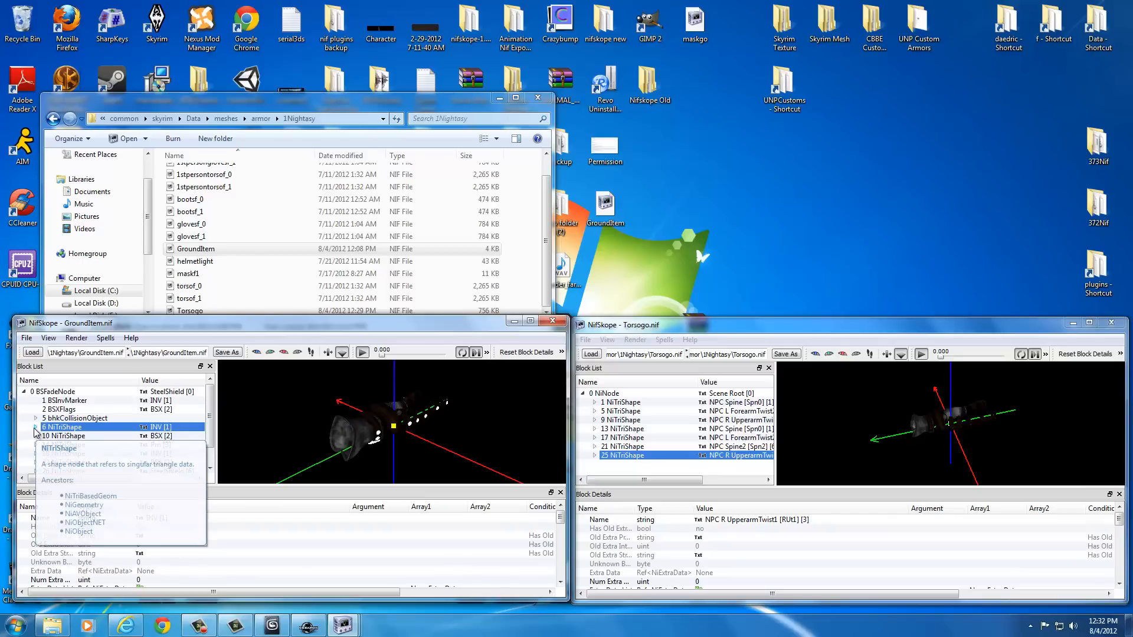
Expand GroundItem's block 6 NiTriShape and inspect its NiTriShapeData with 2681 vertices.
{"action": "left_click", "coordinate": [35, 426]}
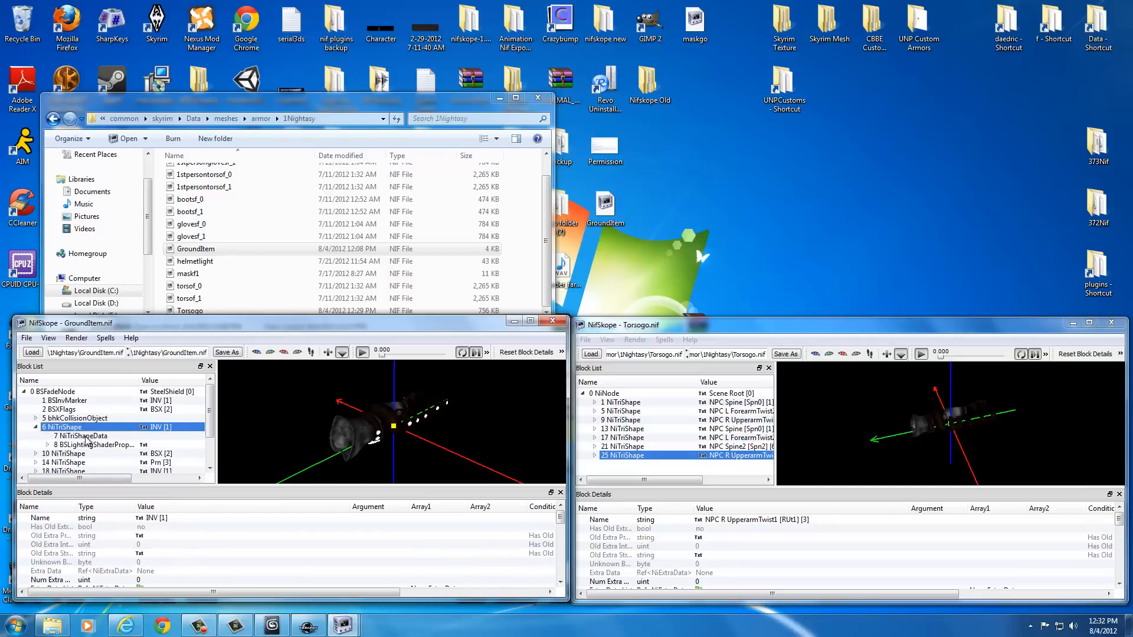
{"action": "left_click", "coordinate": [83, 435]}
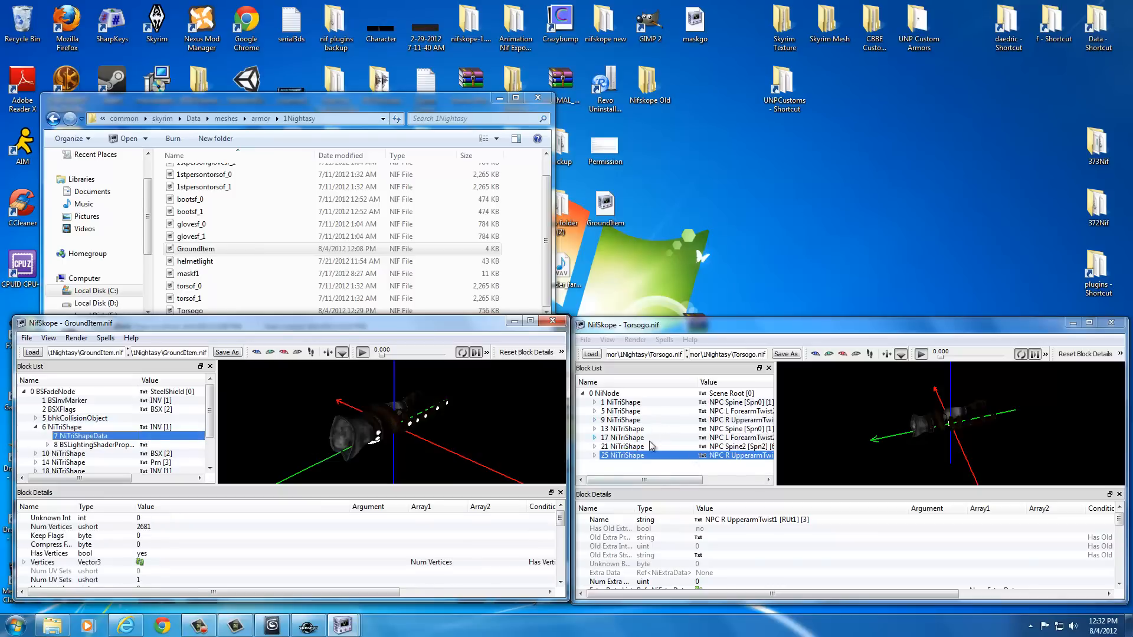
{"action": "left_click", "coordinate": [673, 401]}
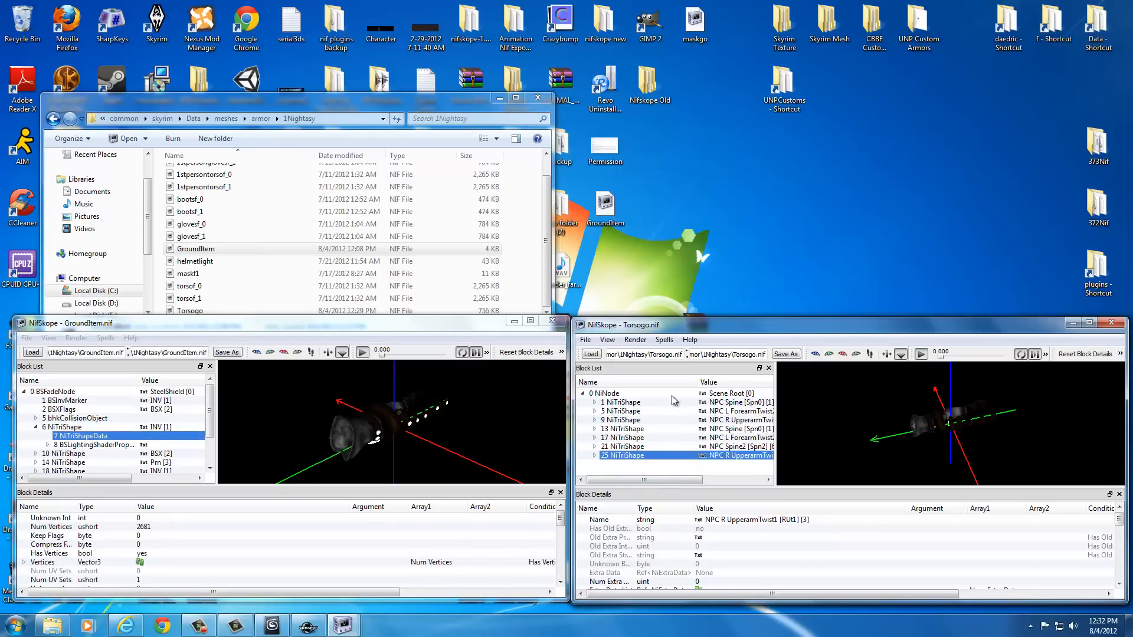
{"action": "mouse_move", "coordinate": [650, 354]}
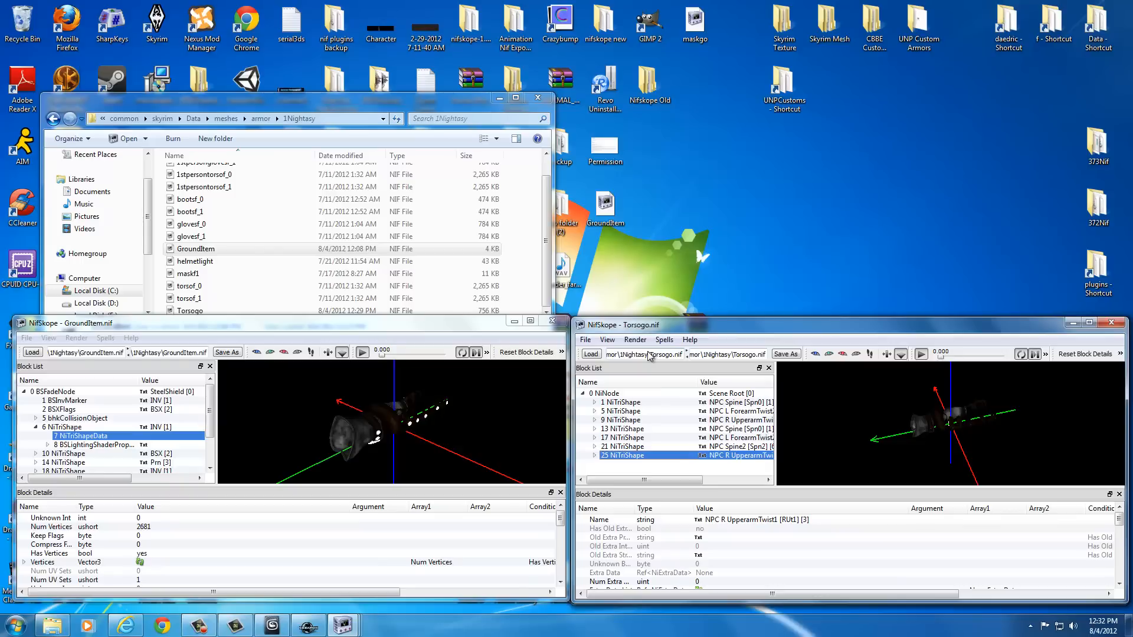
{"action": "mouse_move", "coordinate": [631, 333]}
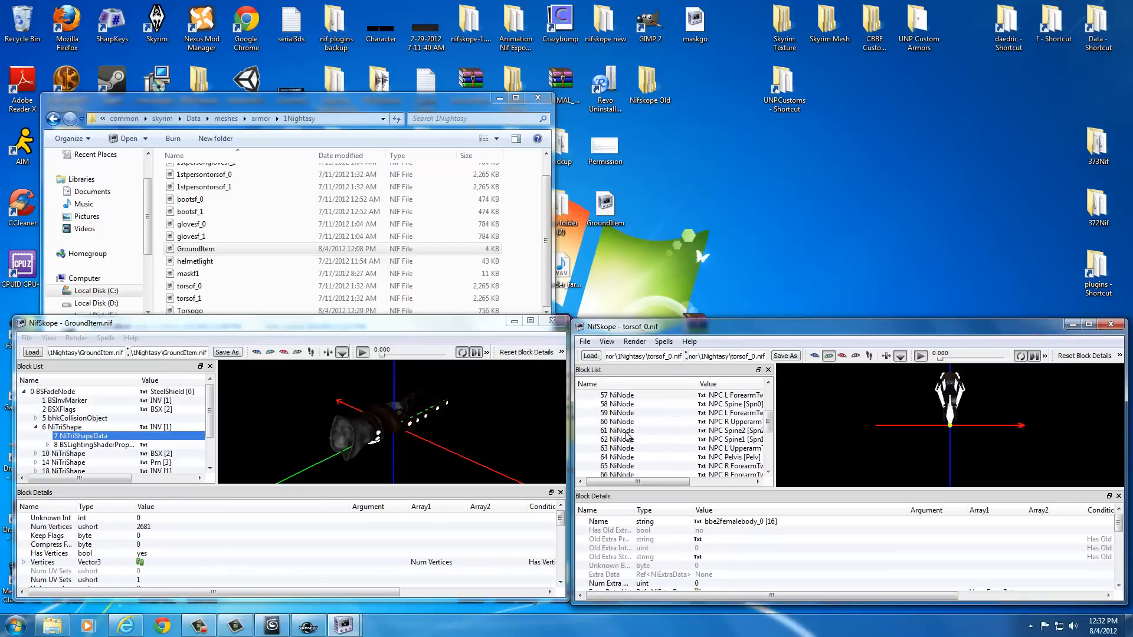
Compare torsof_0's spine (block 50) and forearm (block 43) shapes with GroundItem's block 10.
{"action": "left_click", "coordinate": [582, 395]}
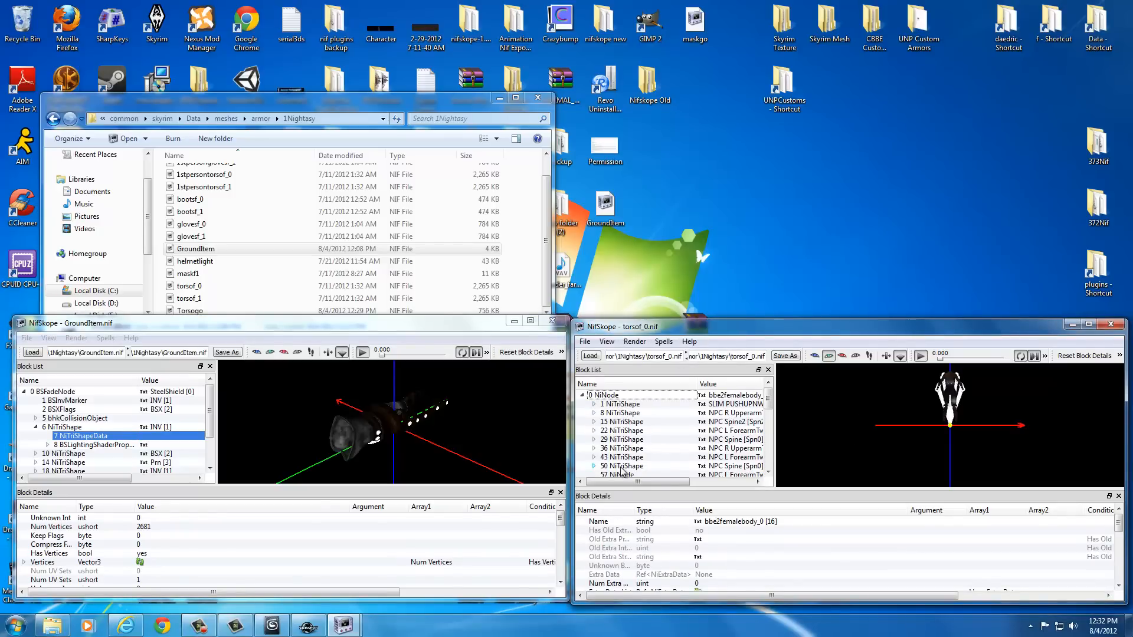
{"action": "mouse_move", "coordinate": [303, 435]}
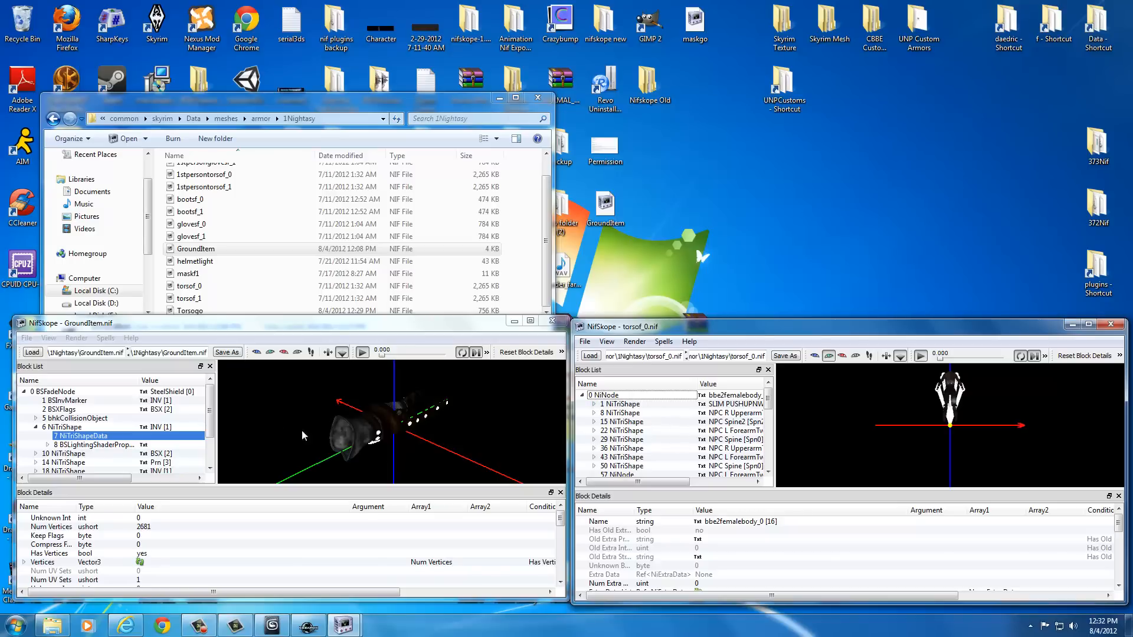
{"action": "left_click", "coordinate": [64, 426]}
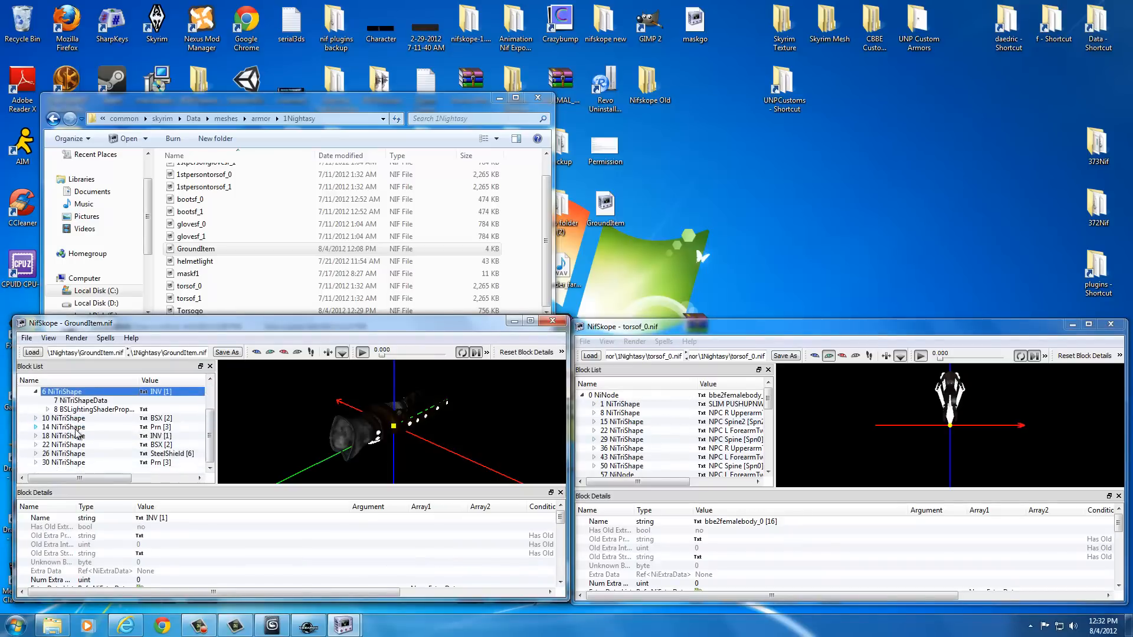
{"action": "mouse_move", "coordinate": [524, 439]}
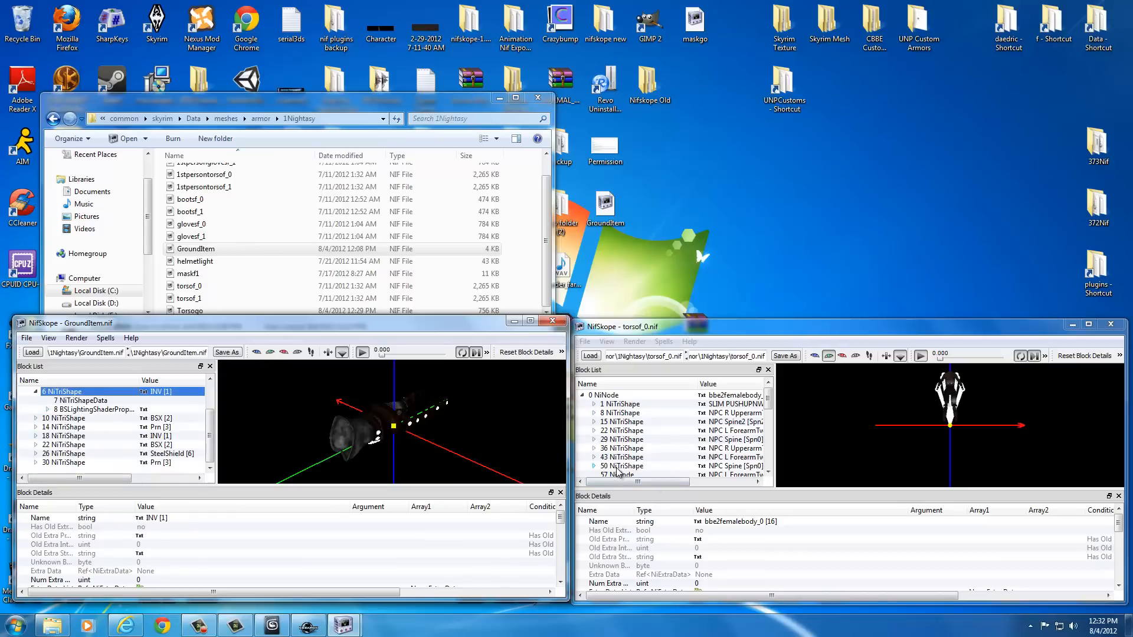
{"action": "left_click", "coordinate": [620, 466]}
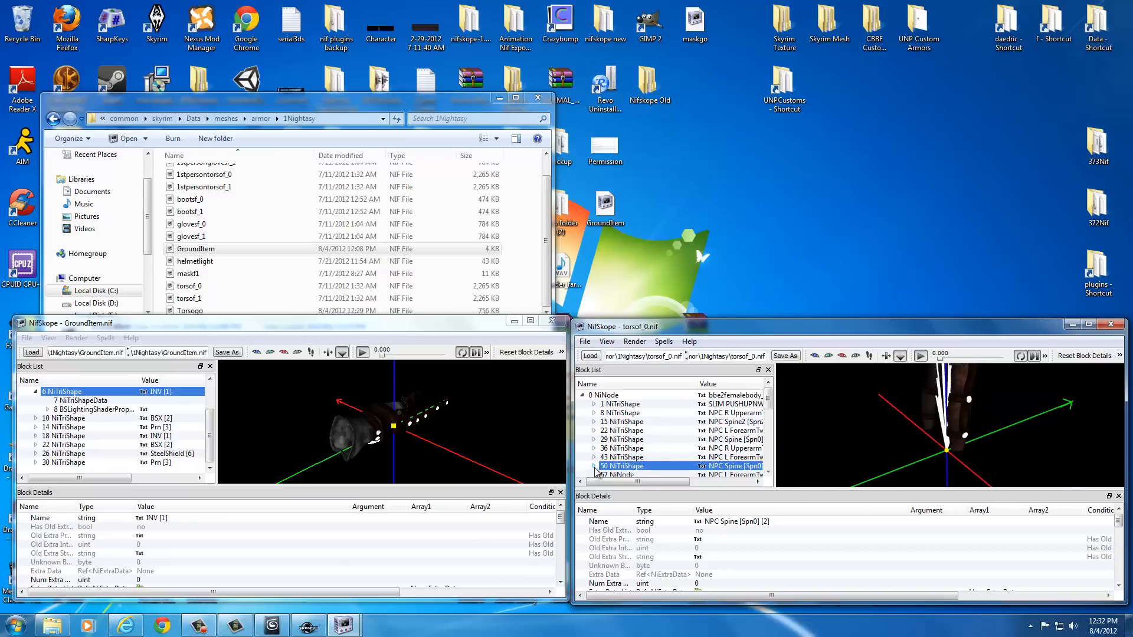
{"action": "left_click", "coordinate": [64, 418]}
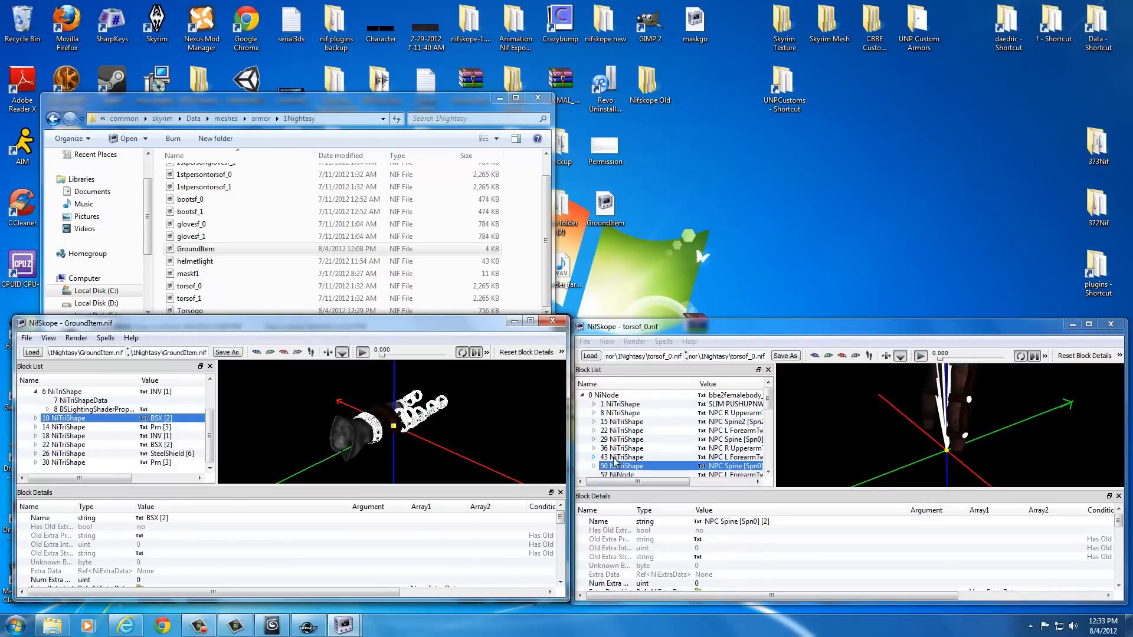
{"action": "left_click", "coordinate": [619, 457]}
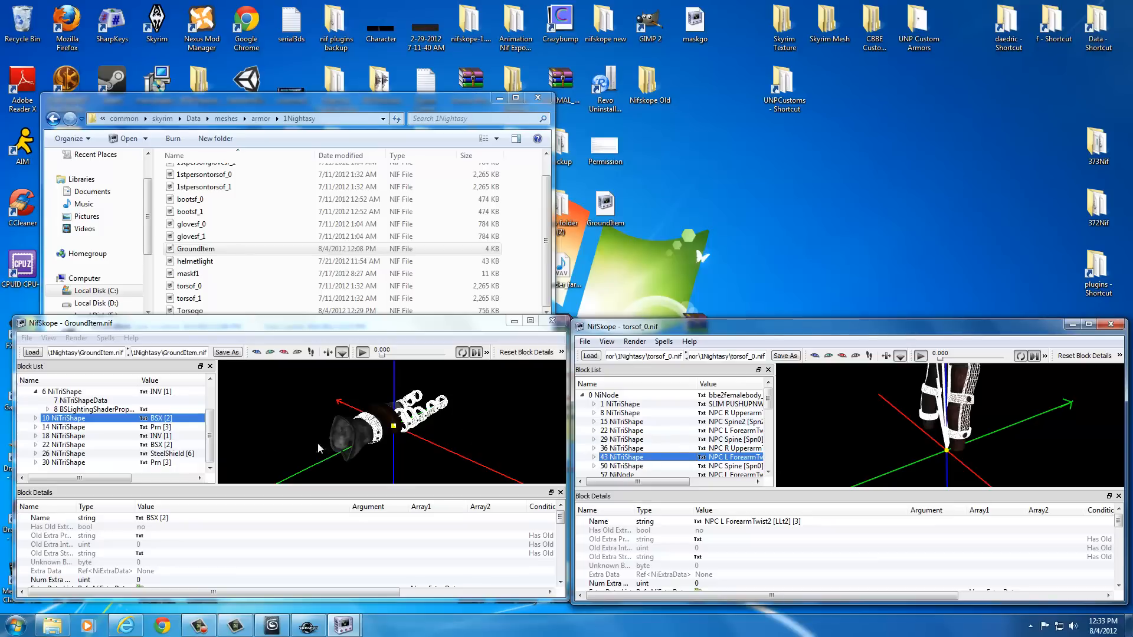
{"action": "mouse_move", "coordinate": [653, 472]}
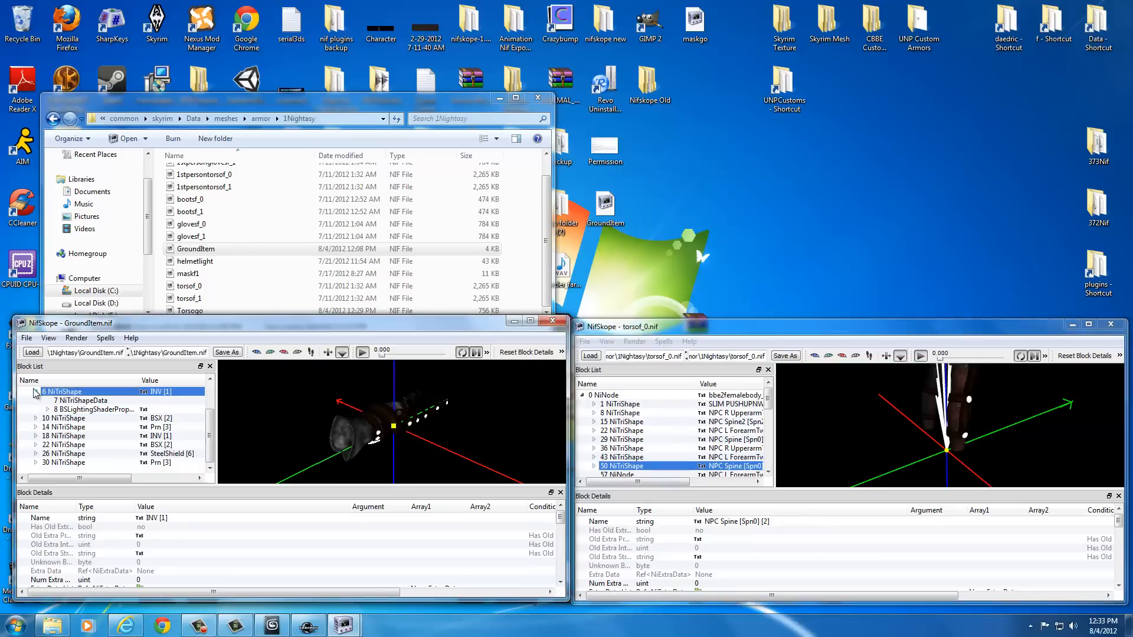
Paste torsof_0's block 53 BSLightingShaderProperty into GroundItem and link it to block 6.
{"action": "left_click", "coordinate": [94, 409]}
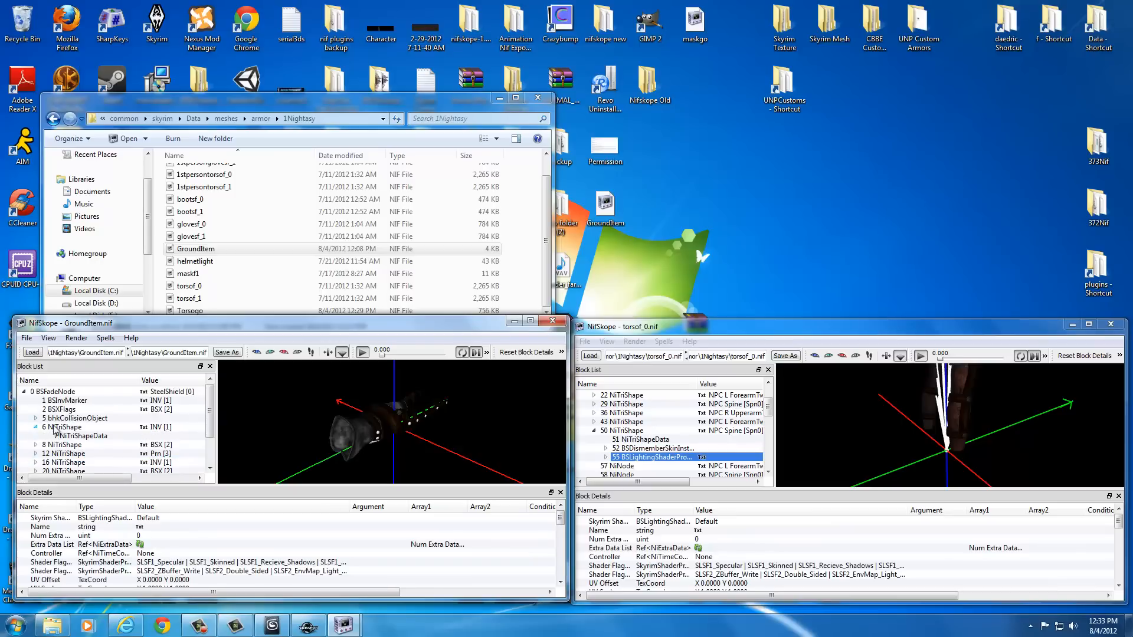
{"action": "left_click", "coordinate": [62, 391]}
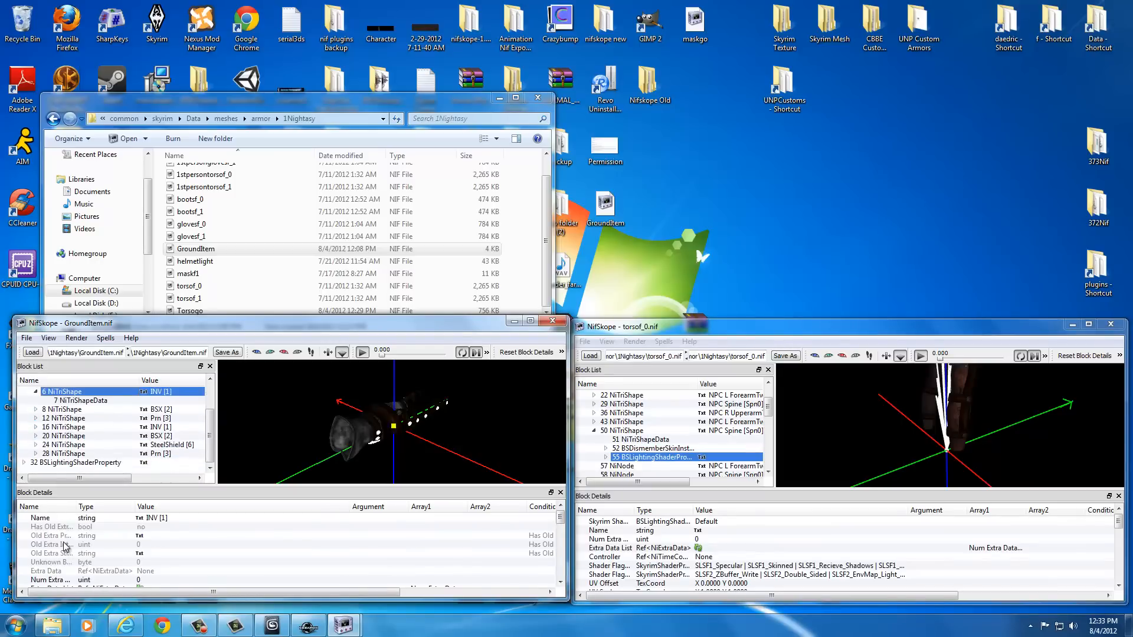
{"action": "left_click", "coordinate": [79, 462]}
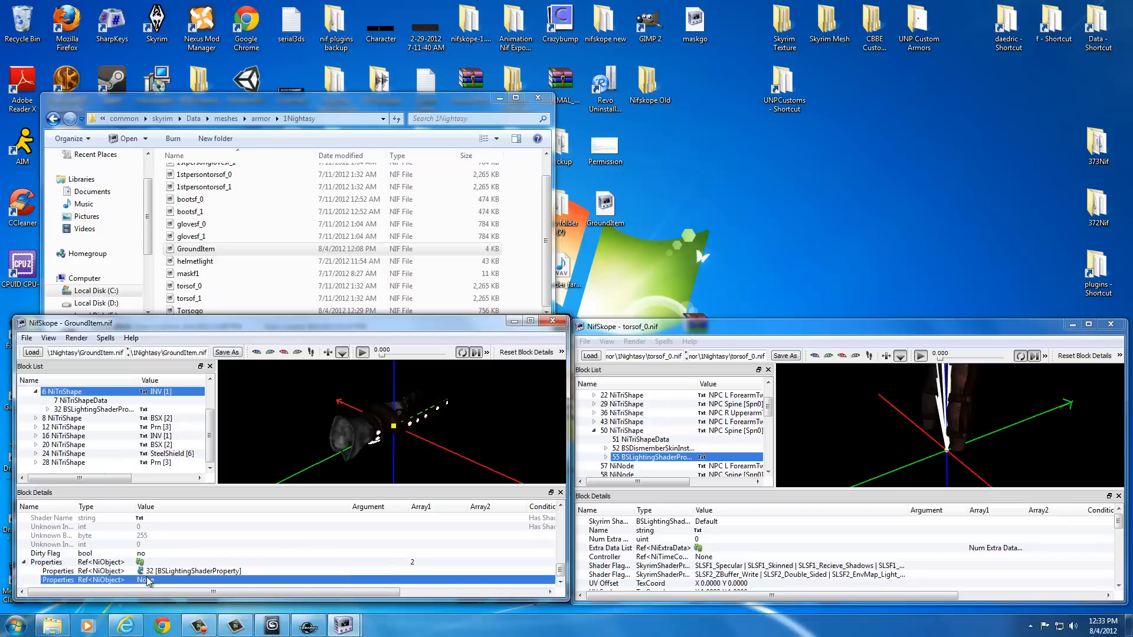
Uncheck SLSF1_Skinned in the new block 32 property's Shader Flags 1.
{"action": "left_click", "coordinate": [93, 409]}
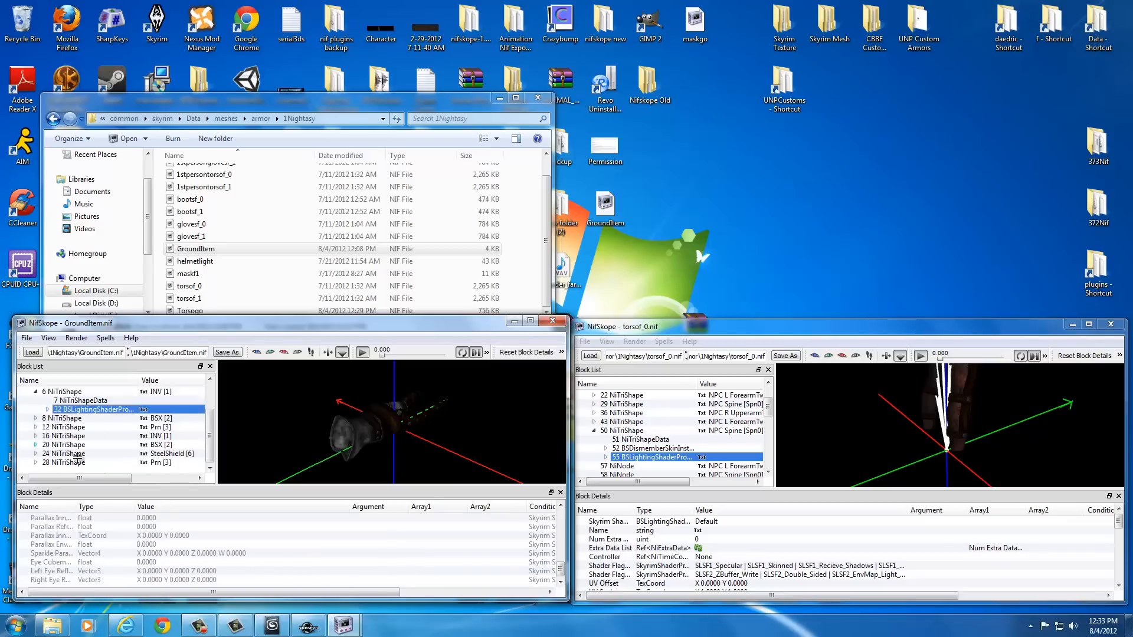
{"action": "left_click", "coordinate": [92, 410]}
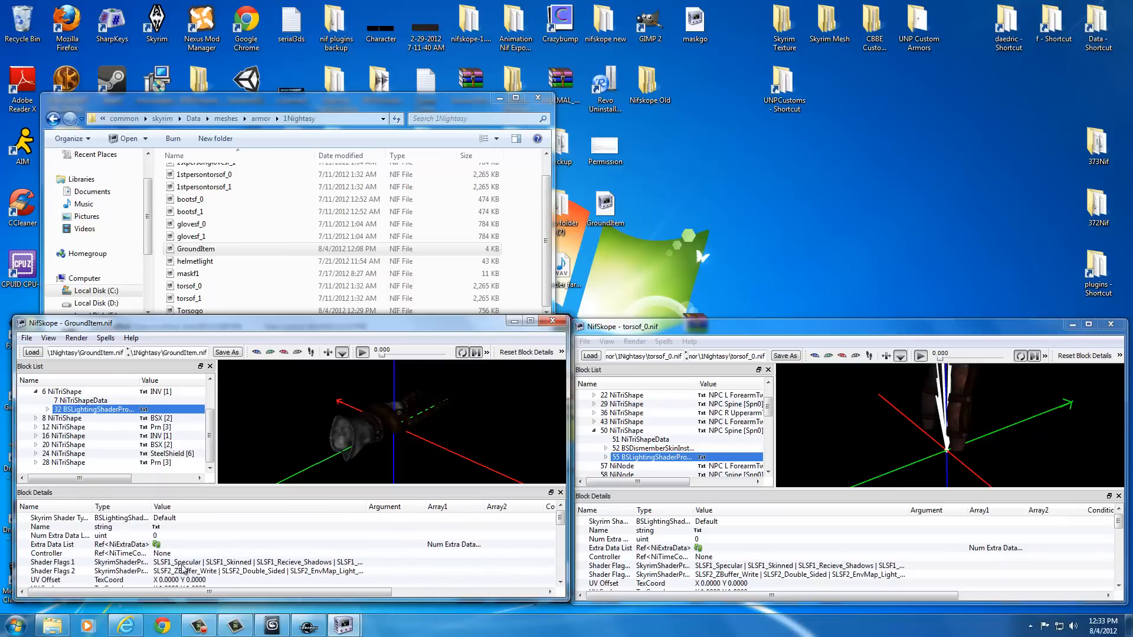
{"action": "left_click", "coordinate": [260, 563]}
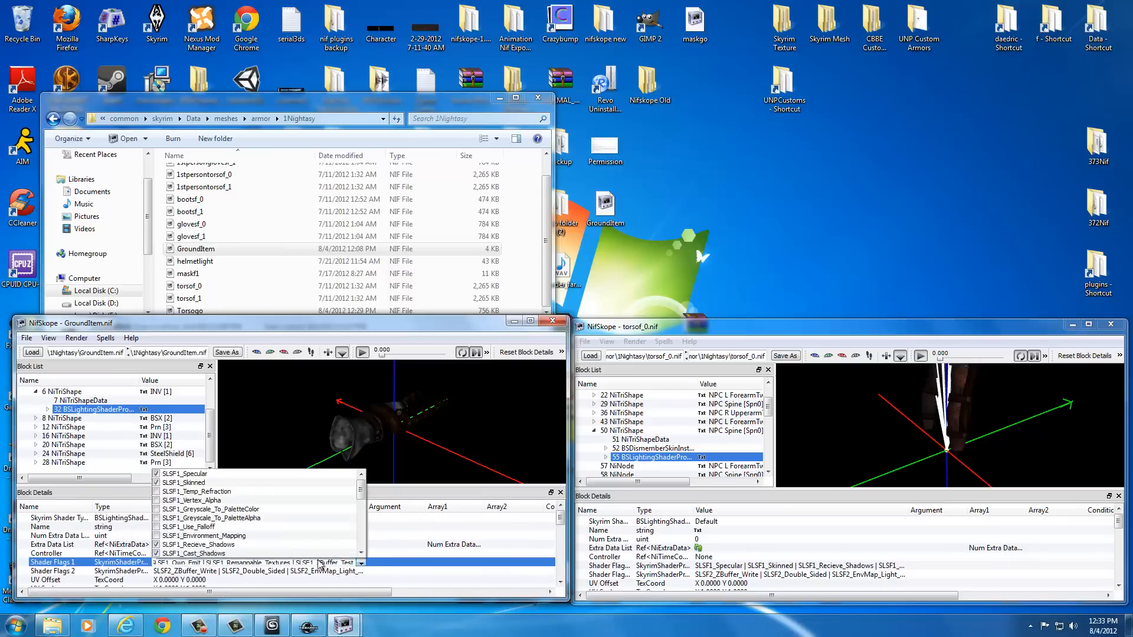
{"action": "left_click", "coordinate": [156, 474]}
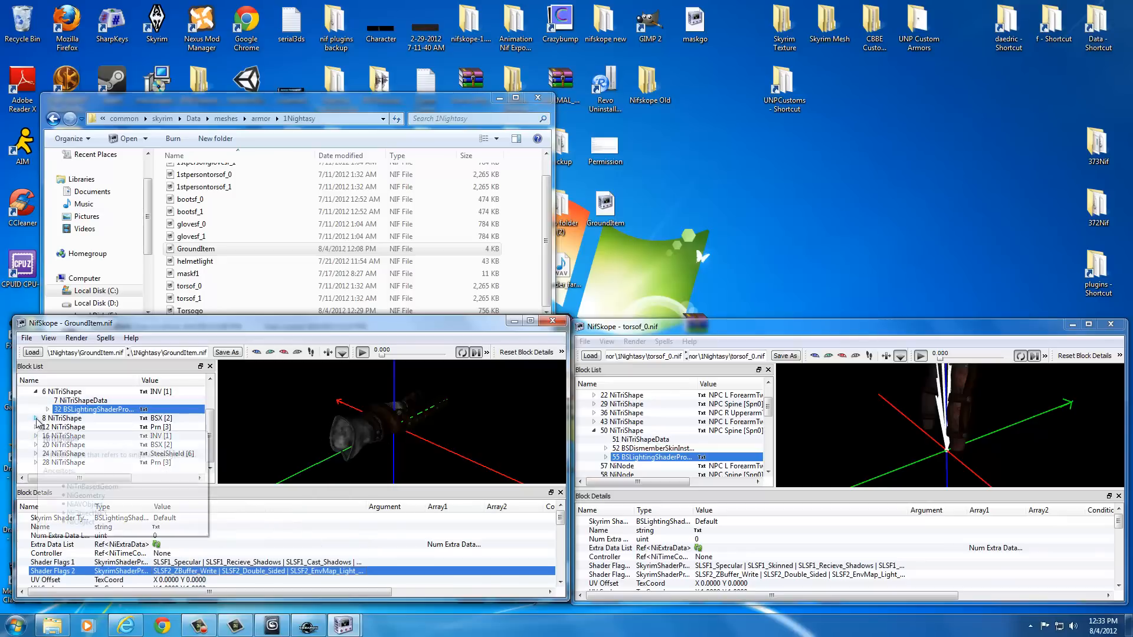
{"action": "mouse_move", "coordinate": [72, 419]}
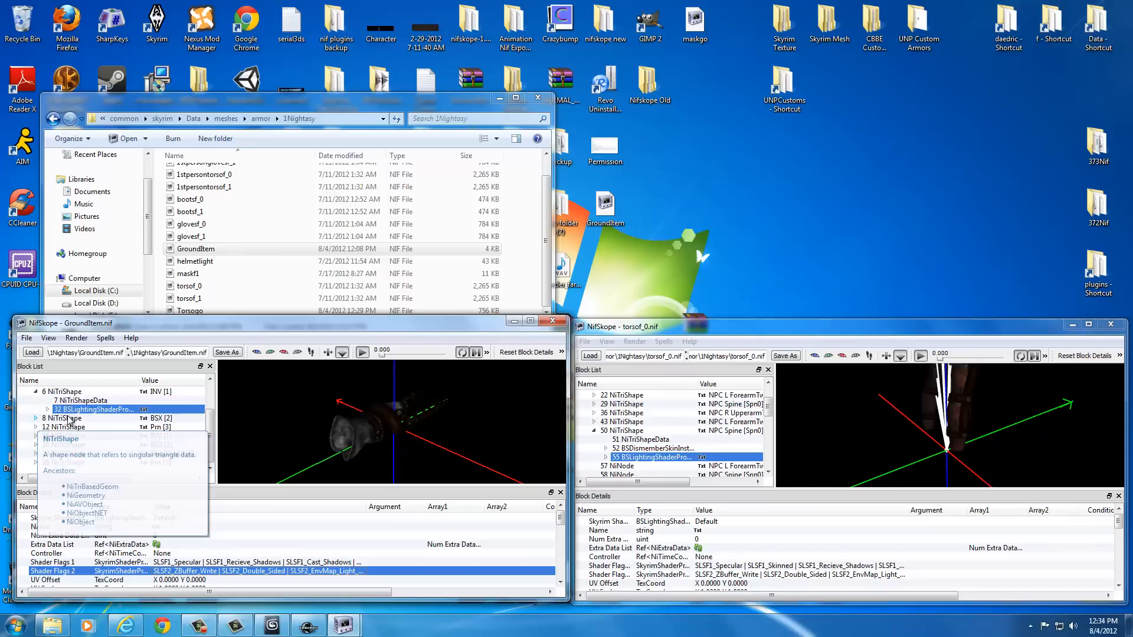
Remove block 8's original shader property and view torsof_0's torso shader property.
{"action": "left_click", "coordinate": [34, 427]}
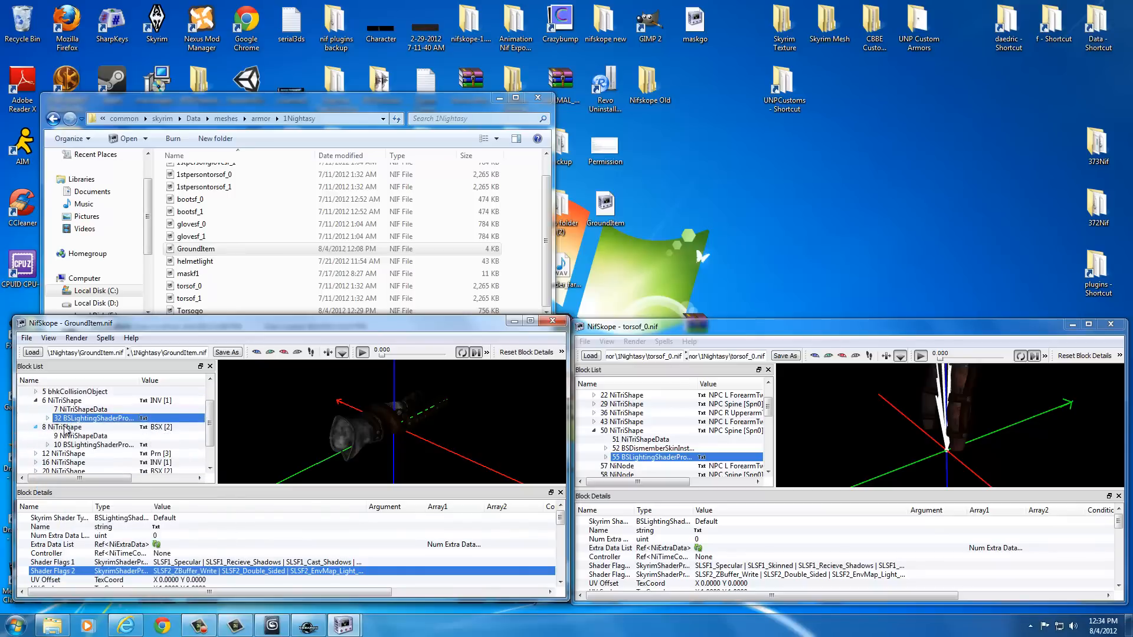
{"action": "left_click", "coordinate": [87, 444]}
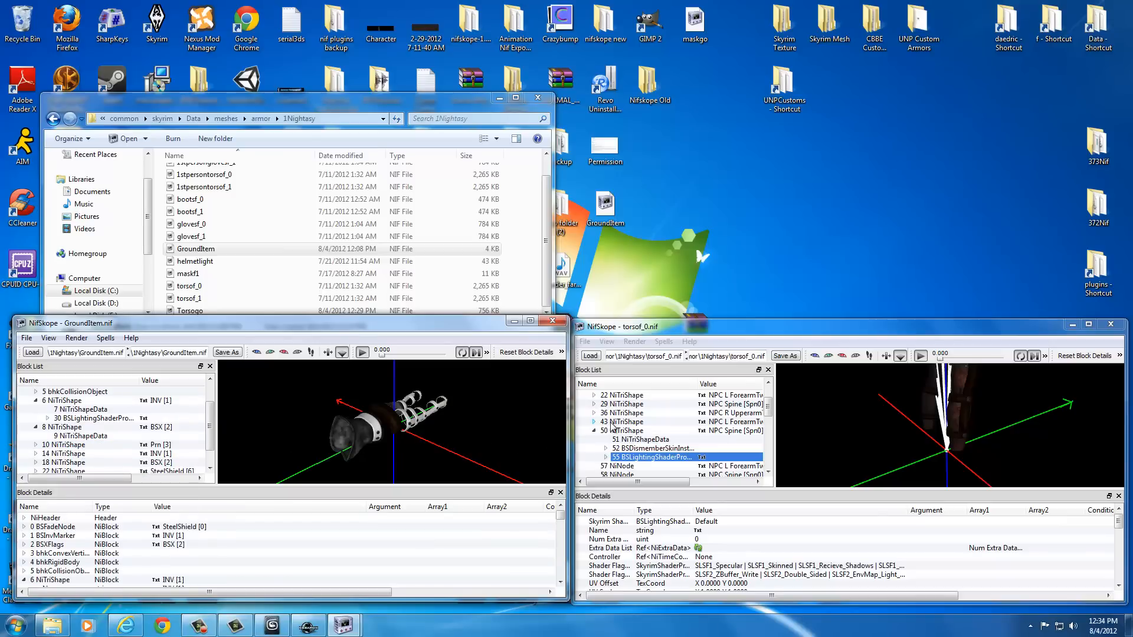
{"action": "left_click", "coordinate": [621, 422]}
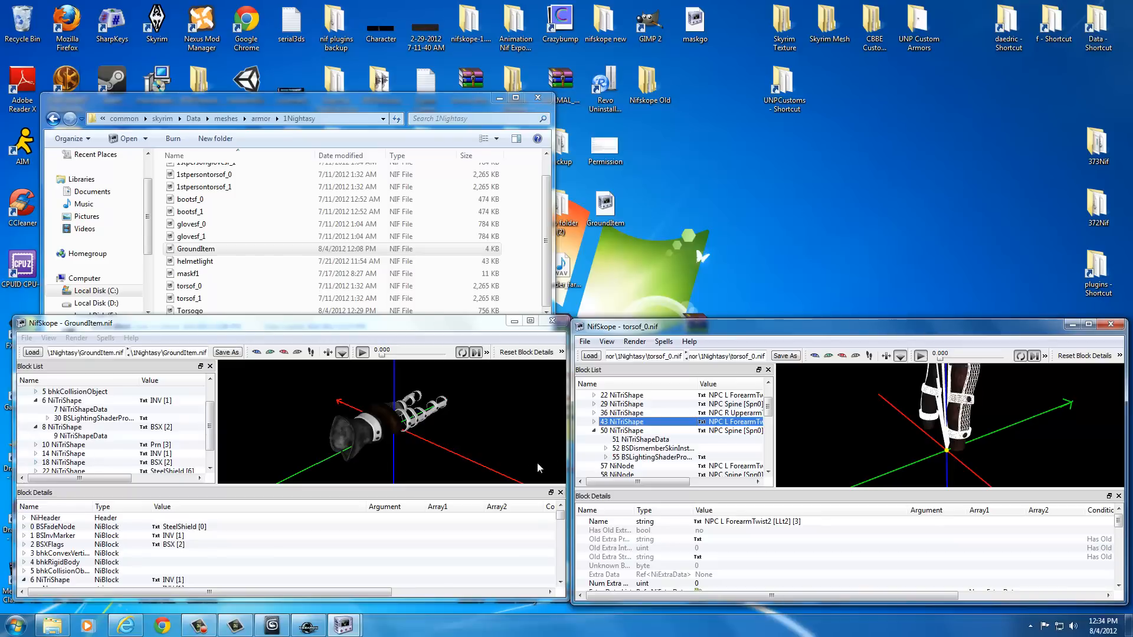
{"action": "scroll", "scroll_direction": "up", "scroll_amount": 3}
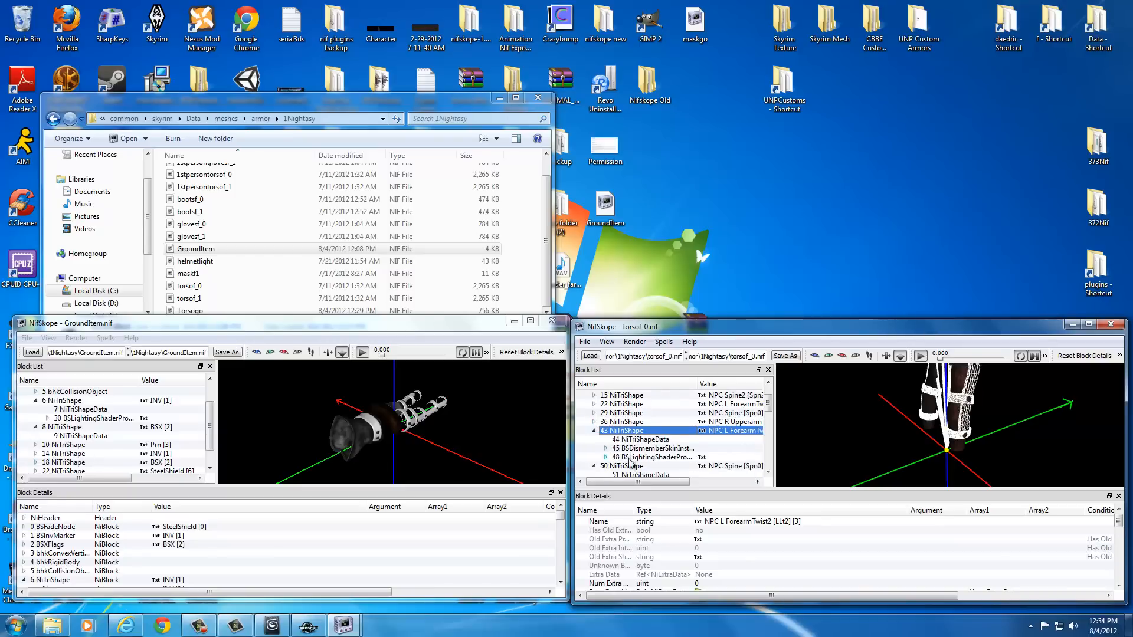
{"action": "left_click", "coordinate": [650, 457]}
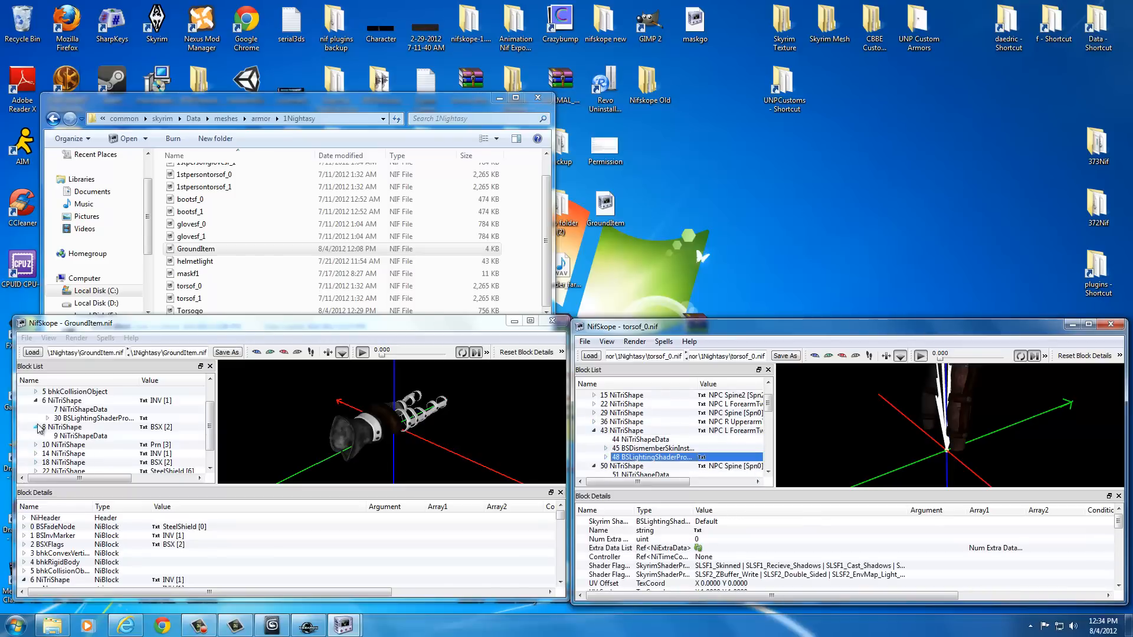
Link BSX [2]'s Properties to block 32 and remove its Skinned shader flag.
{"action": "left_click", "coordinate": [64, 401]}
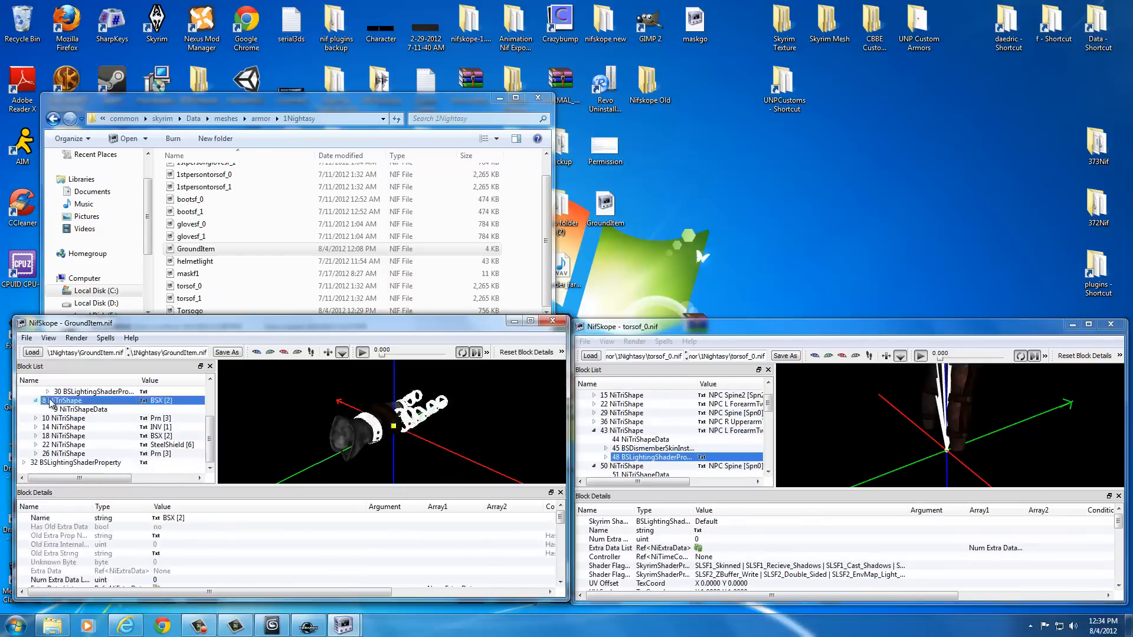
{"action": "left_click", "coordinate": [63, 401]}
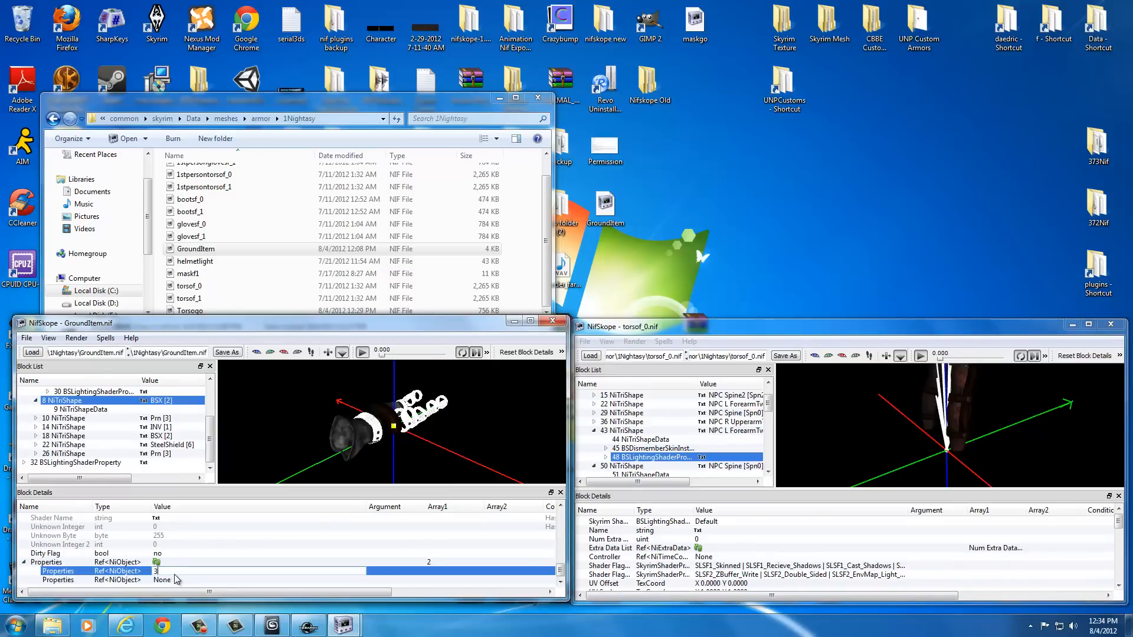
{"action": "left_click", "coordinate": [94, 418]}
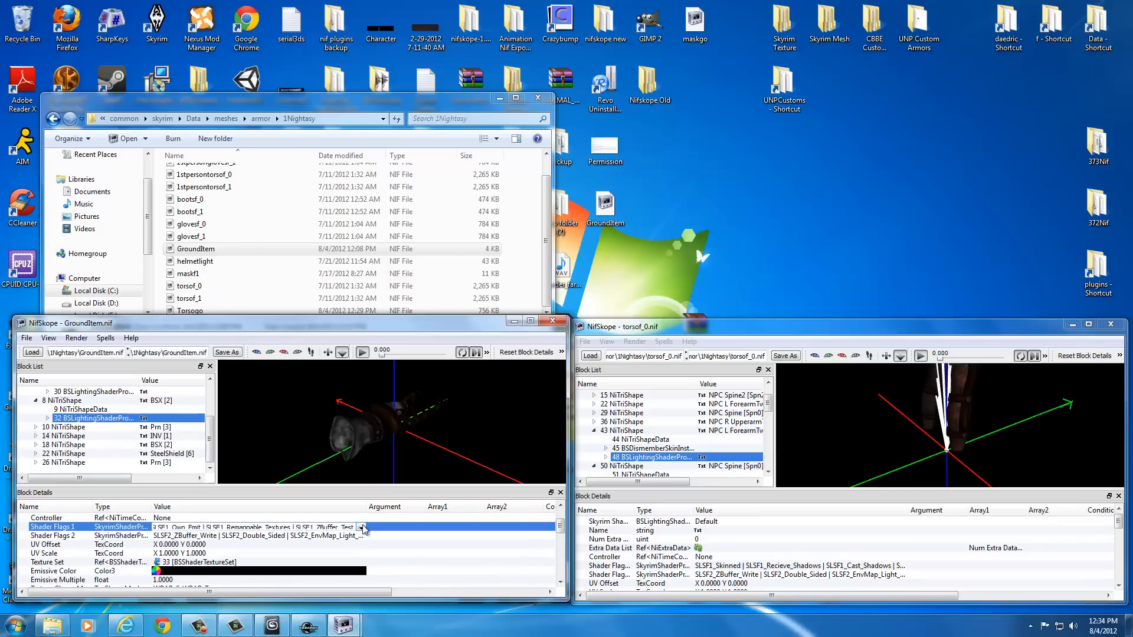
{"action": "left_click", "coordinate": [361, 526]}
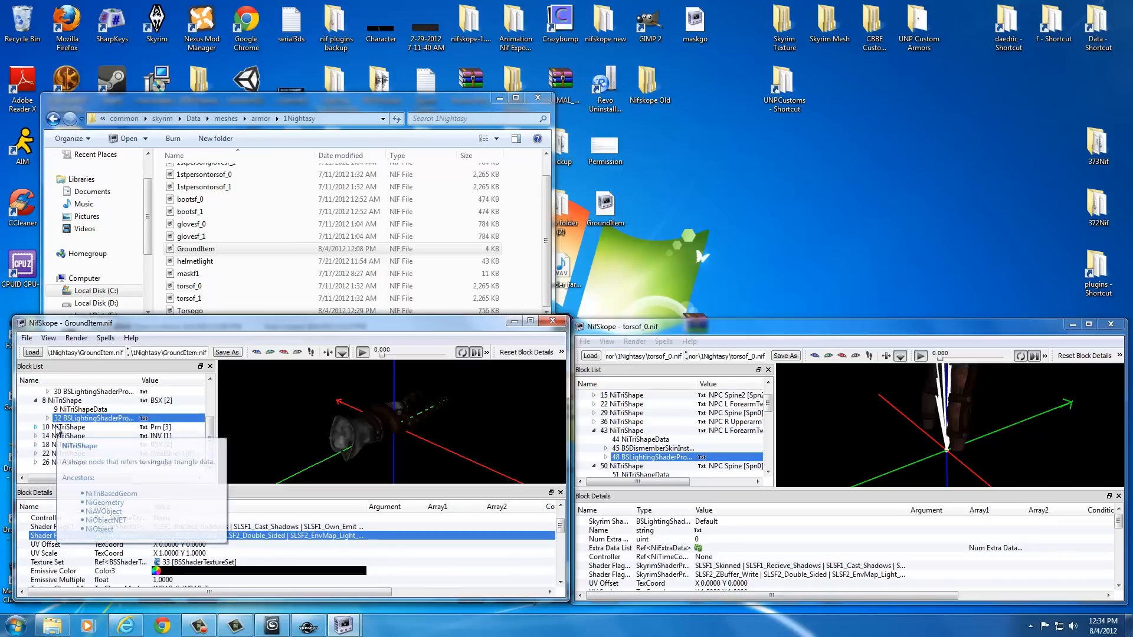
{"action": "left_click", "coordinate": [62, 427]}
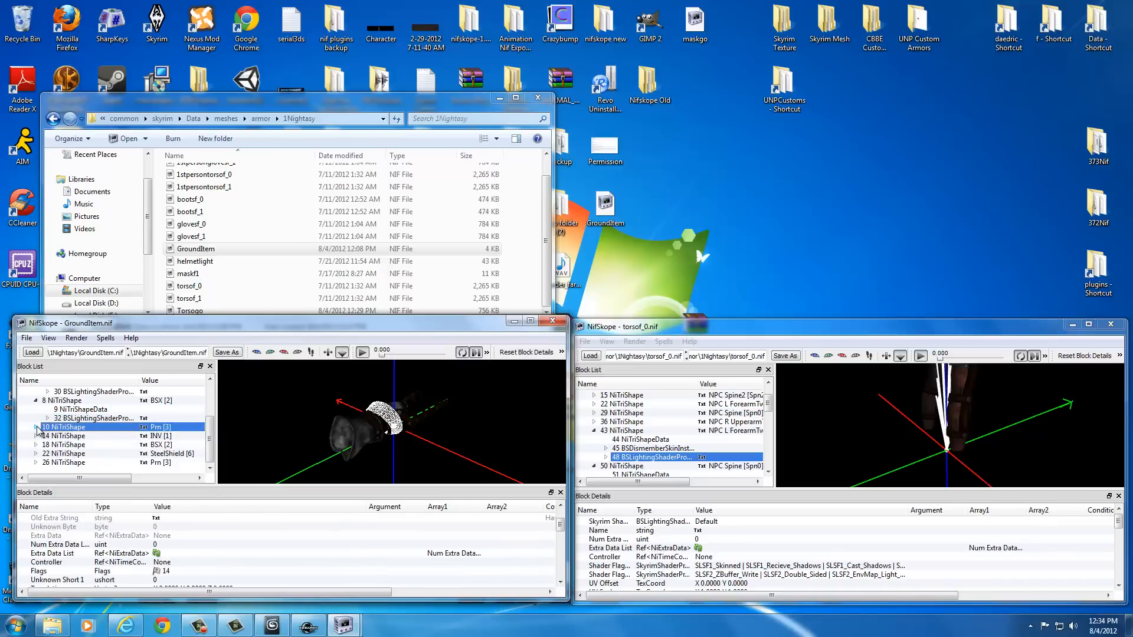
Set Prm [3]'s empty Properties entry to the pasted shader property and open Shader Flags 1.
{"action": "left_click", "coordinate": [35, 426]}
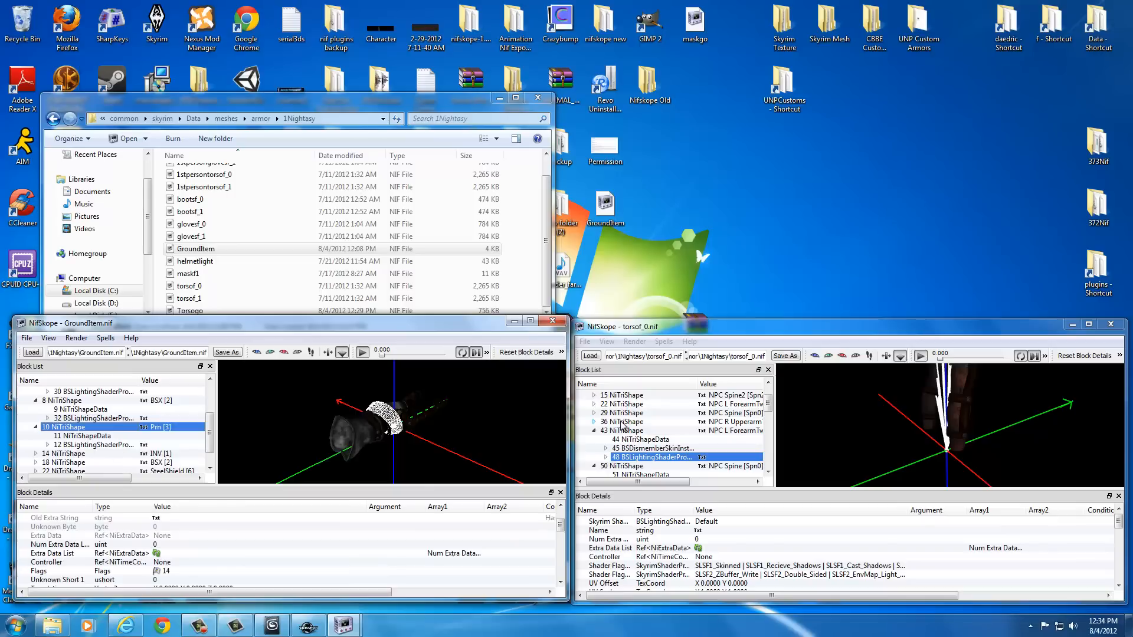
{"action": "left_click", "coordinate": [622, 431]}
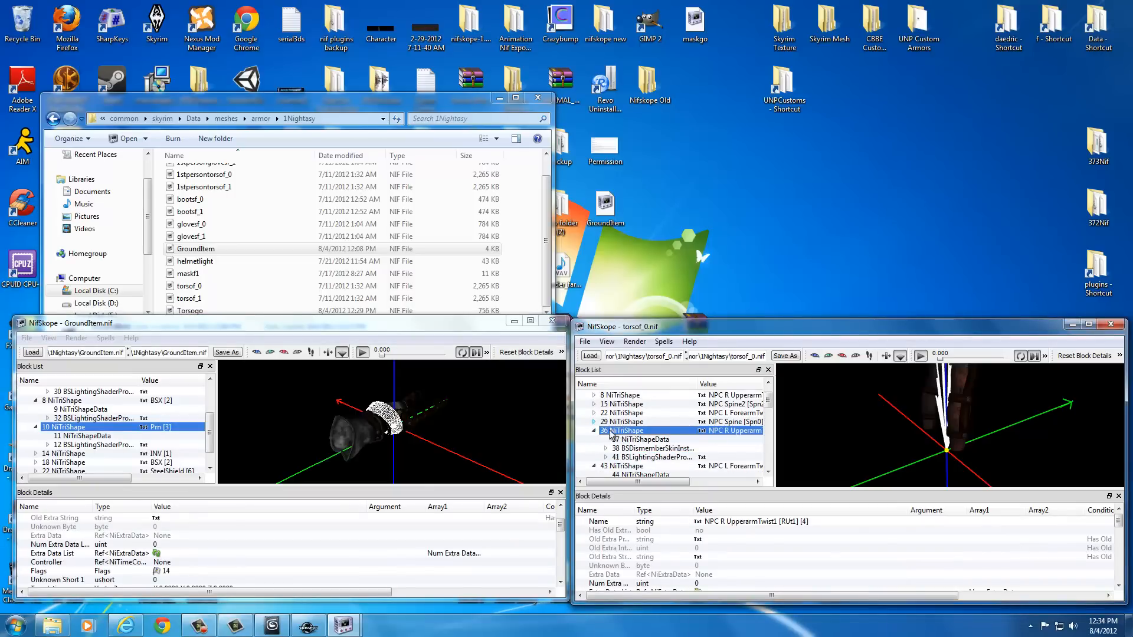
{"action": "left_click", "coordinate": [653, 457]}
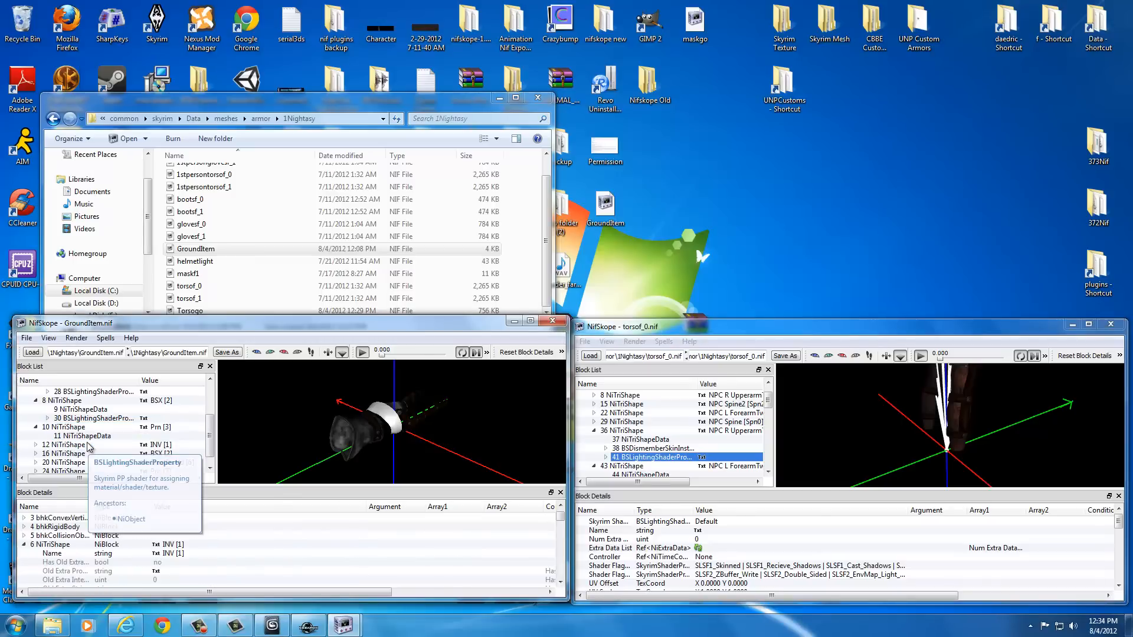
{"action": "left_click", "coordinate": [80, 463]}
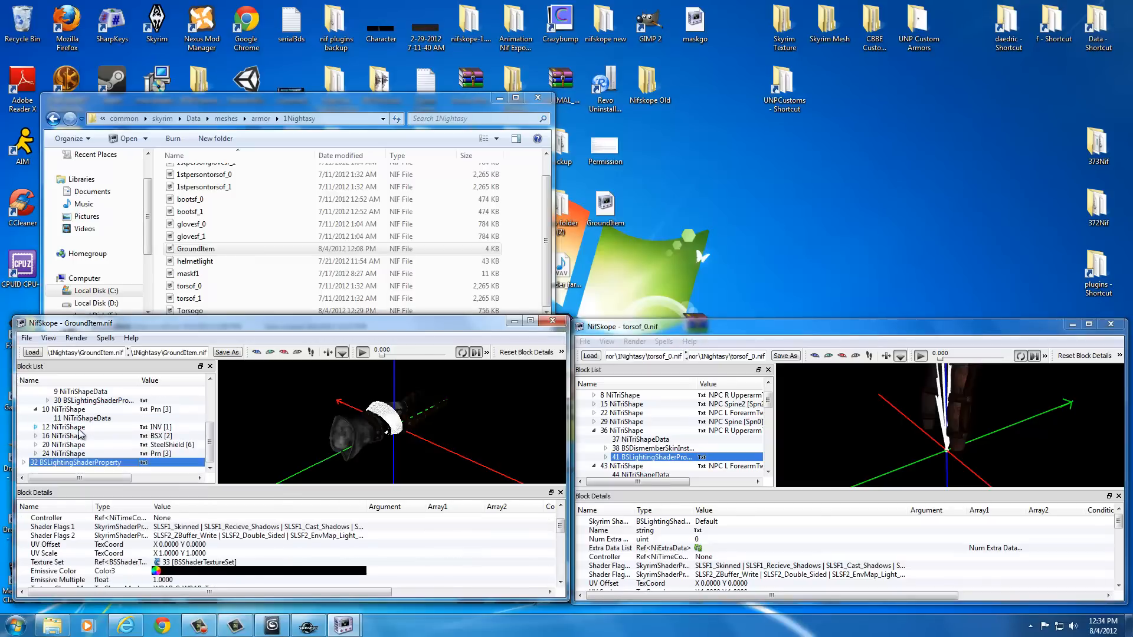
{"action": "left_click", "coordinate": [65, 409]}
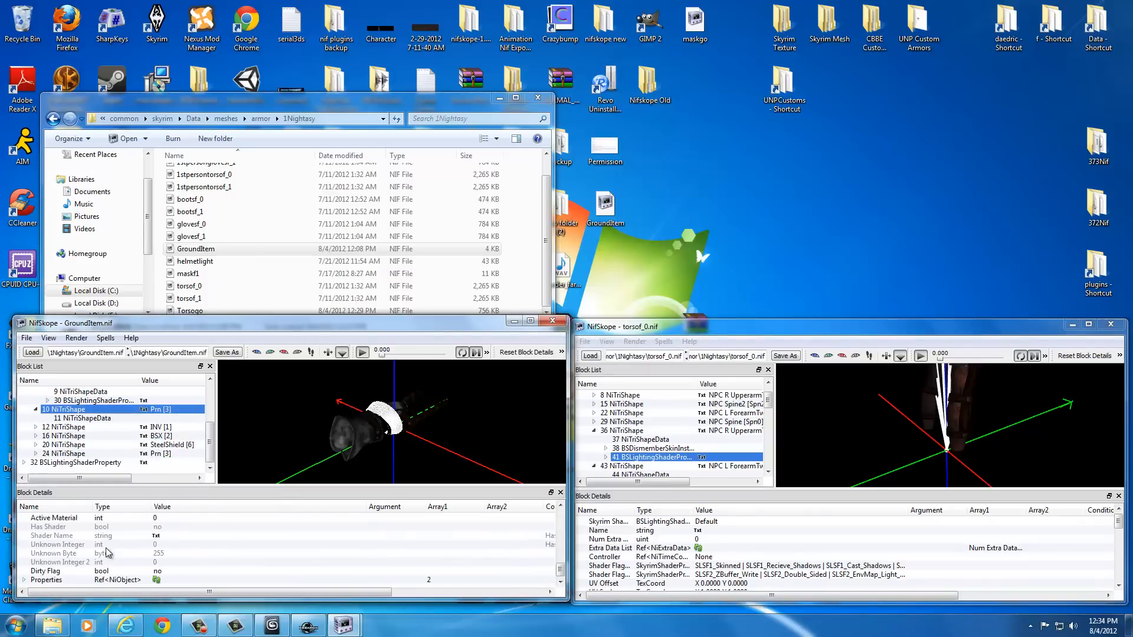
{"action": "mouse_move", "coordinate": [78, 583]}
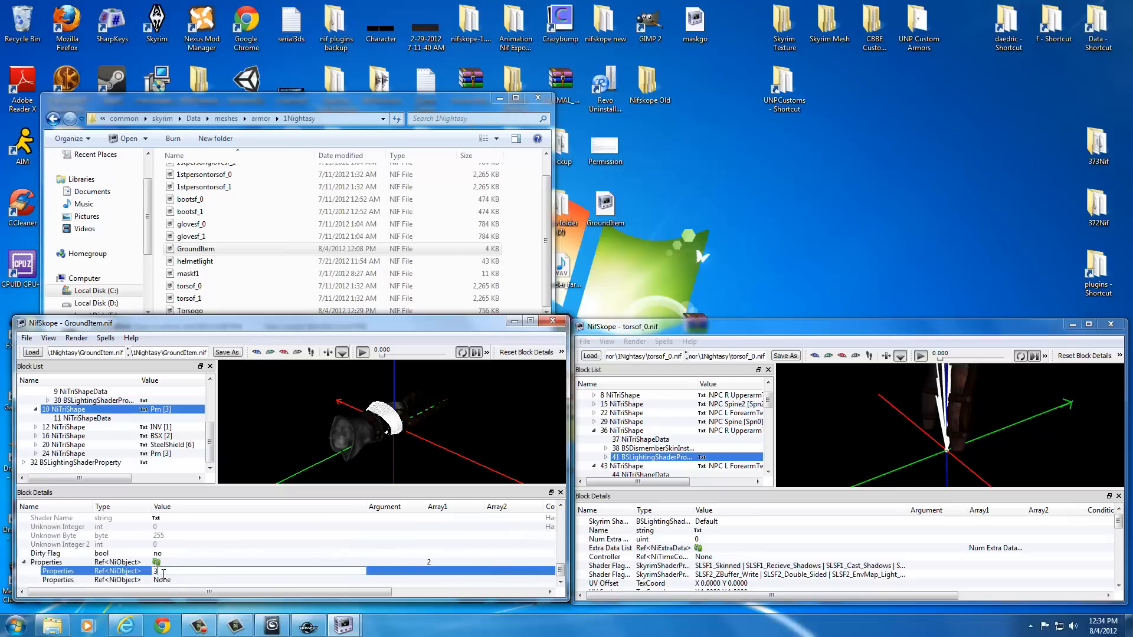
{"action": "left_click", "coordinate": [94, 426]}
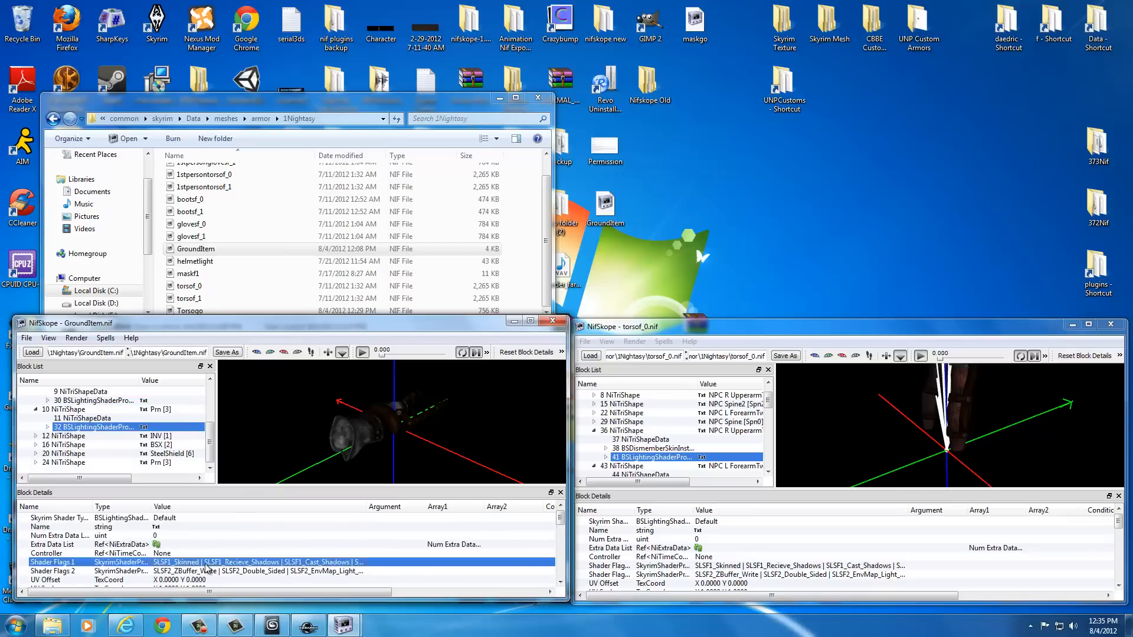
{"action": "left_click", "coordinate": [246, 563]}
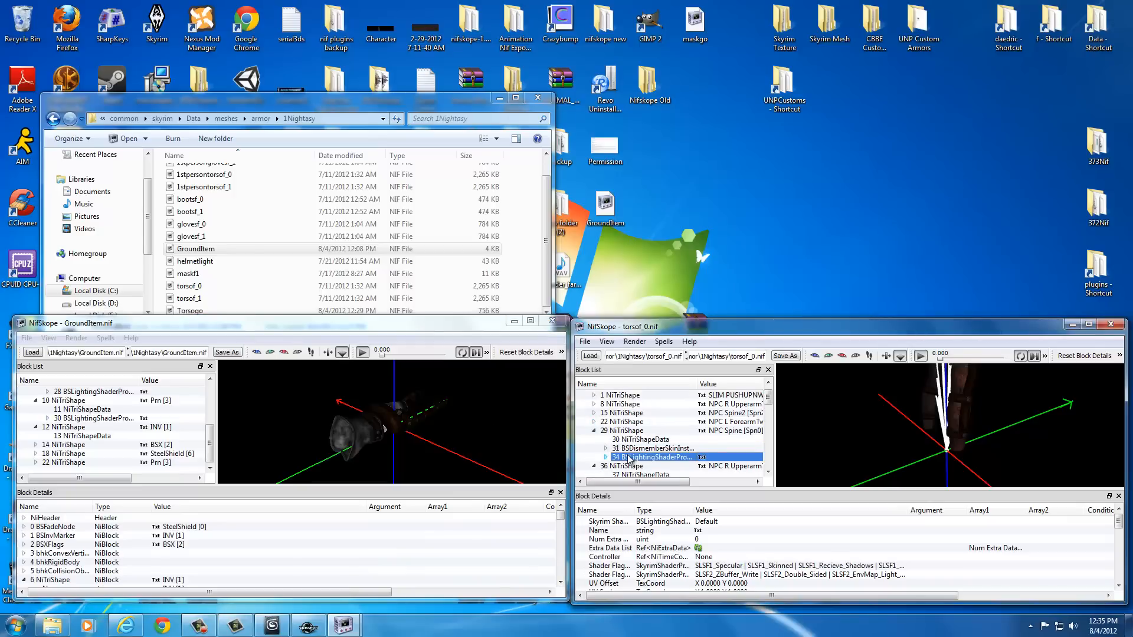
Link the pasted BSLightingShaderProperty to the INV [1] shape's empty Properties entry.
{"action": "left_click", "coordinate": [72, 463]}
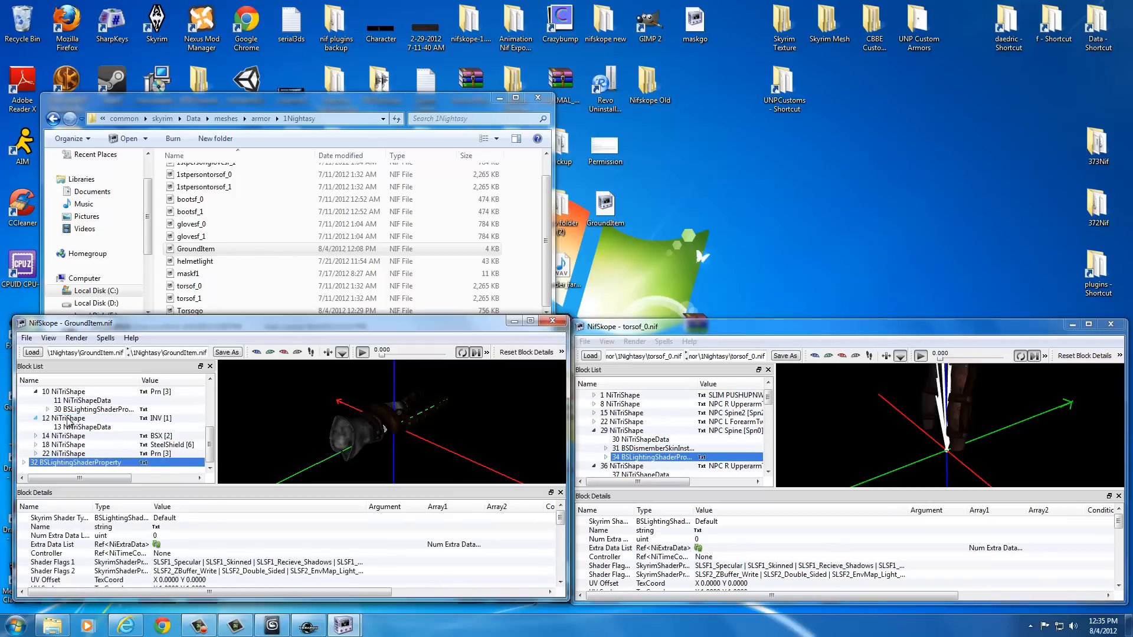
{"action": "left_click", "coordinate": [64, 418]}
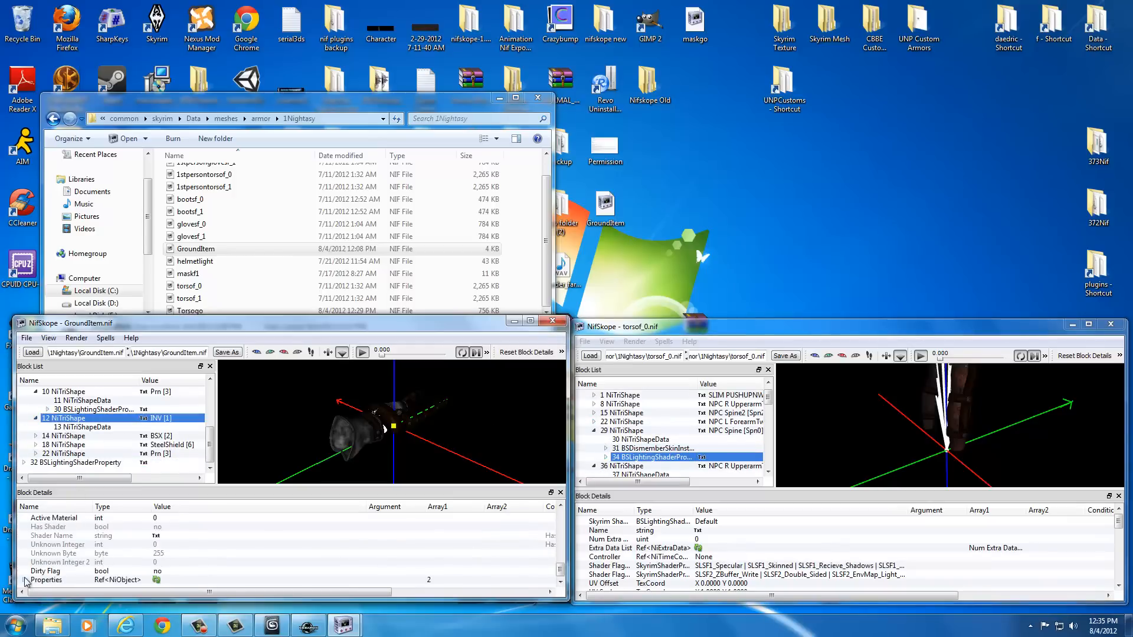
{"action": "left_click", "coordinate": [24, 562]}
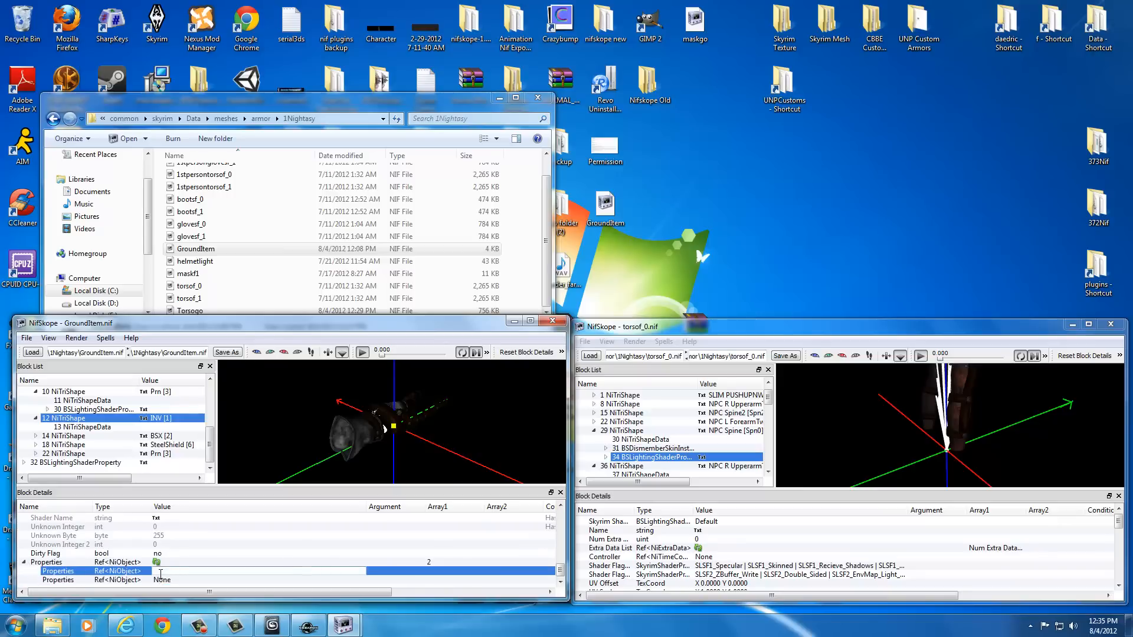
{"action": "left_click", "coordinate": [94, 436]}
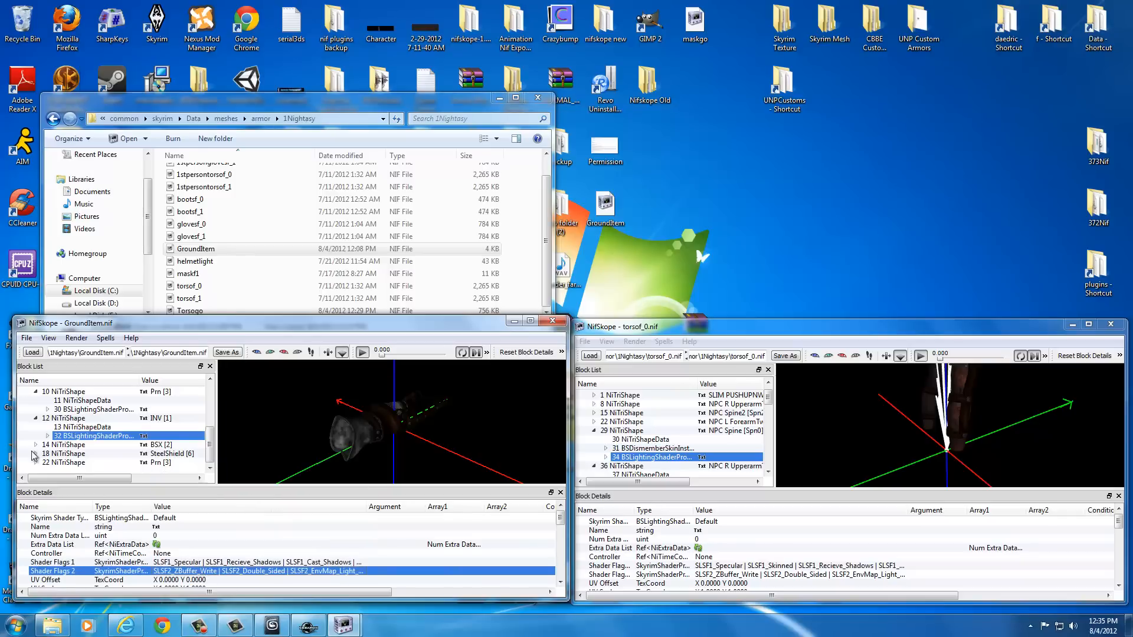
{"action": "left_click", "coordinate": [65, 427]}
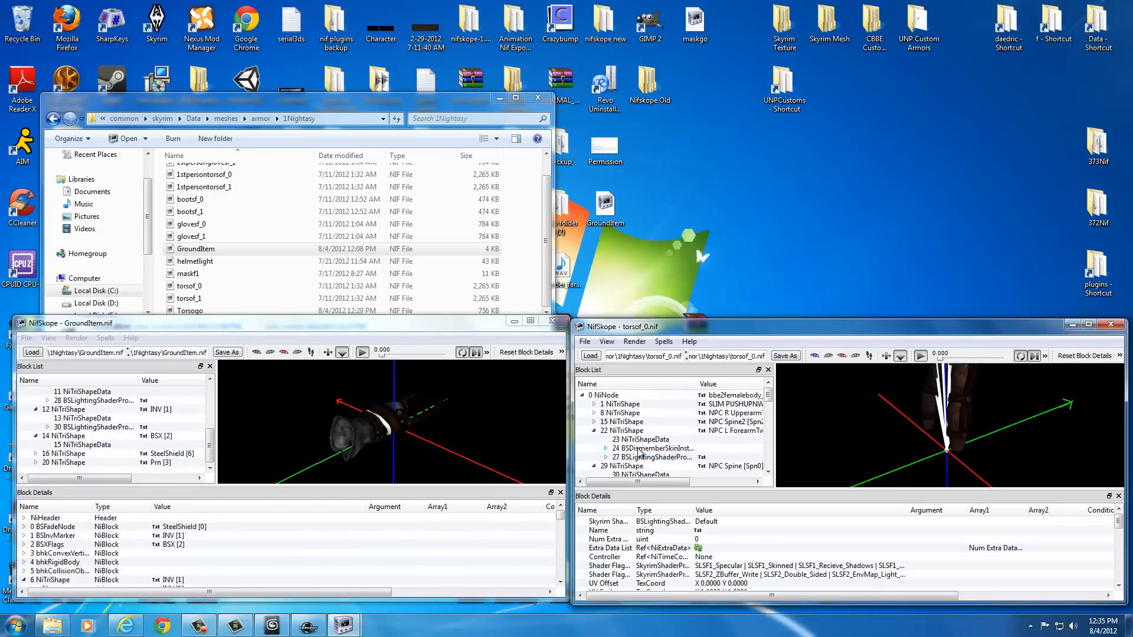
Link pasted shader property block 32 to the BSX [2] shape and open its Shader Flags 1.
{"action": "left_click", "coordinate": [650, 457]}
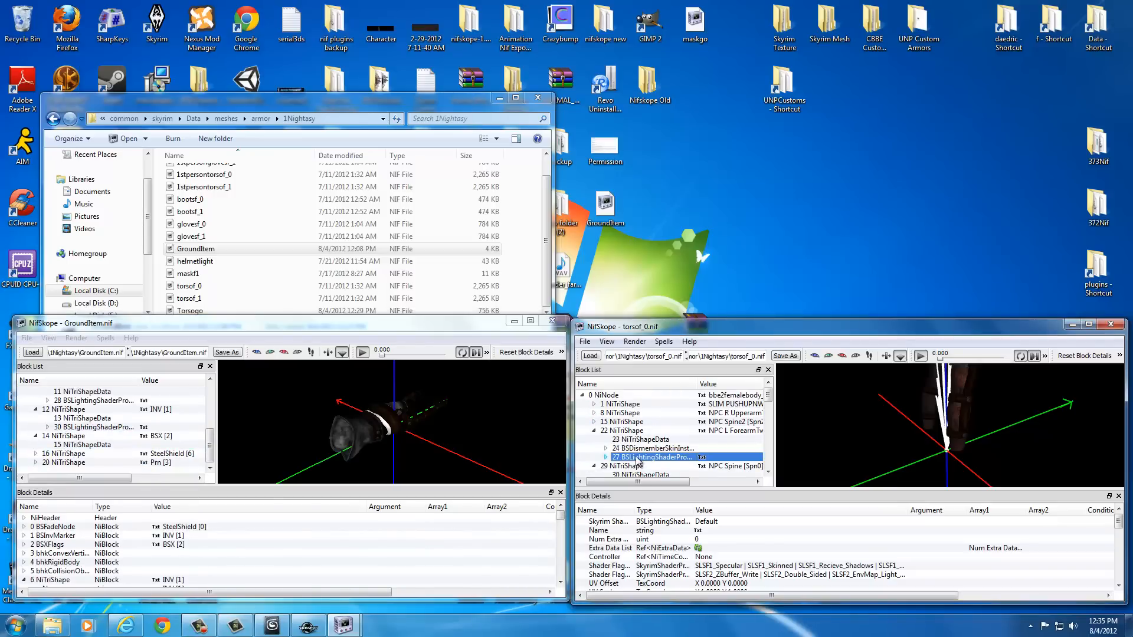
{"action": "left_click", "coordinate": [78, 463]}
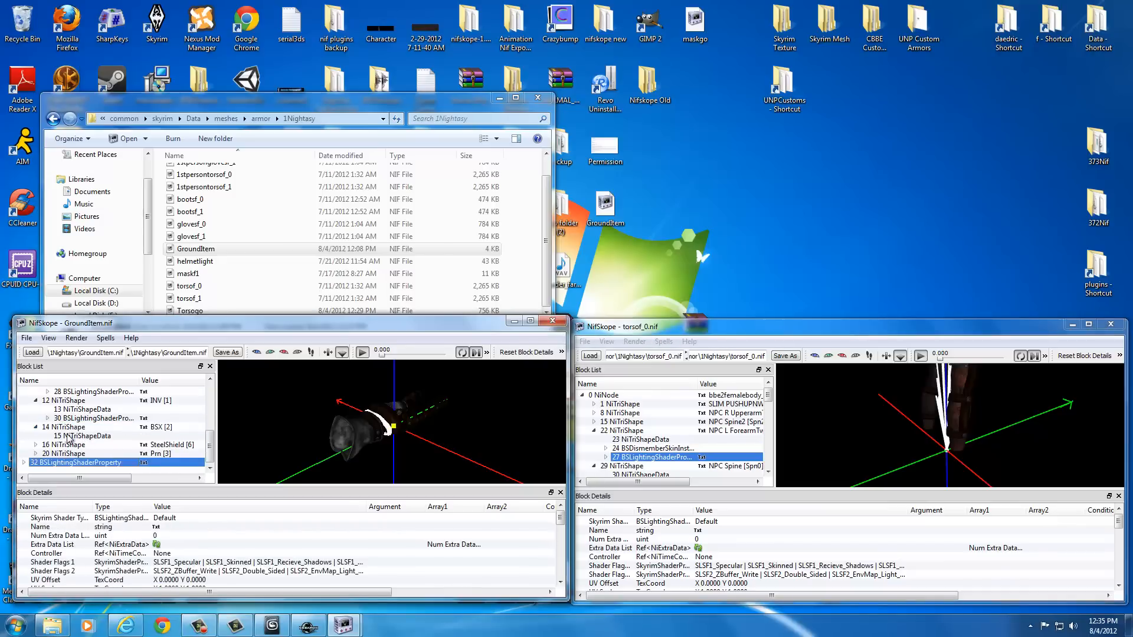
{"action": "left_click", "coordinate": [65, 427]}
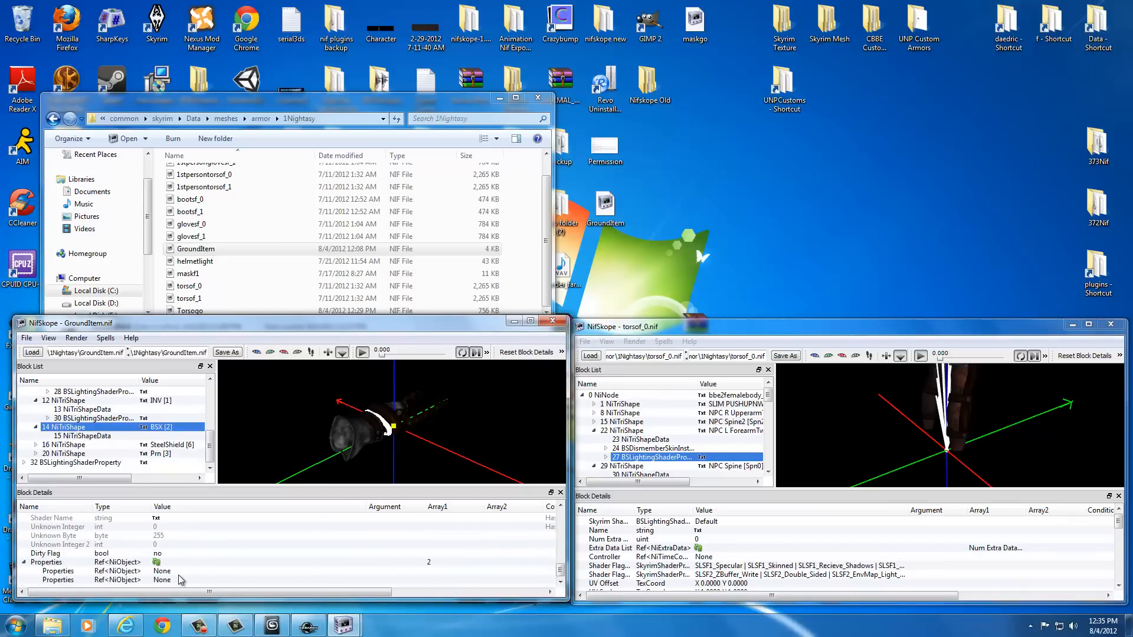
{"action": "left_click", "coordinate": [58, 570]}
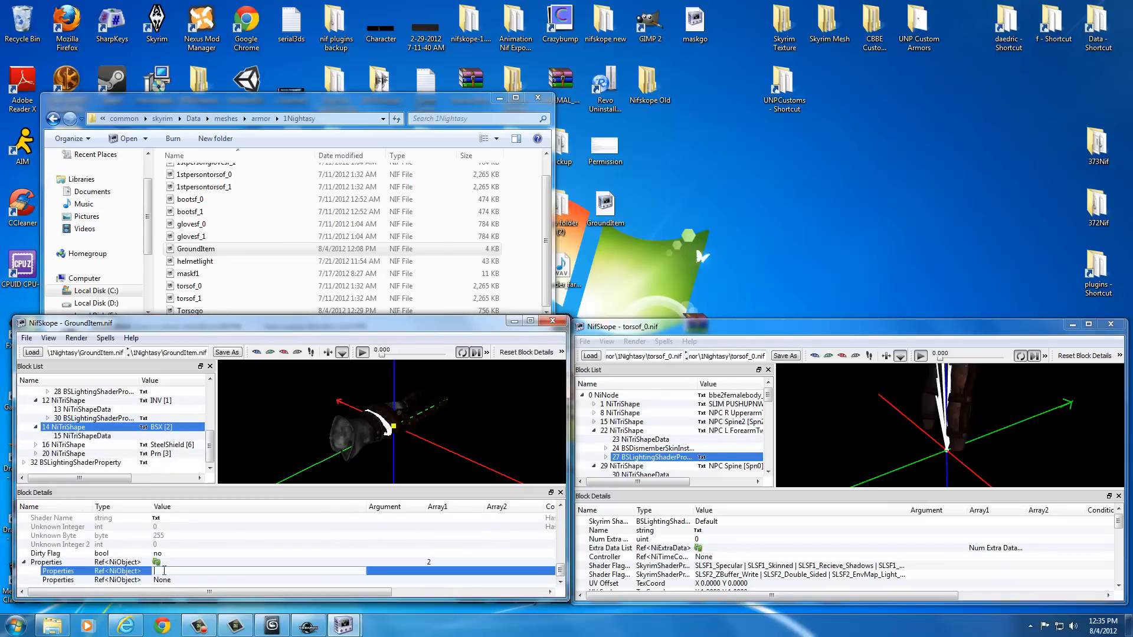
{"action": "left_click", "coordinate": [94, 444]}
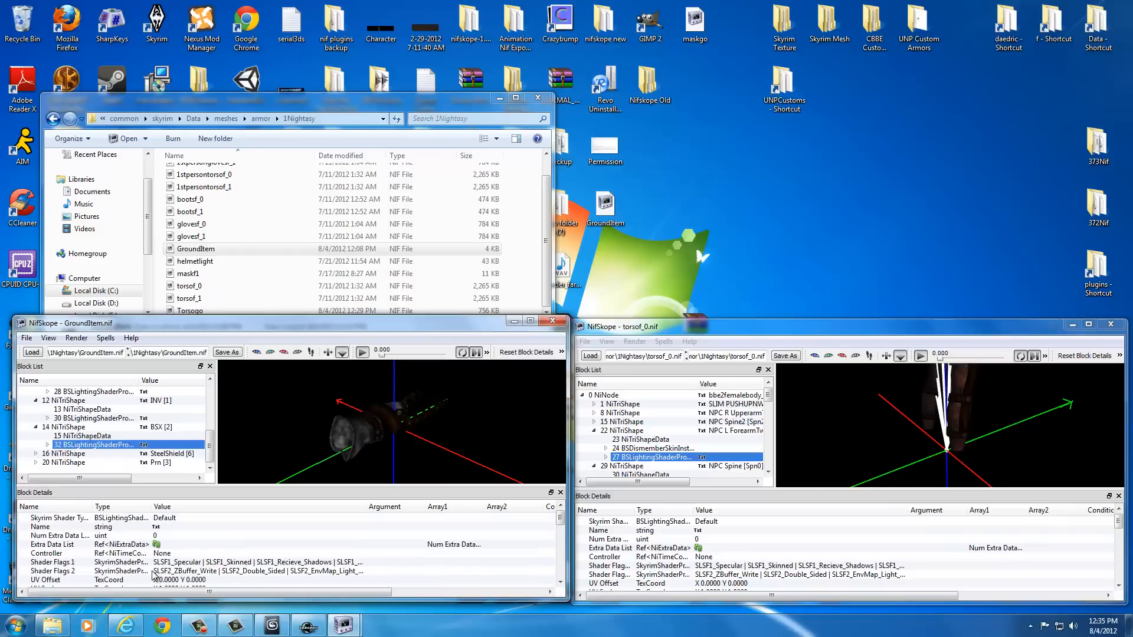
{"action": "left_click", "coordinate": [290, 563]}
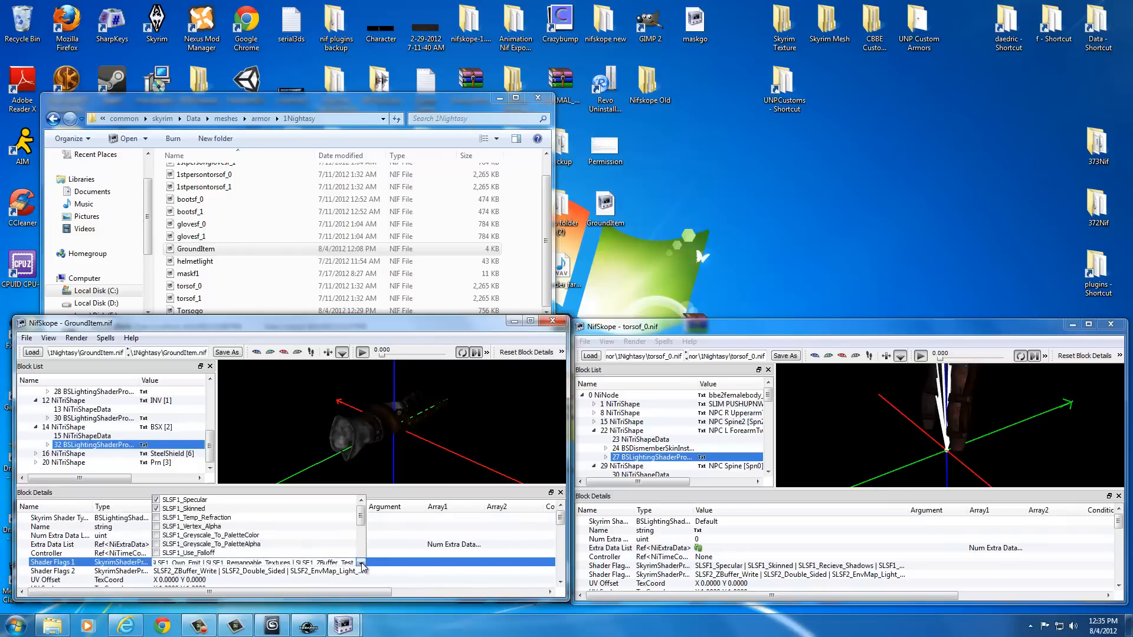
{"action": "scroll", "scroll_direction": "down", "scroll_amount": 3}
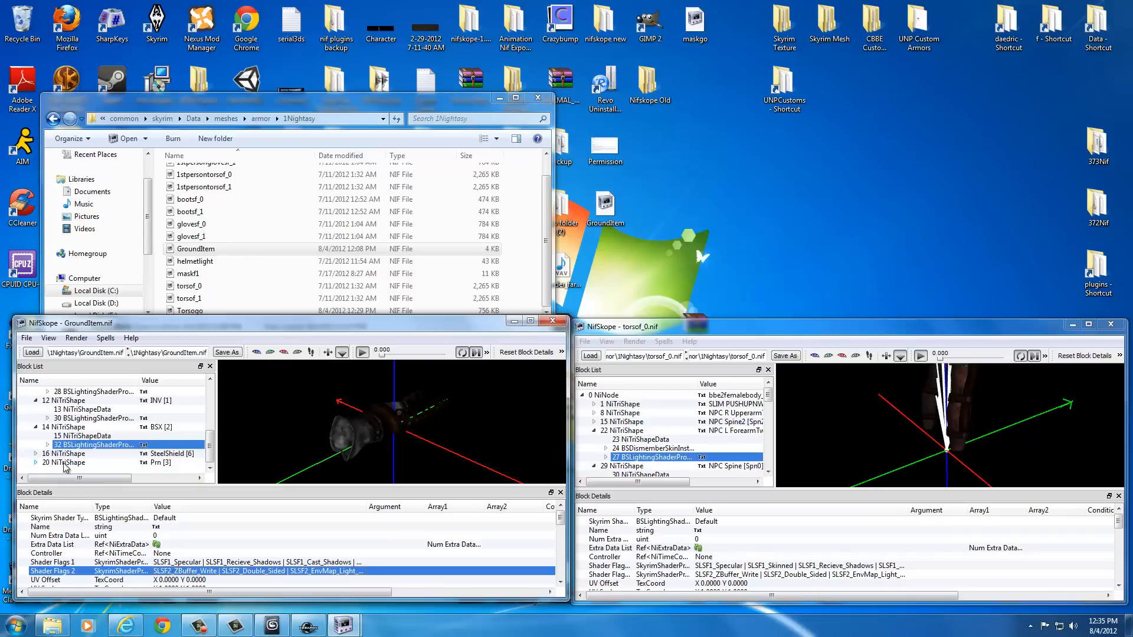
{"action": "mouse_move", "coordinate": [65, 453]}
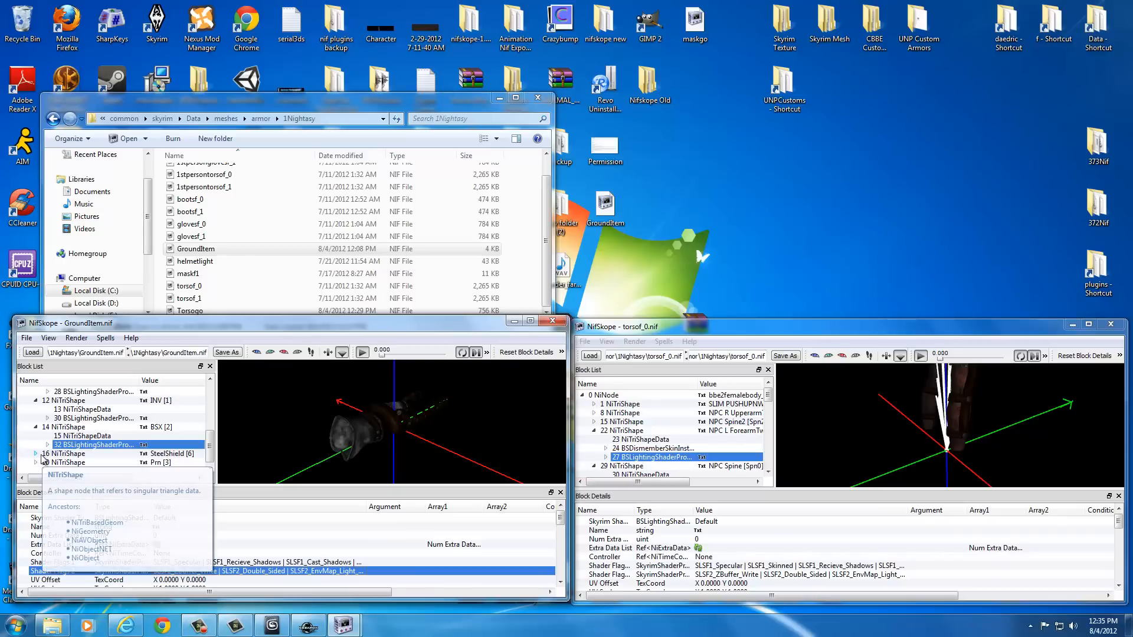